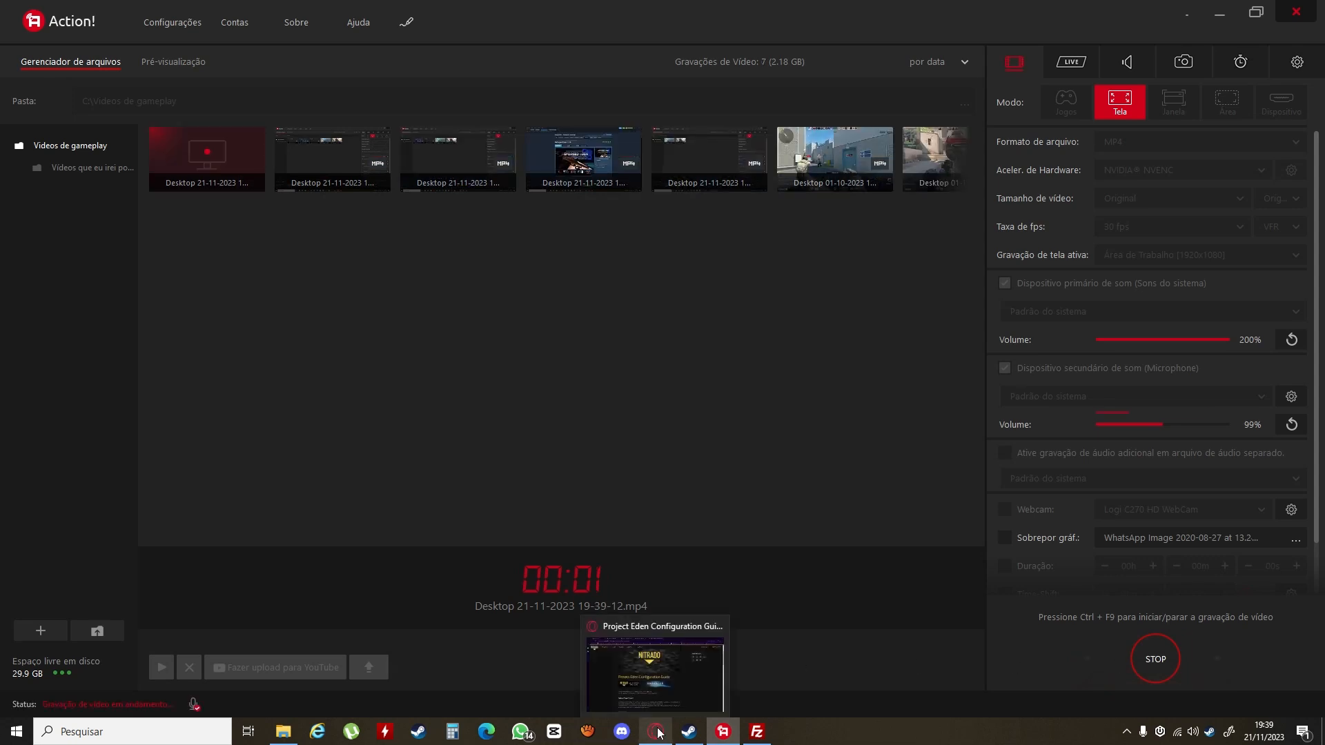
# Step: Switch to the Project Eden Configuration Guide and scroll through its Instructions and dedicated.yaml example
pyautogui.click(655, 668)
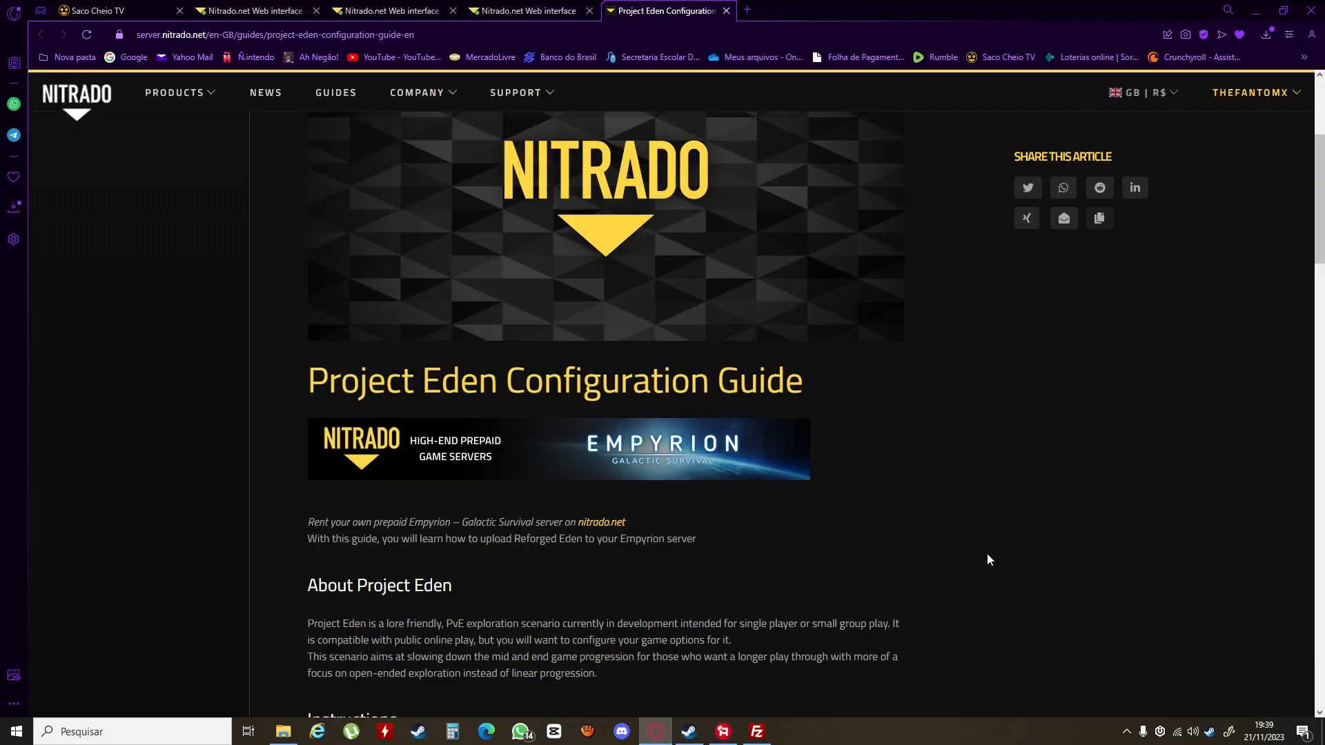
pyautogui.moveTo(951, 566)
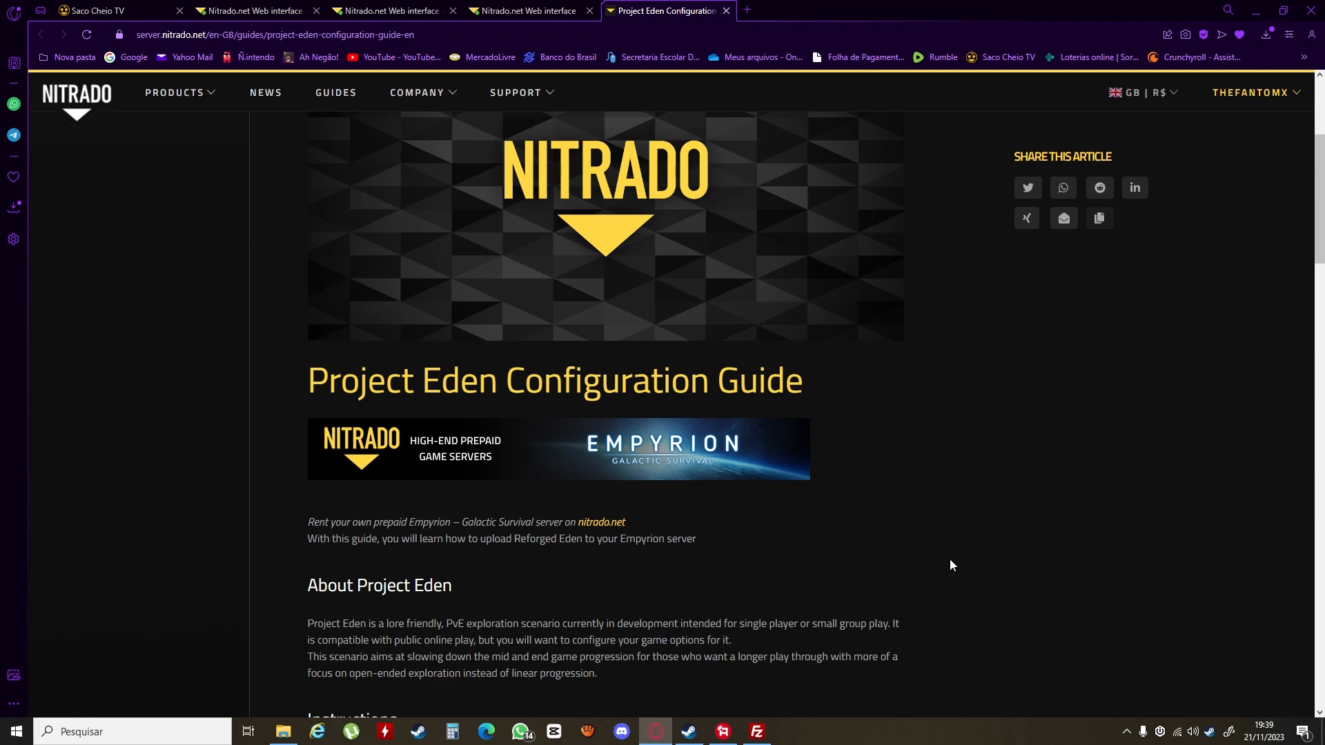
pyautogui.moveTo(932, 585)
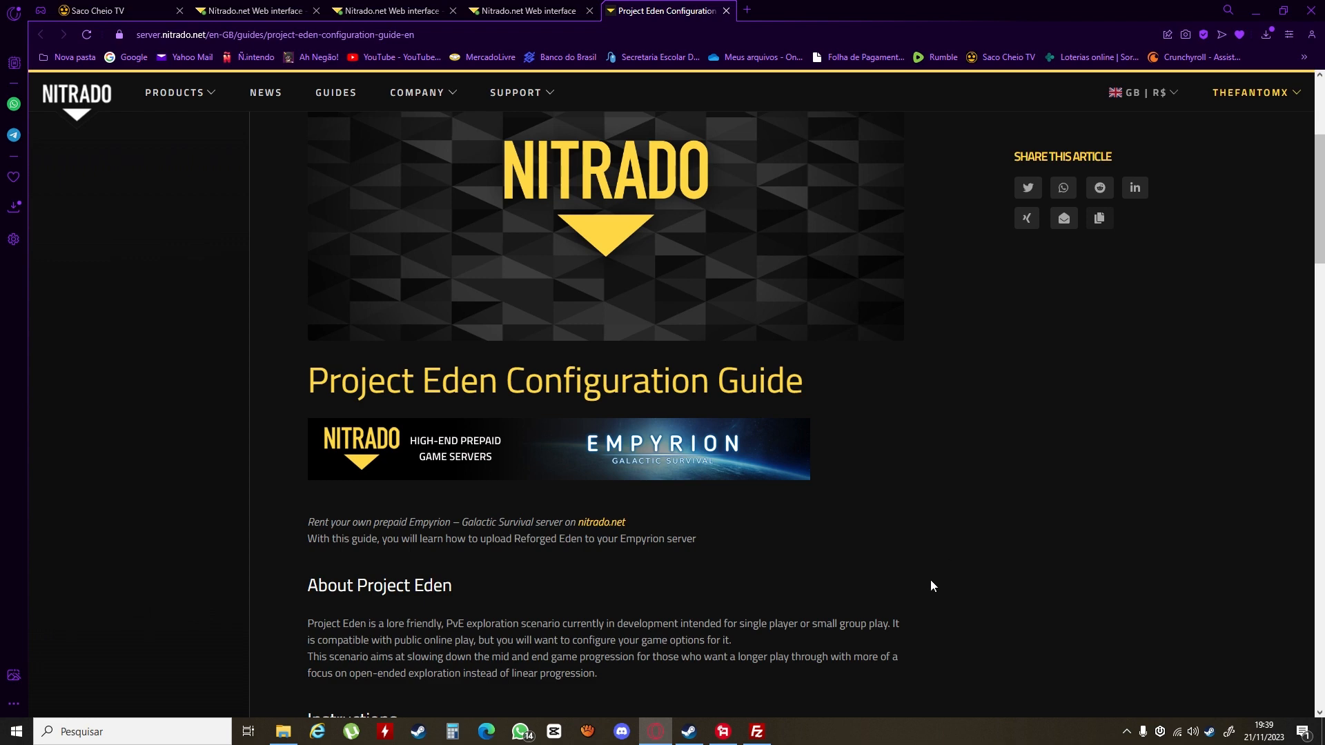
pyautogui.scroll(3)
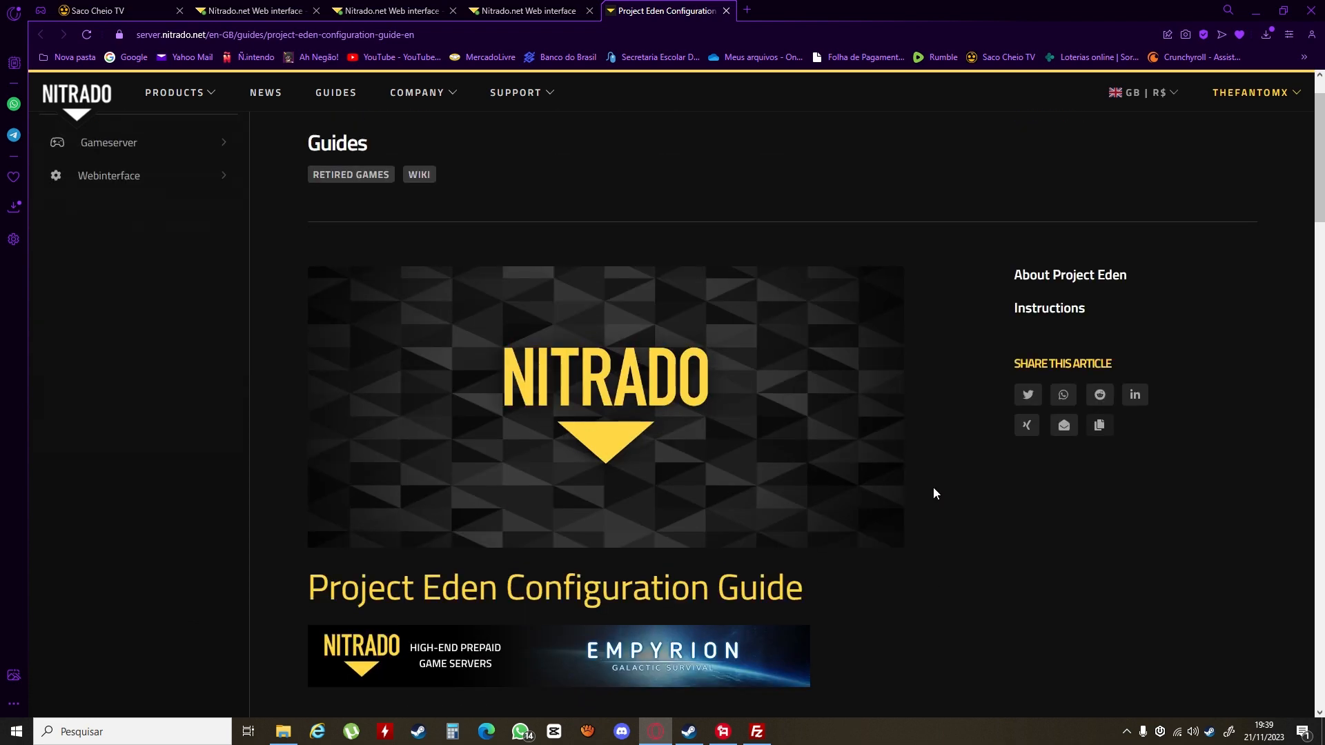
pyautogui.scroll(-3)
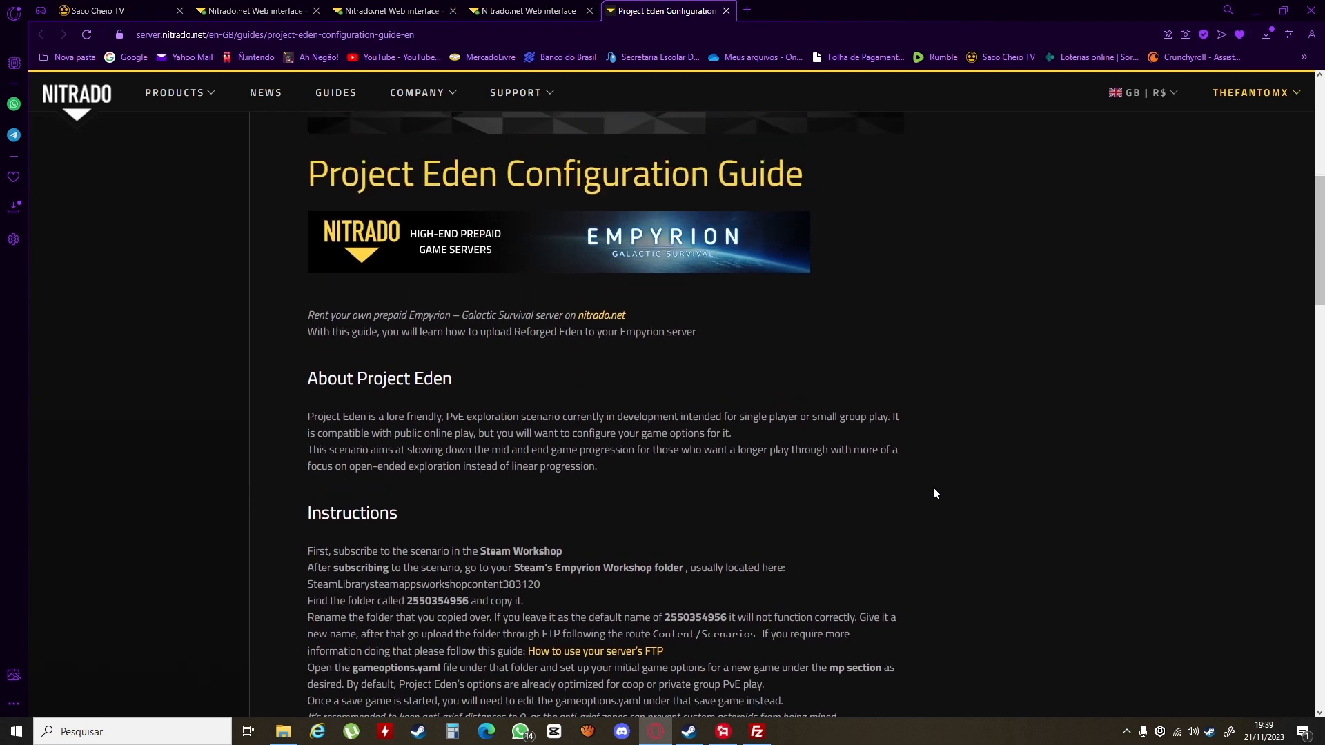
pyautogui.scroll(3)
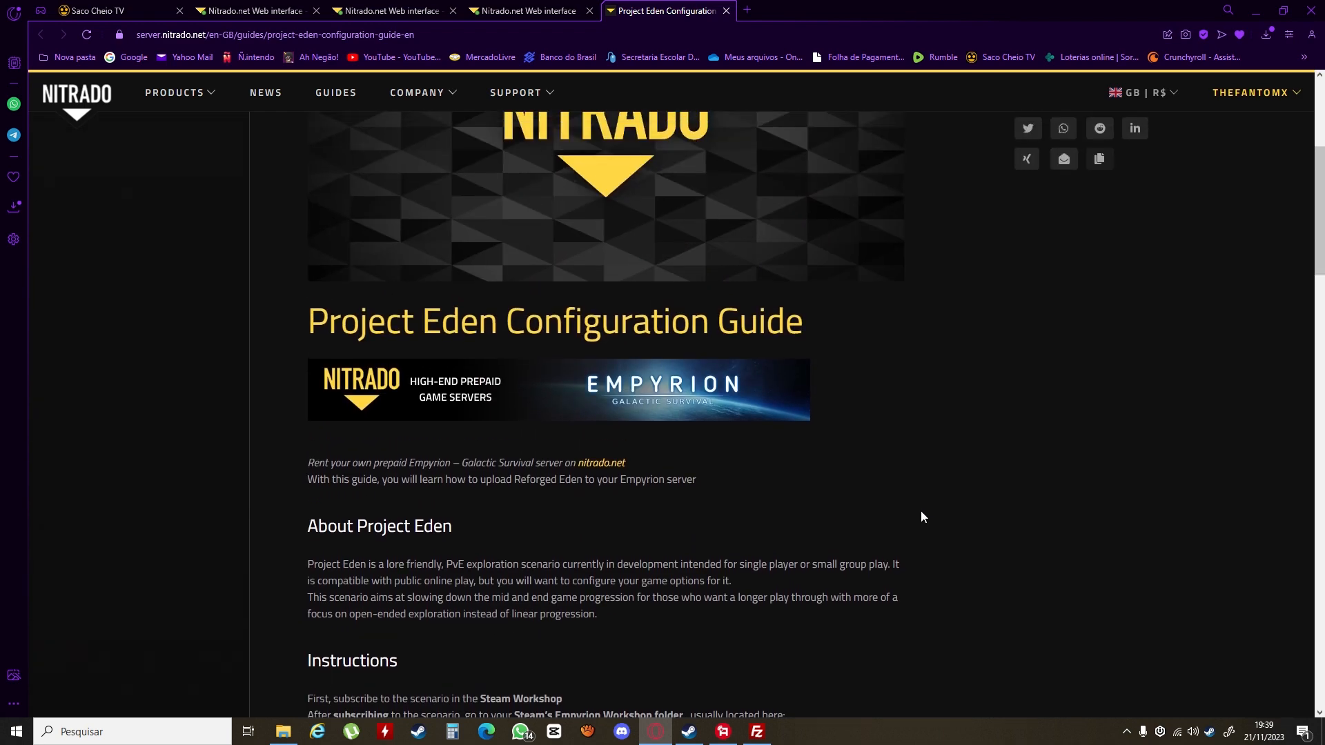
pyautogui.scroll(-3)
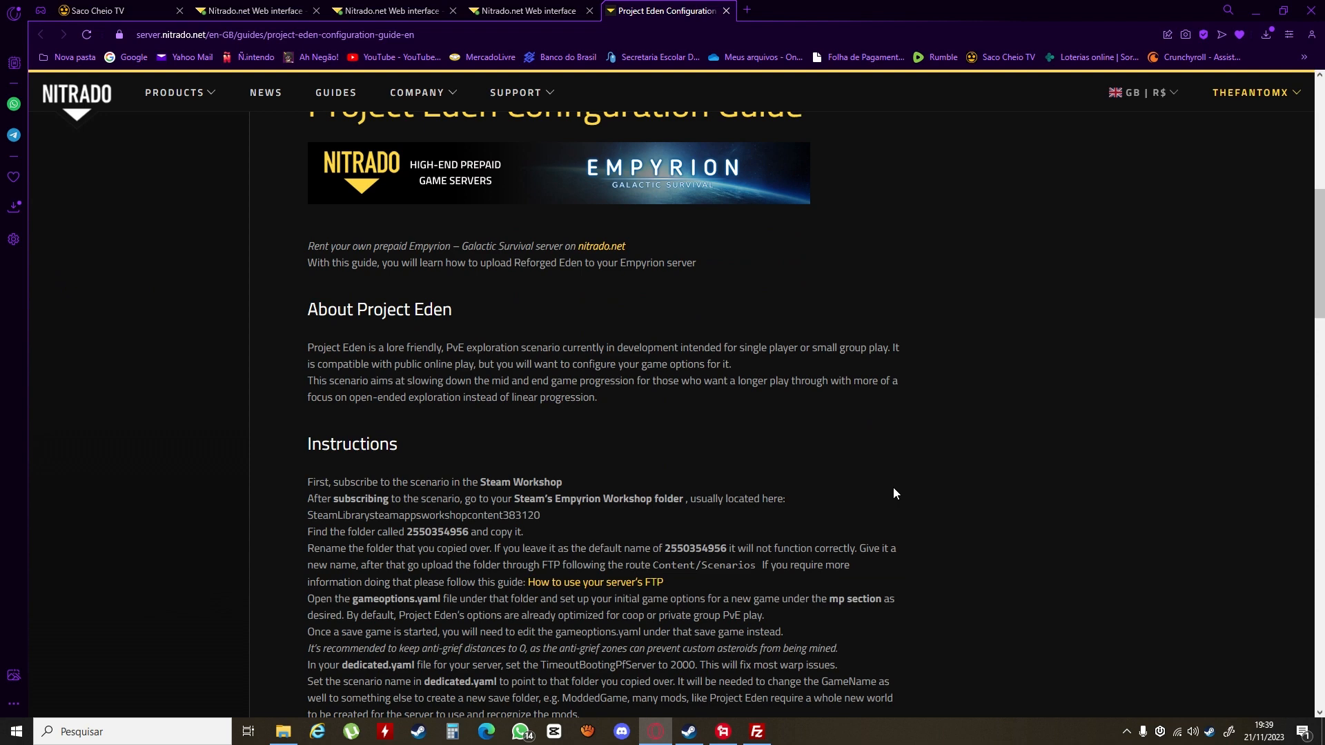
pyautogui.scroll(3)
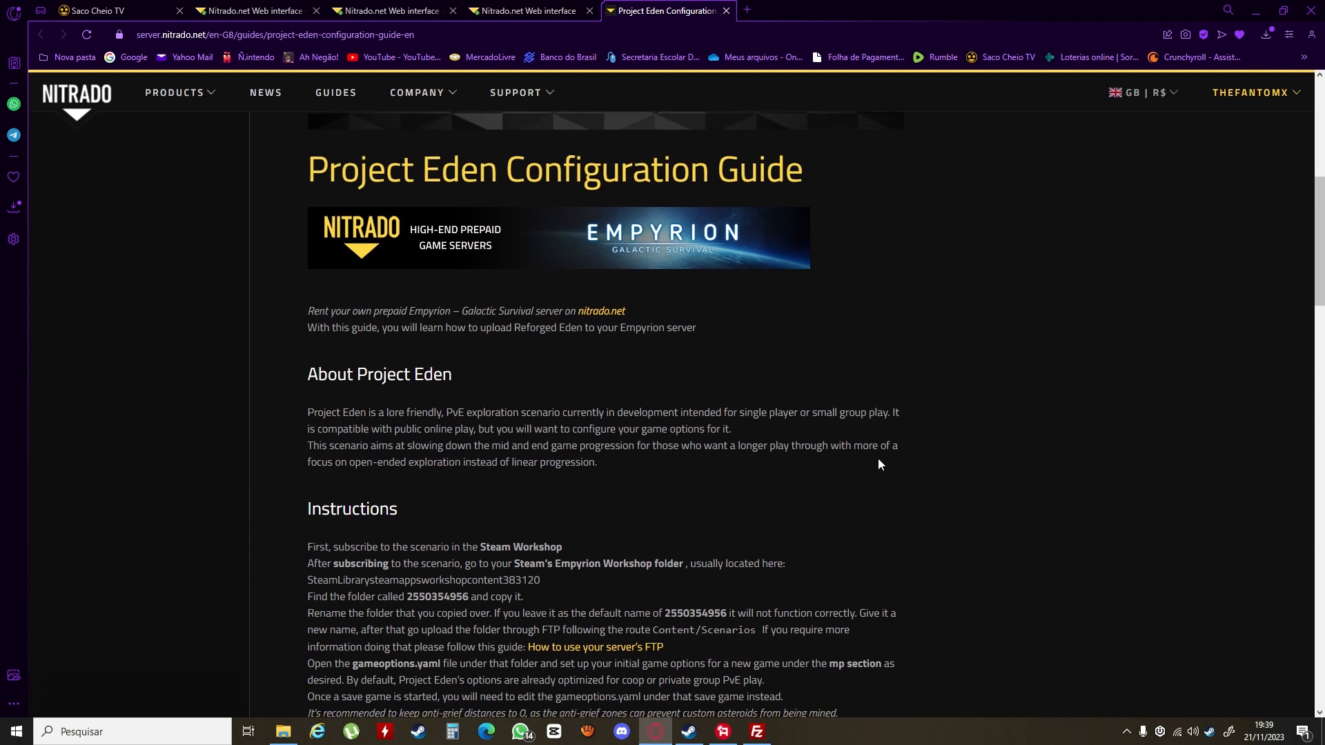
pyautogui.scroll(-3)
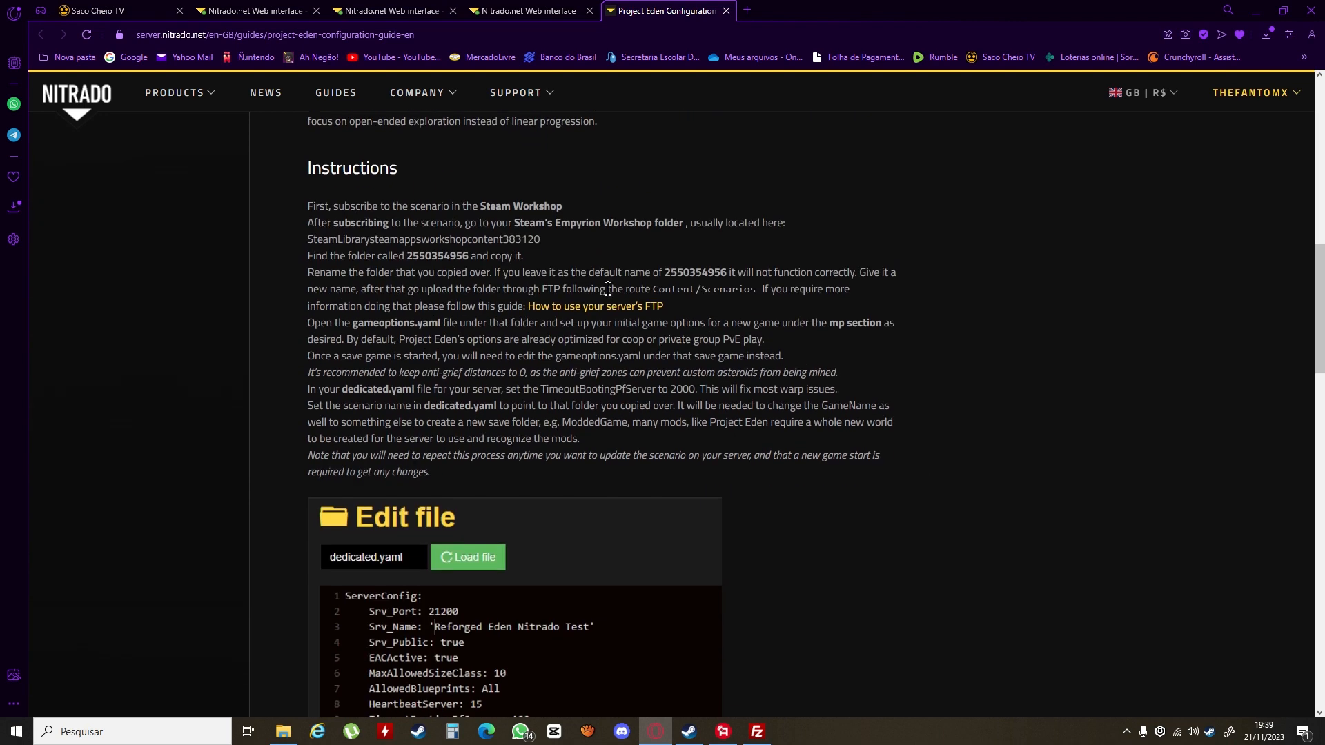
pyautogui.moveTo(717, 288)
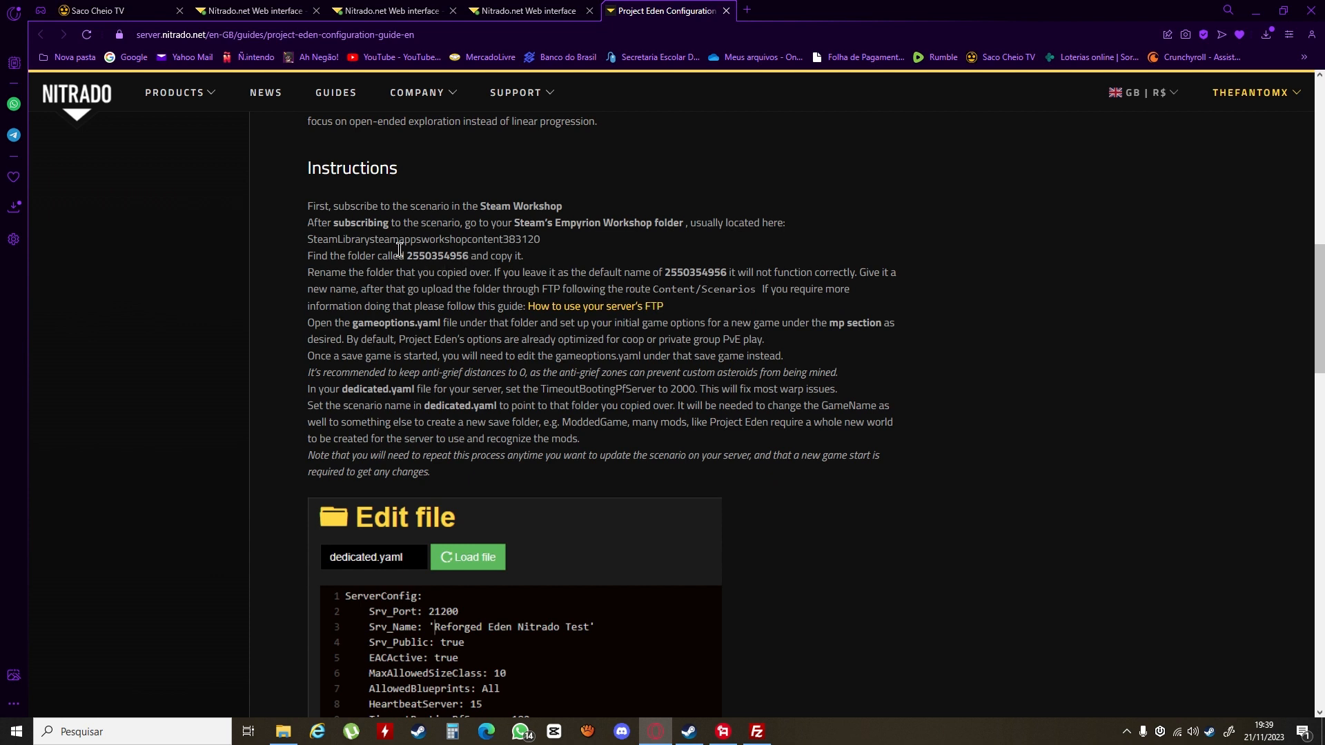
pyautogui.moveTo(912, 416)
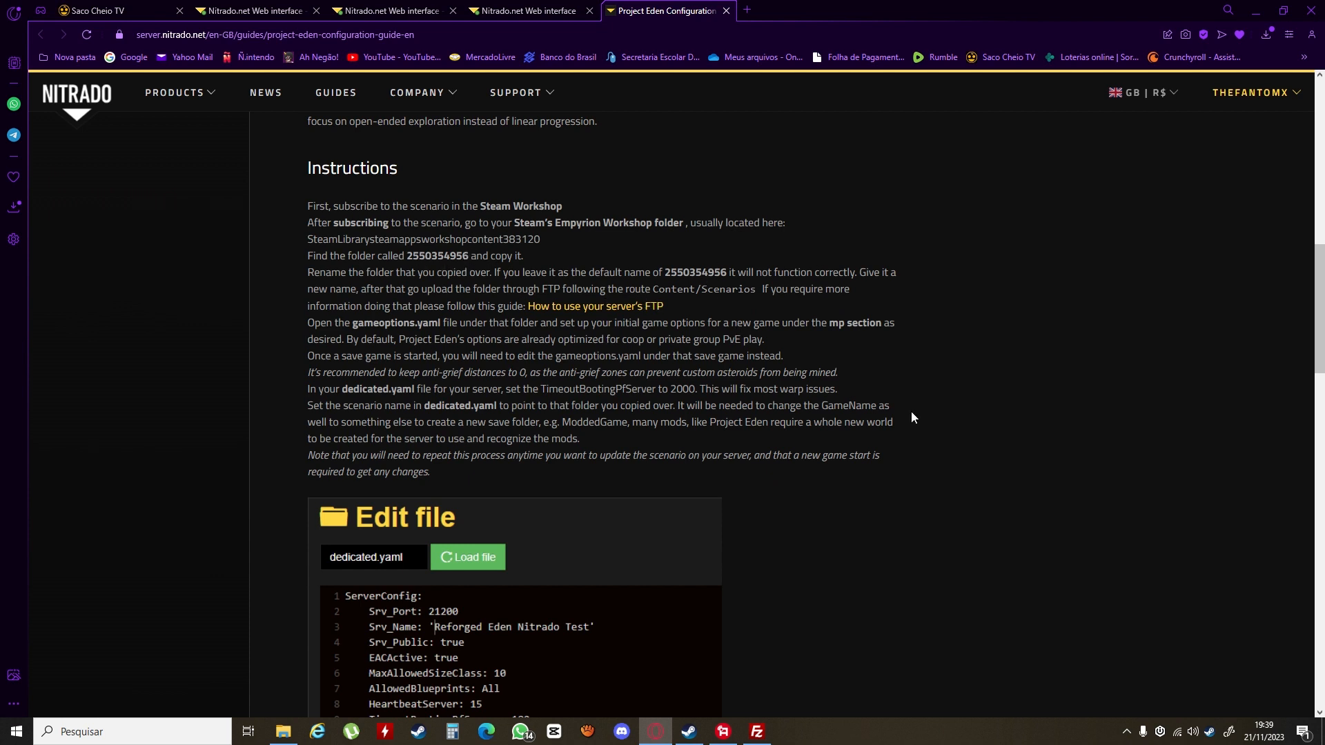
pyautogui.moveTo(937, 450)
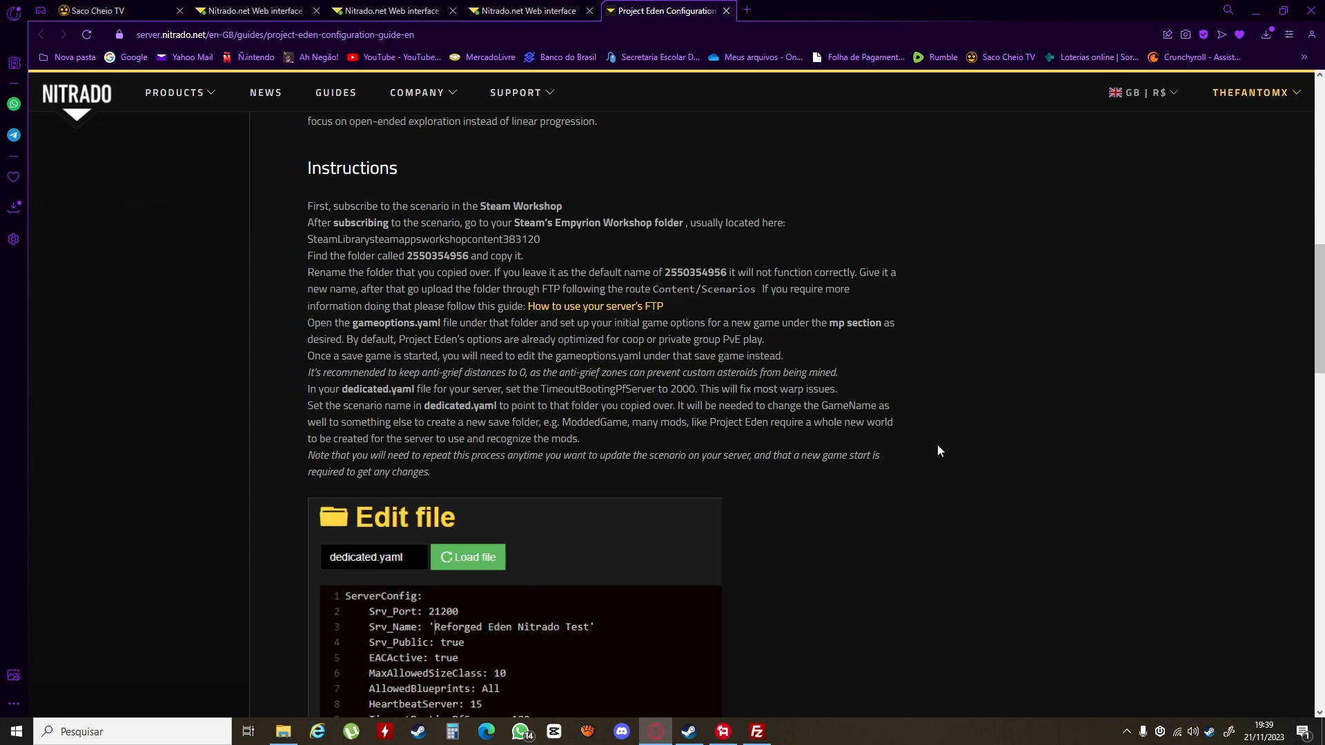
pyautogui.moveTo(932, 456)
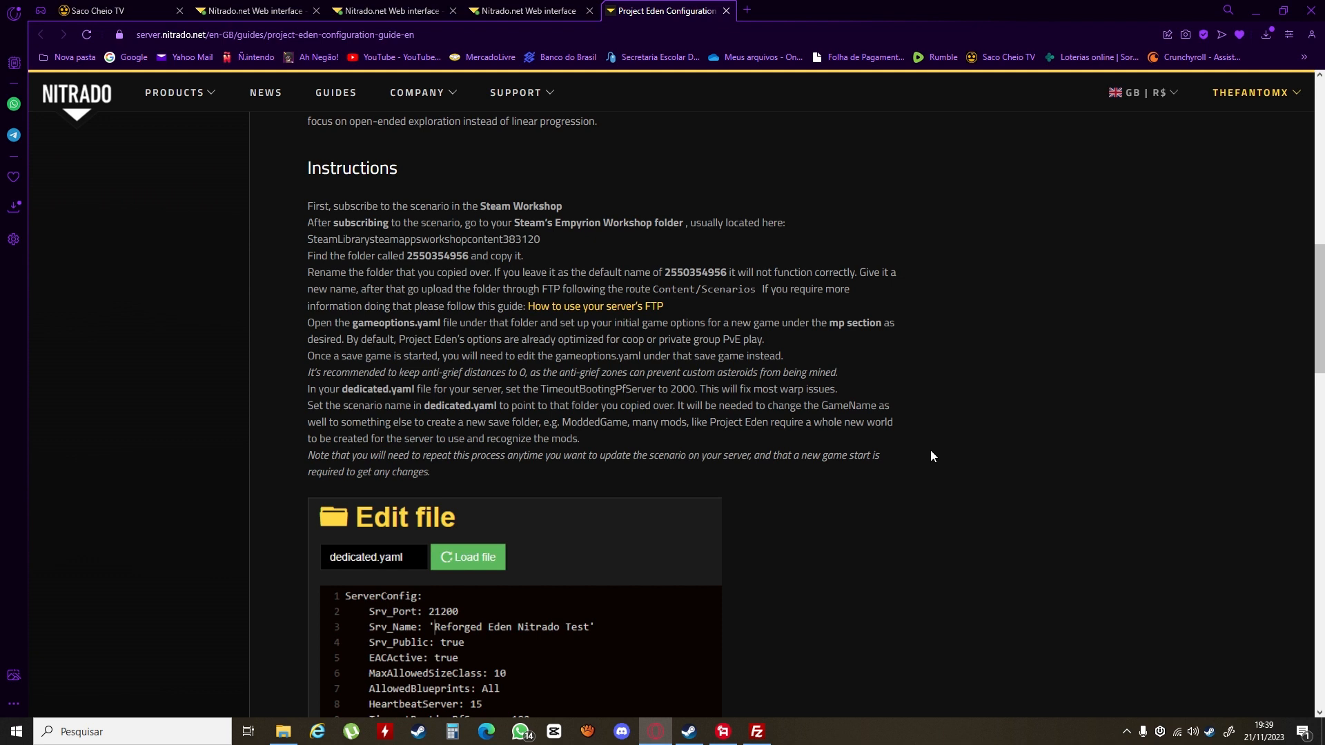
pyautogui.moveTo(947, 450)
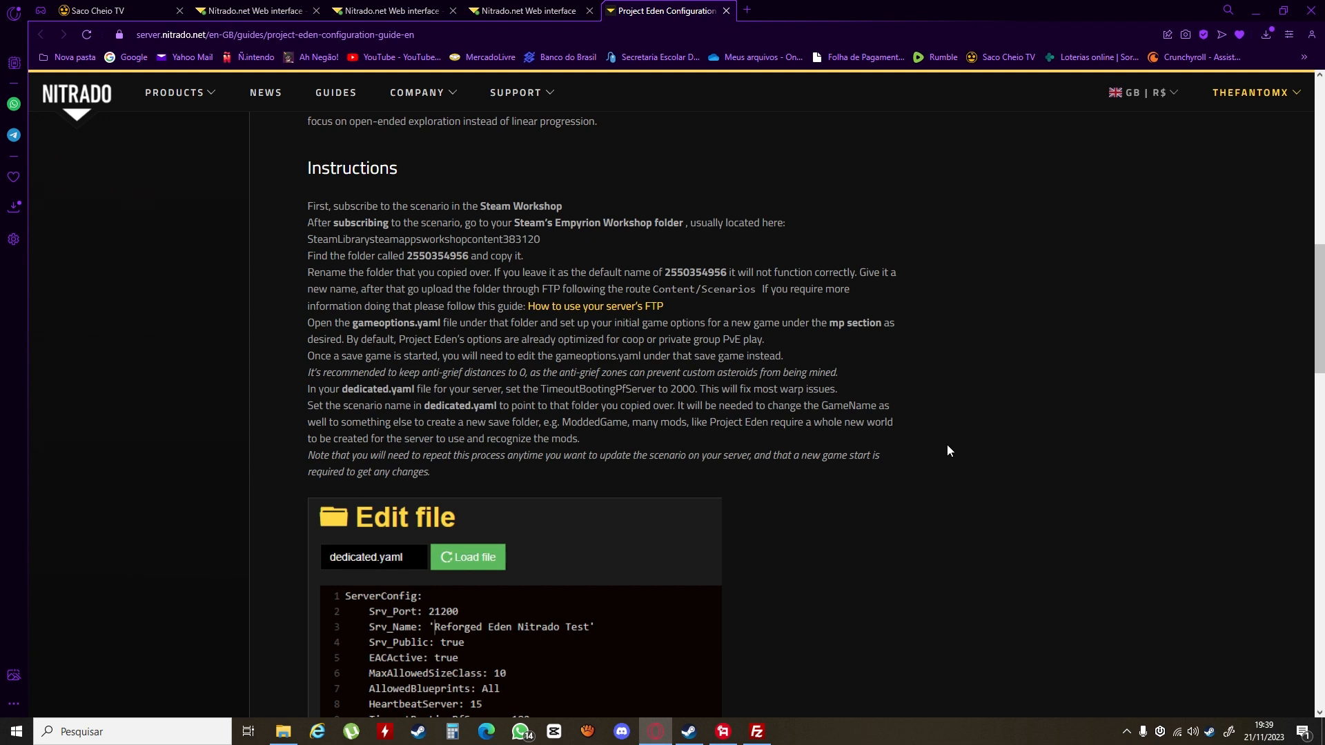
pyautogui.moveTo(890, 501)
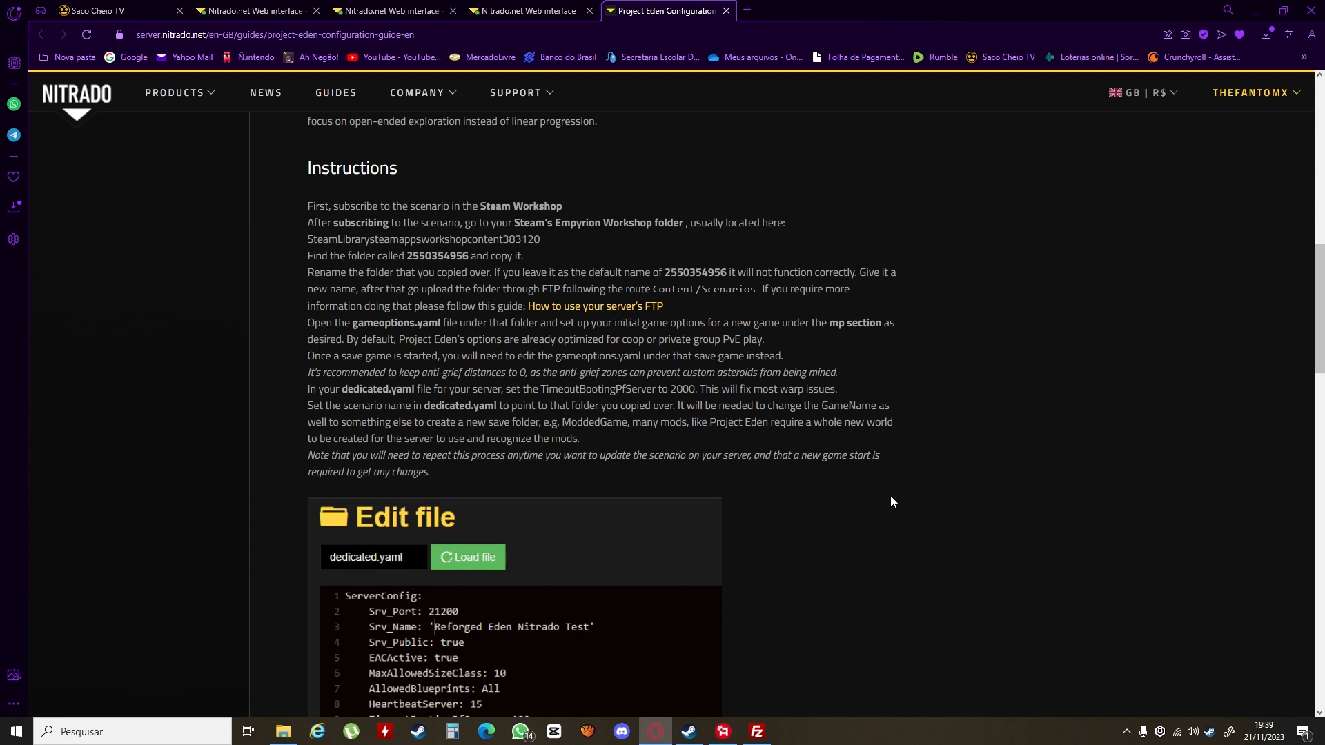
pyautogui.moveTo(802, 575)
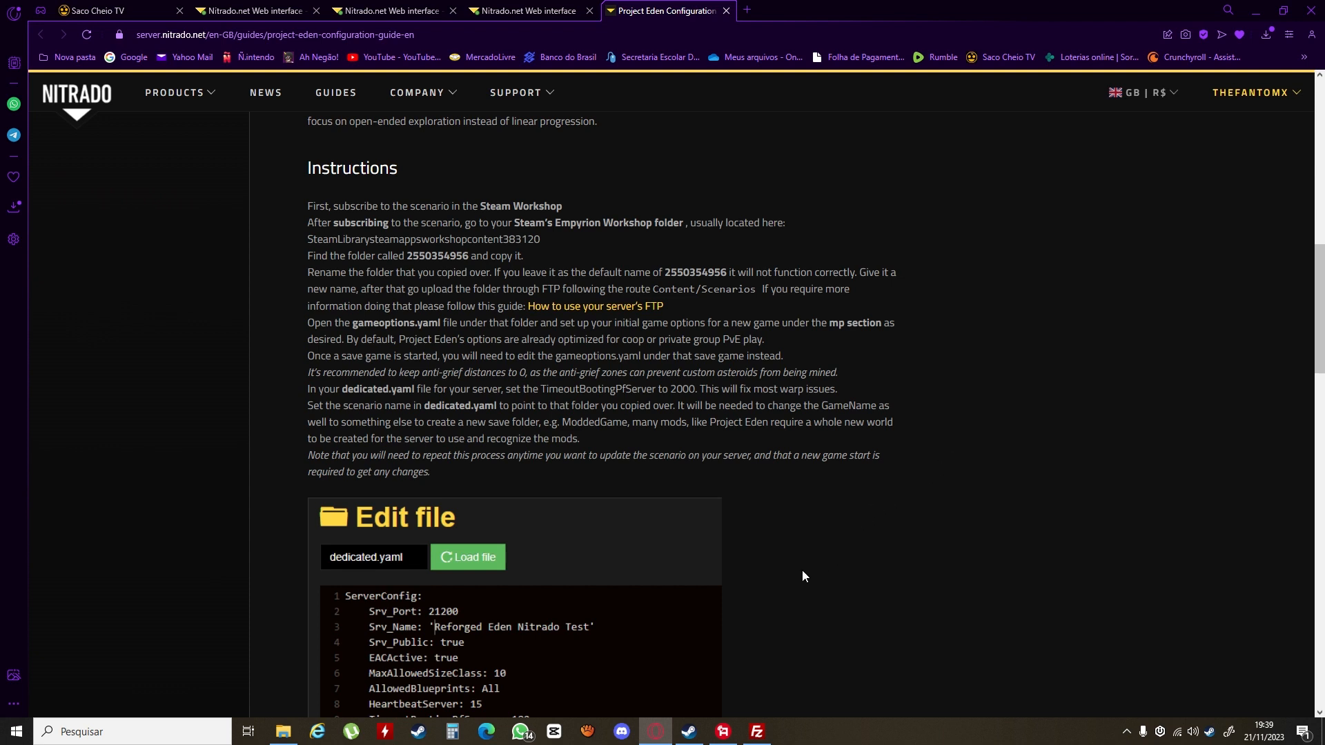
# Step: Show the Reforged Eden 1.10 Steam workshop page with its Subscribed button visible
pyautogui.click(687, 732)
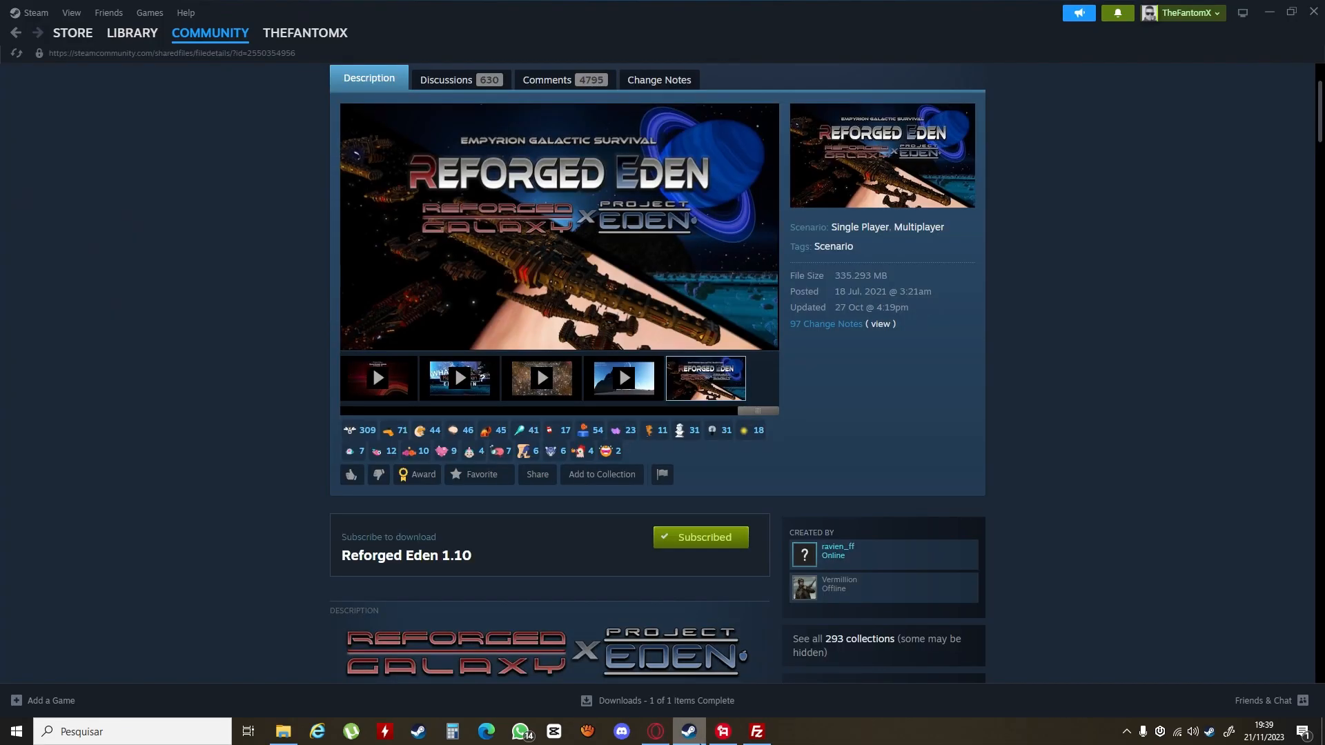
pyautogui.moveTo(283, 577)
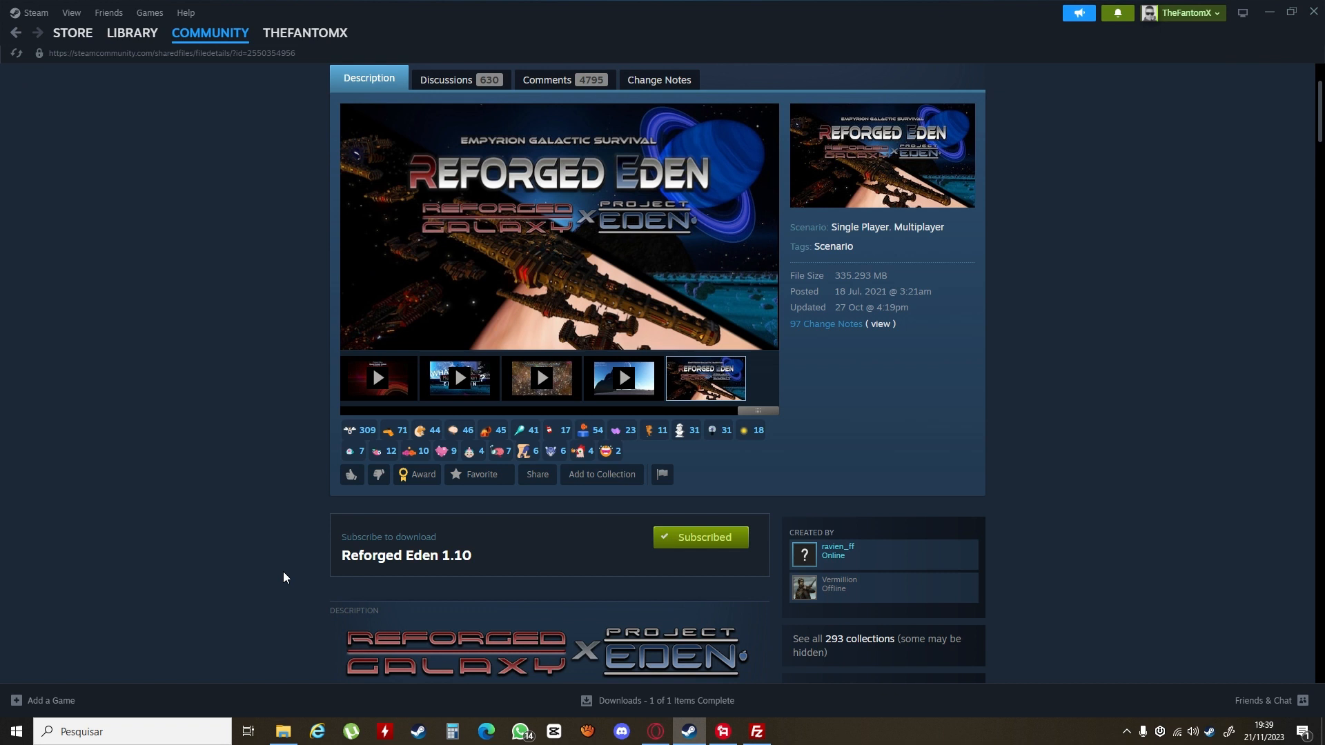
pyautogui.moveTo(583, 581)
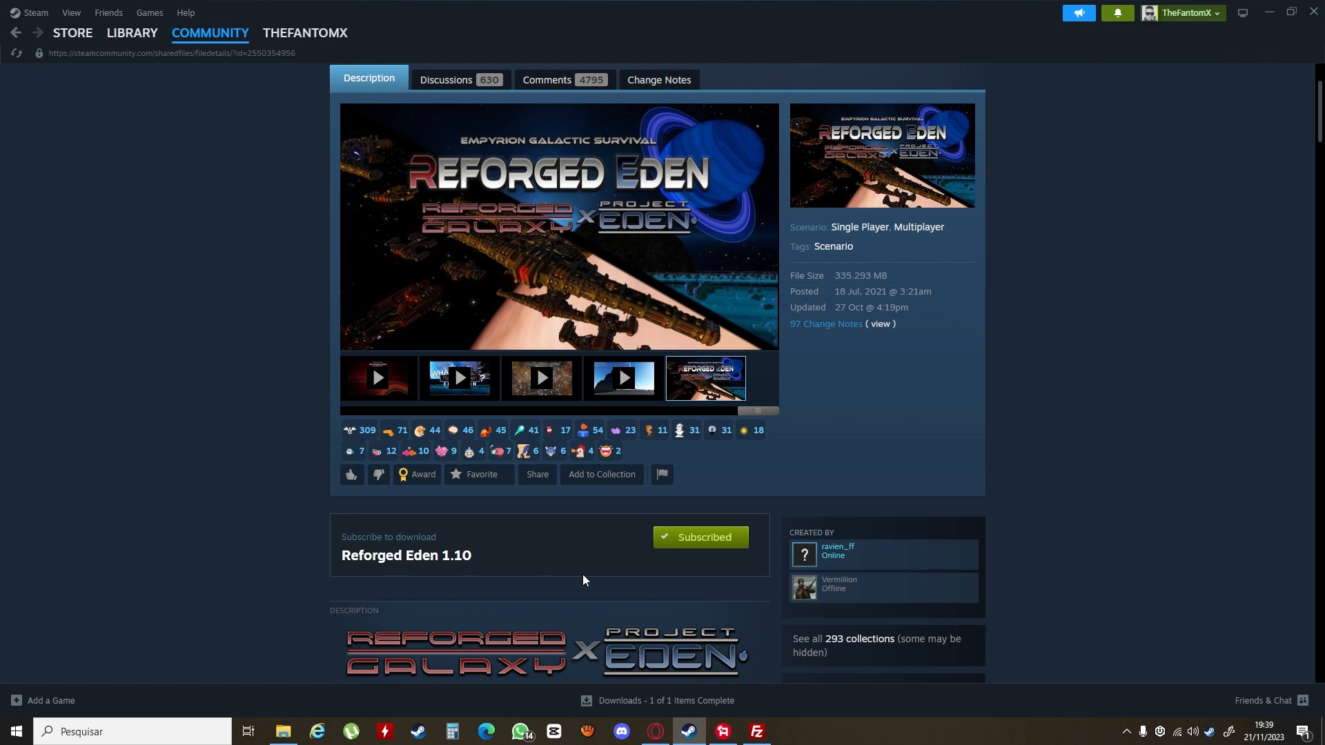
pyautogui.moveTo(389, 554)
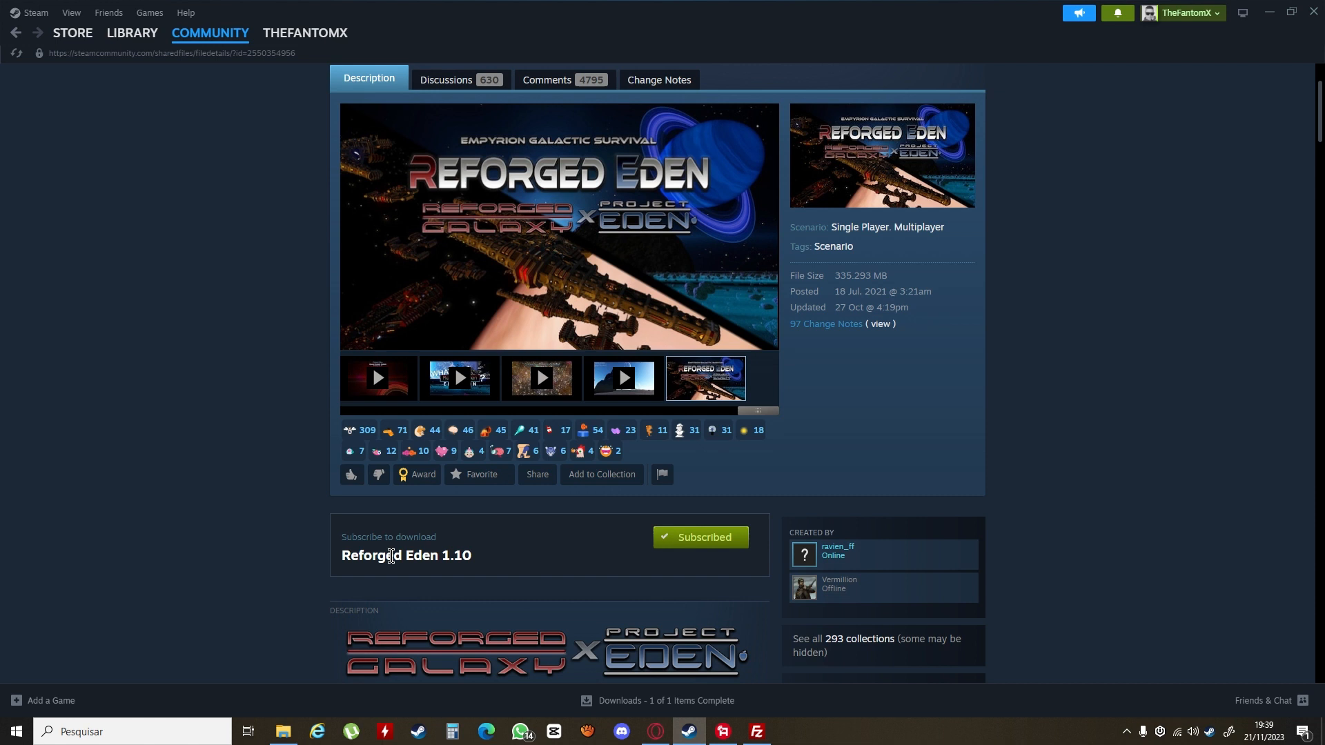
pyautogui.moveTo(1096, 537)
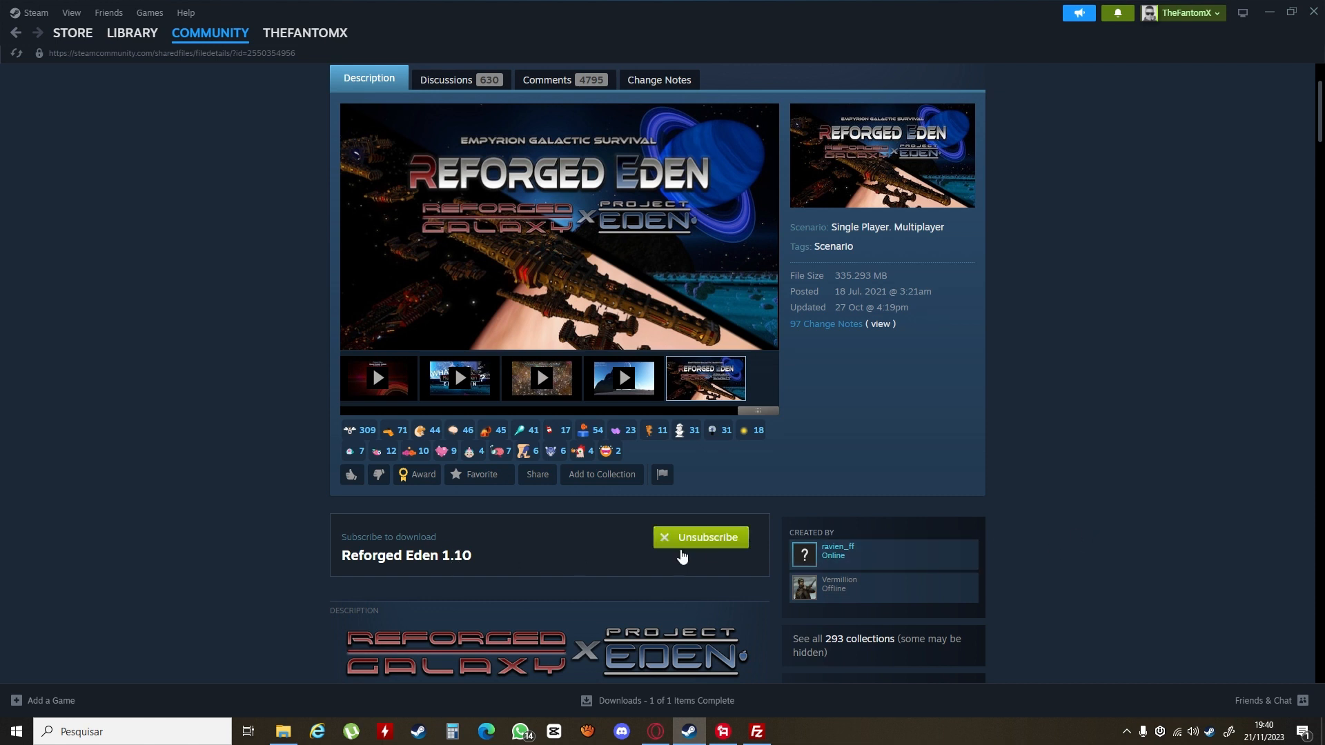
pyautogui.click(700, 536)
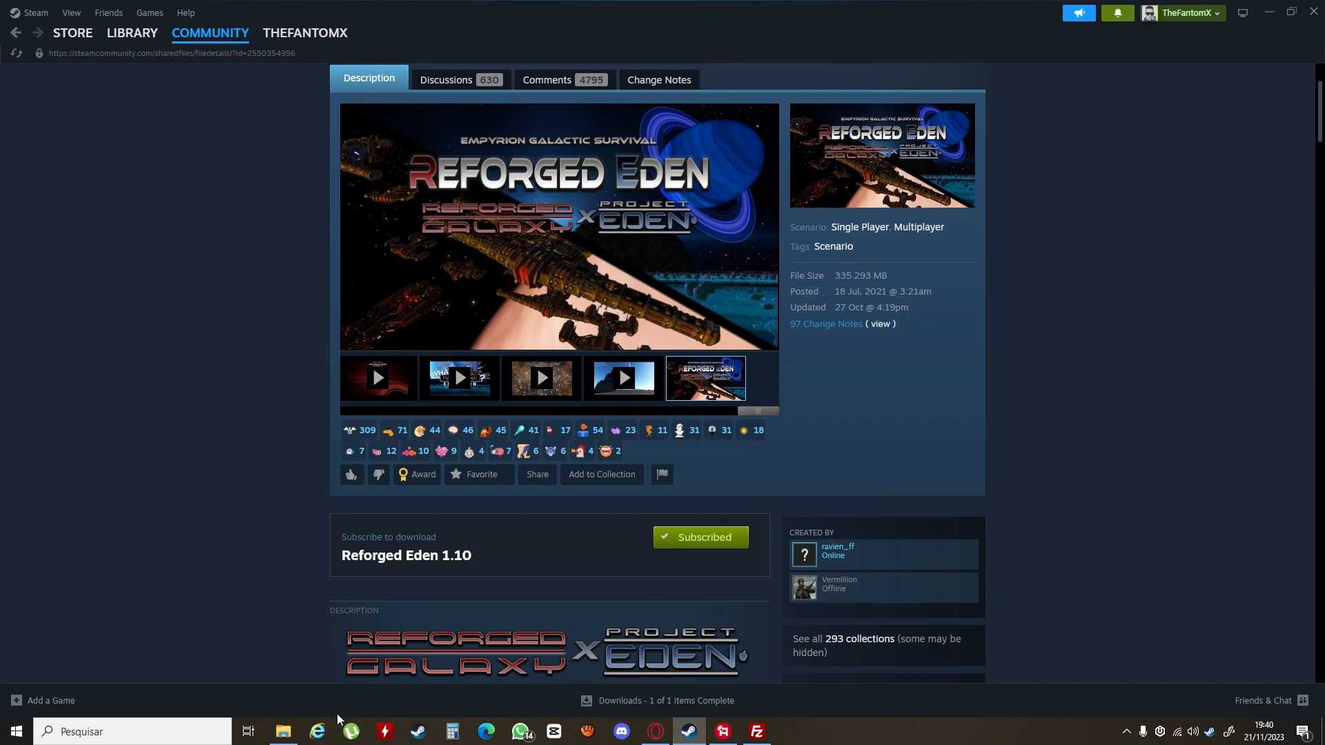
# Step: Browse File Explorer to D:\SteamLibrary SSD\steamapps\workshop\content\383120
pyautogui.click(283, 737)
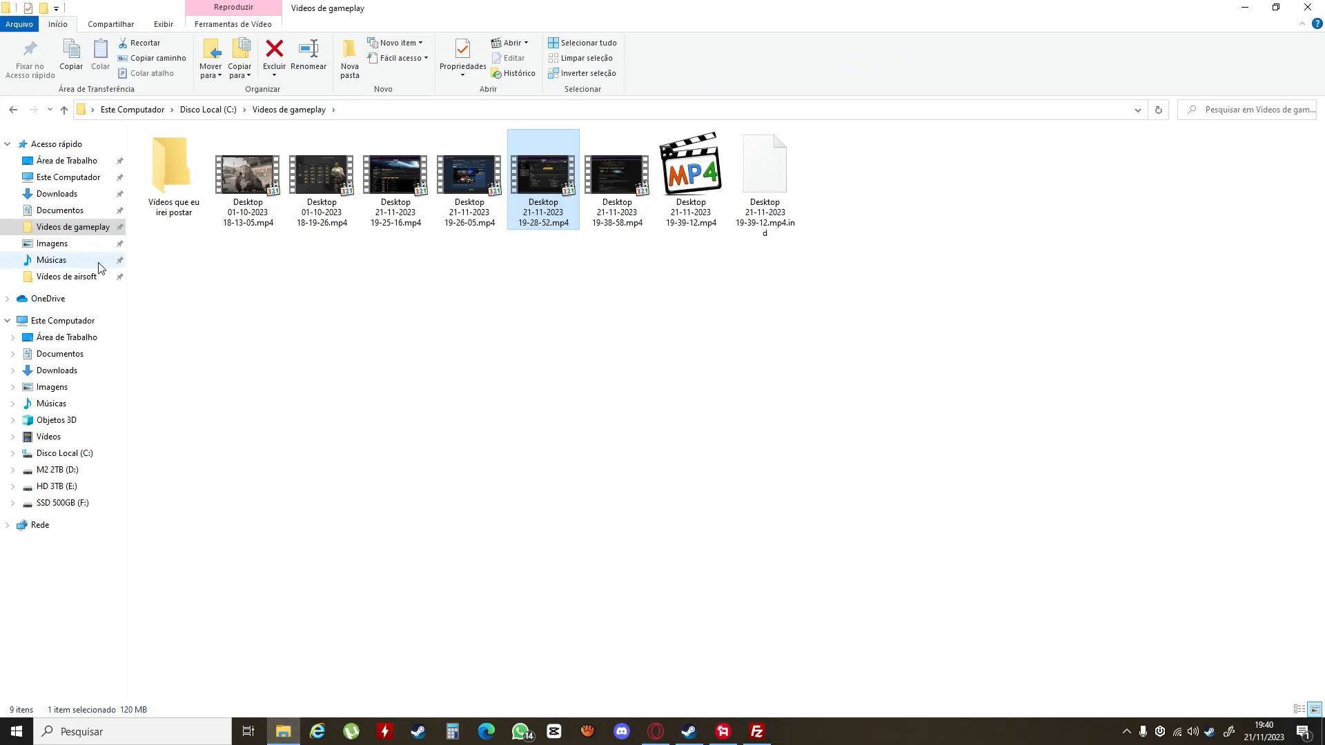
pyautogui.click(57, 469)
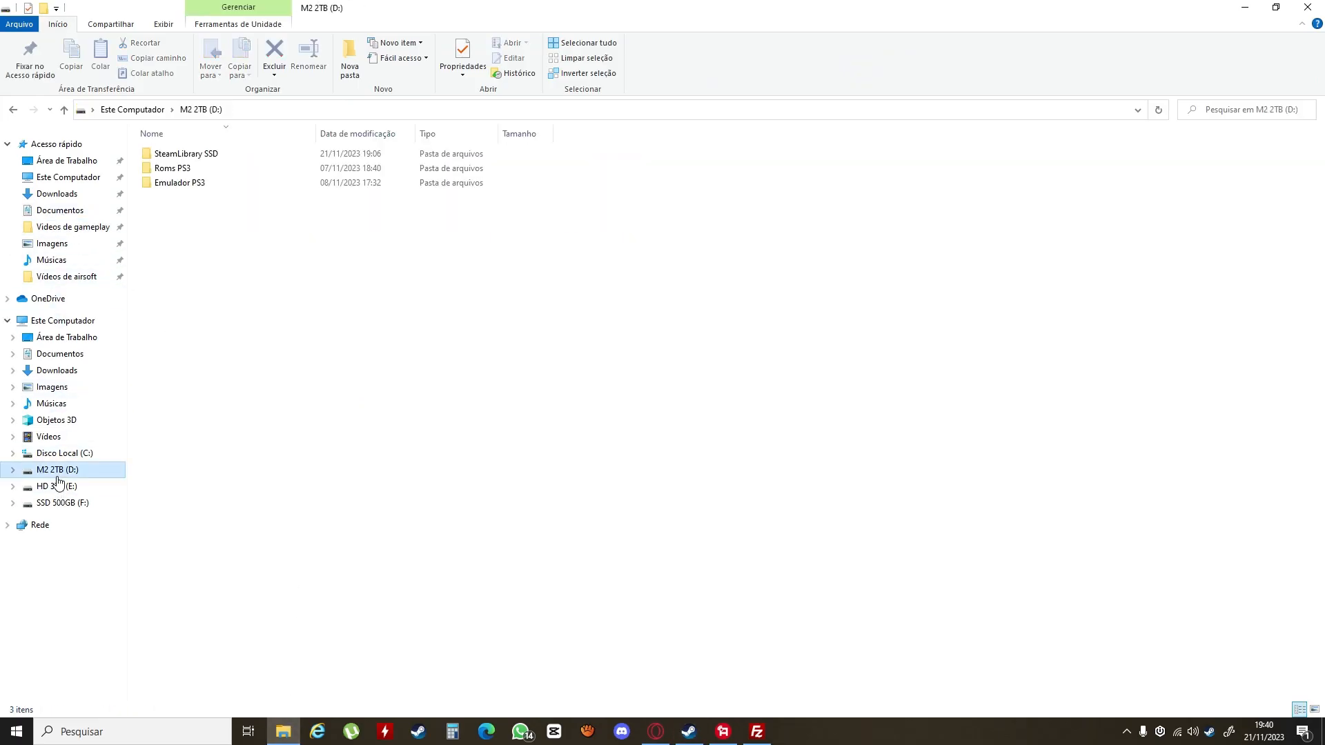
pyautogui.click(185, 153)
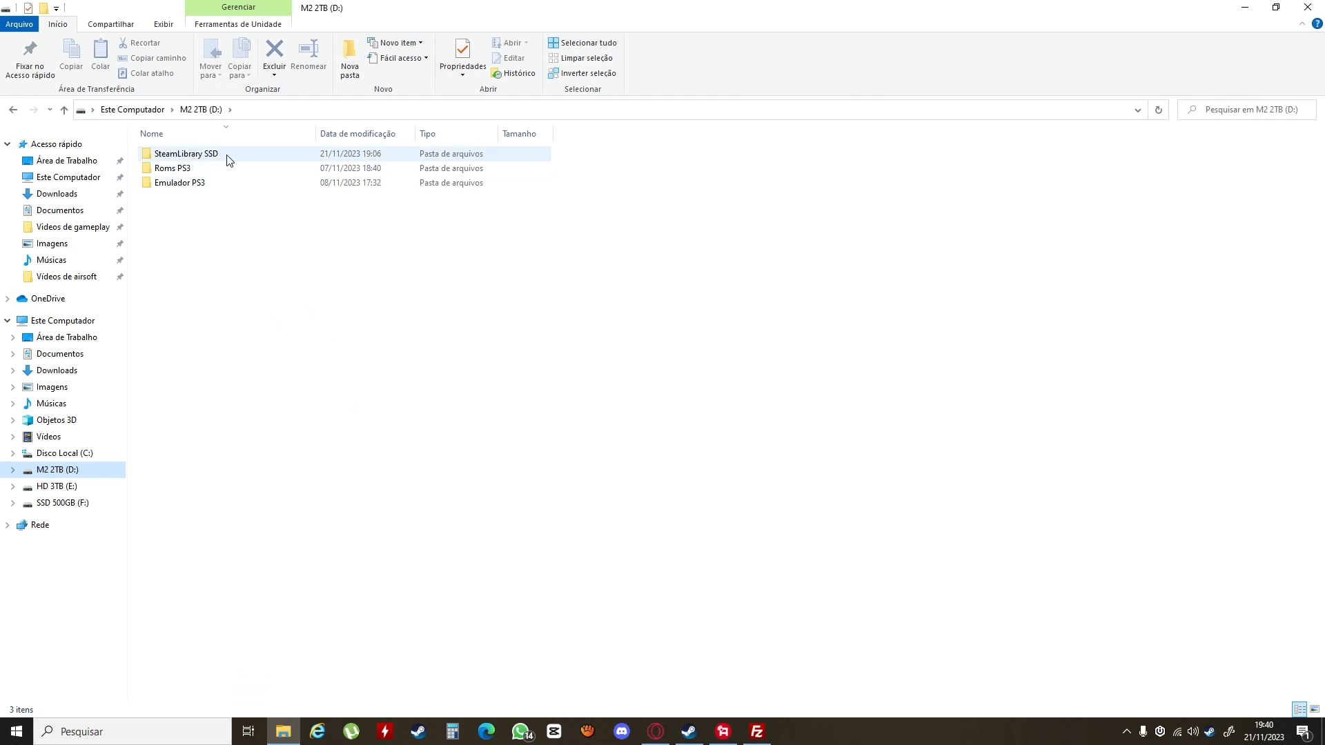
pyautogui.doubleClick(186, 153)
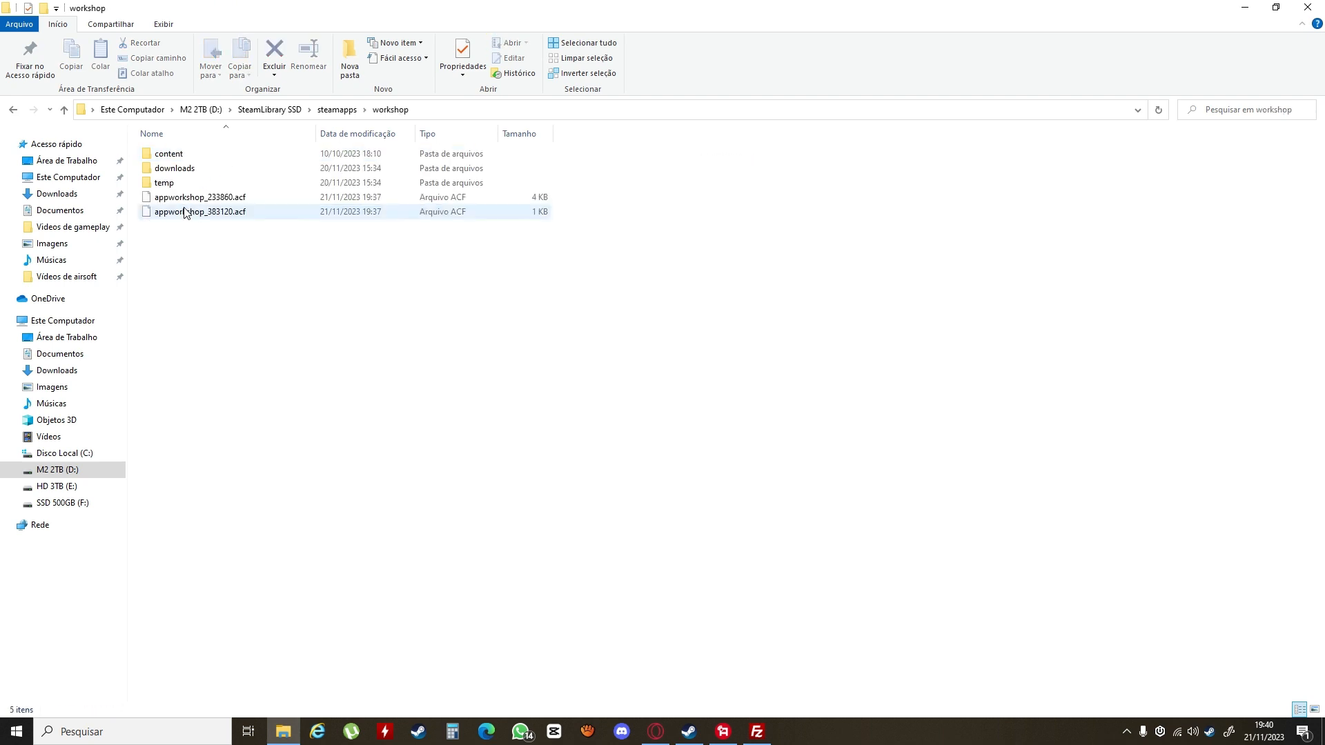
pyautogui.doubleClick(168, 153)
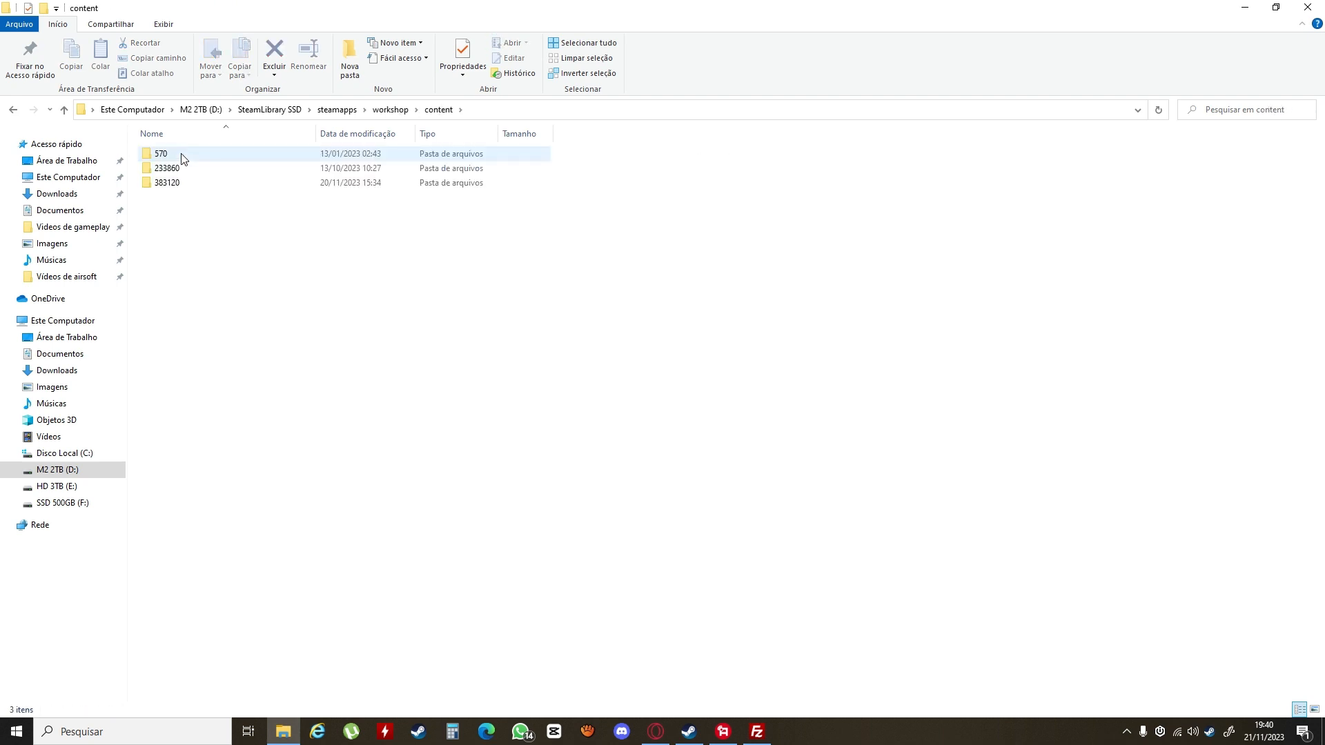
pyautogui.moveTo(168, 182)
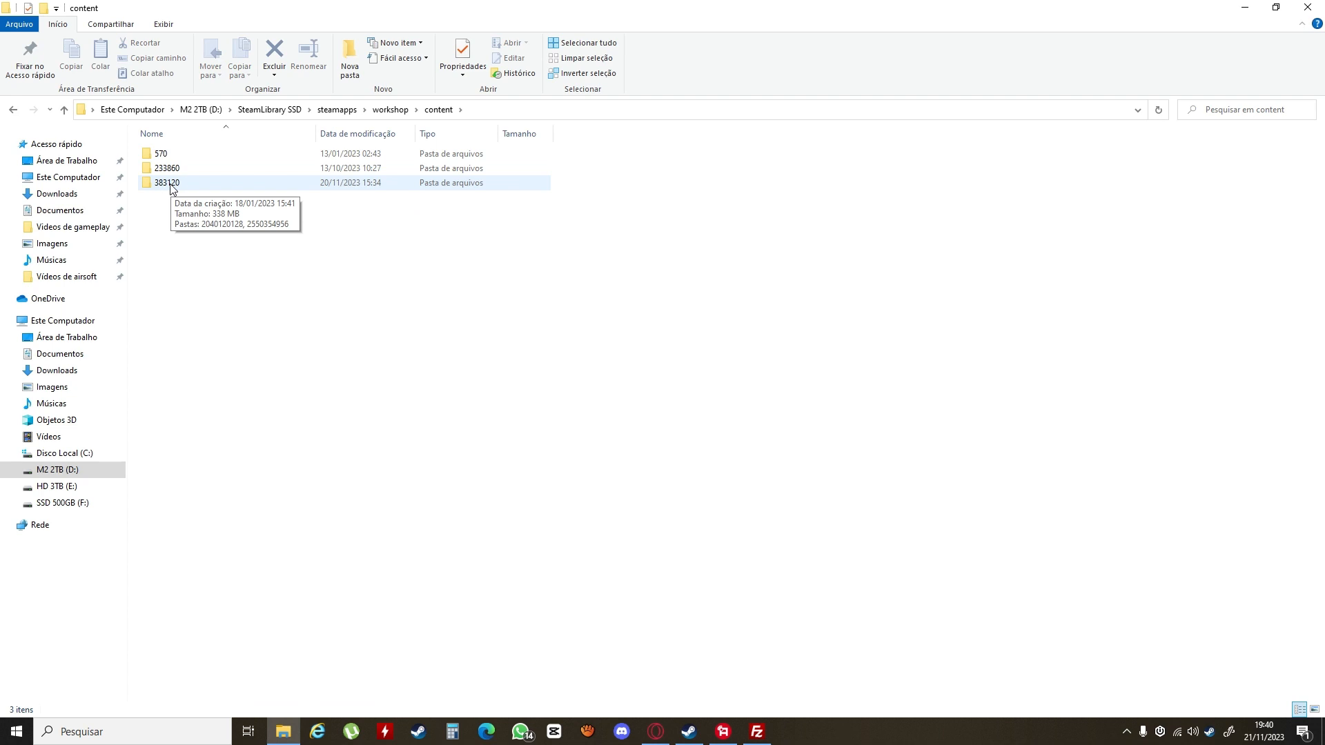
pyautogui.moveTo(175, 187)
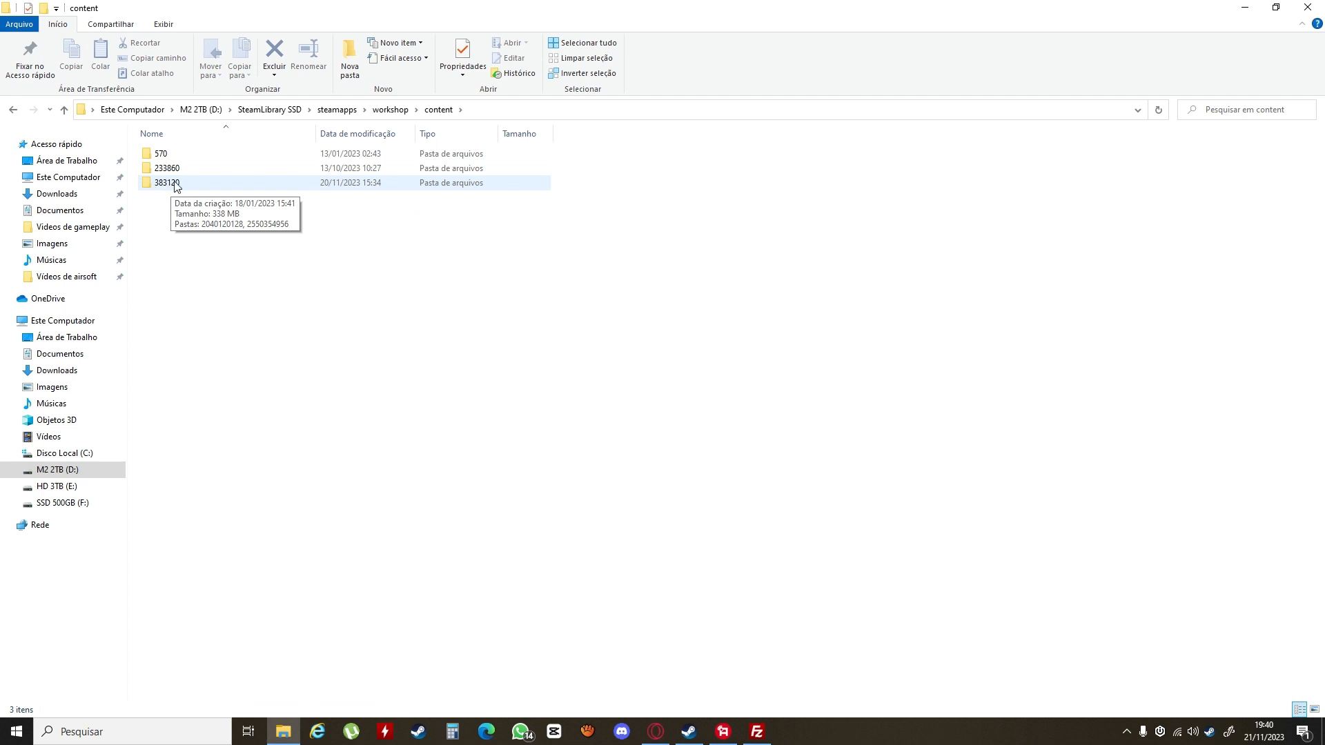
pyautogui.doubleClick(166, 182)
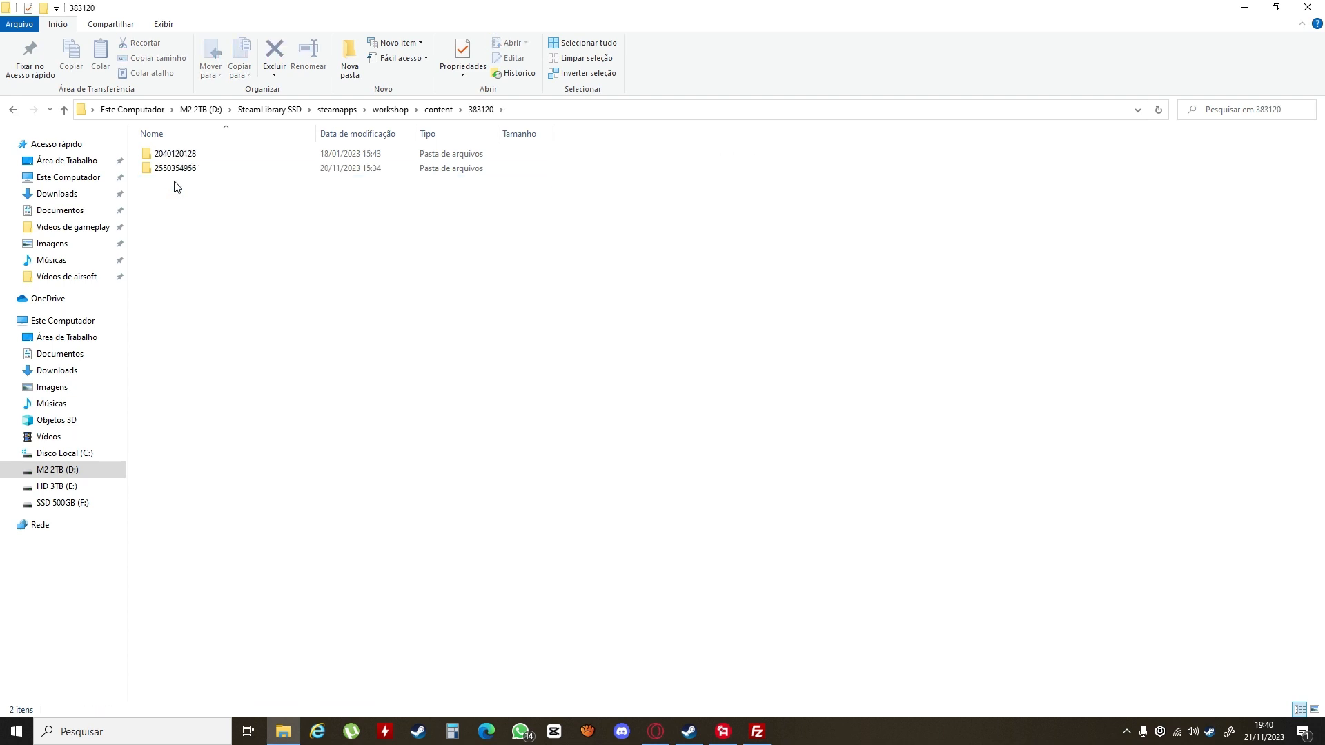
pyautogui.moveTo(191, 168)
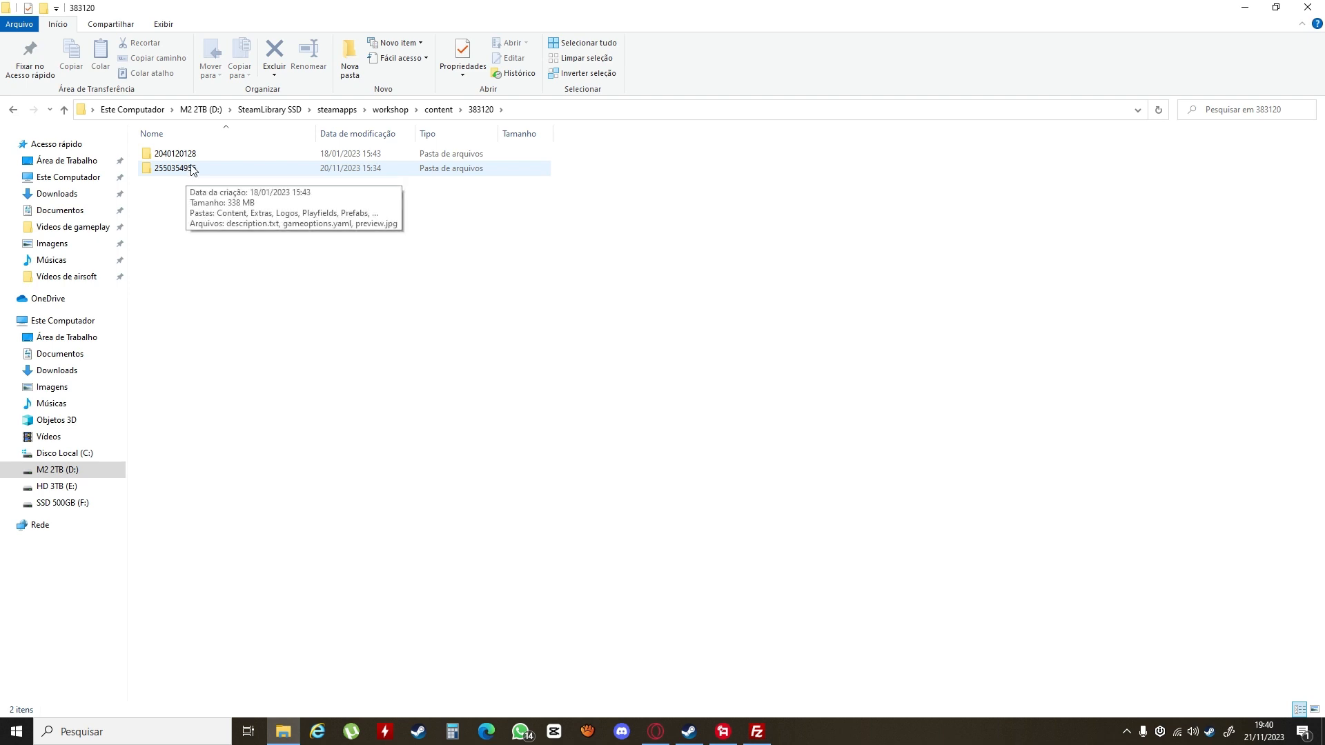
pyautogui.moveTo(185, 171)
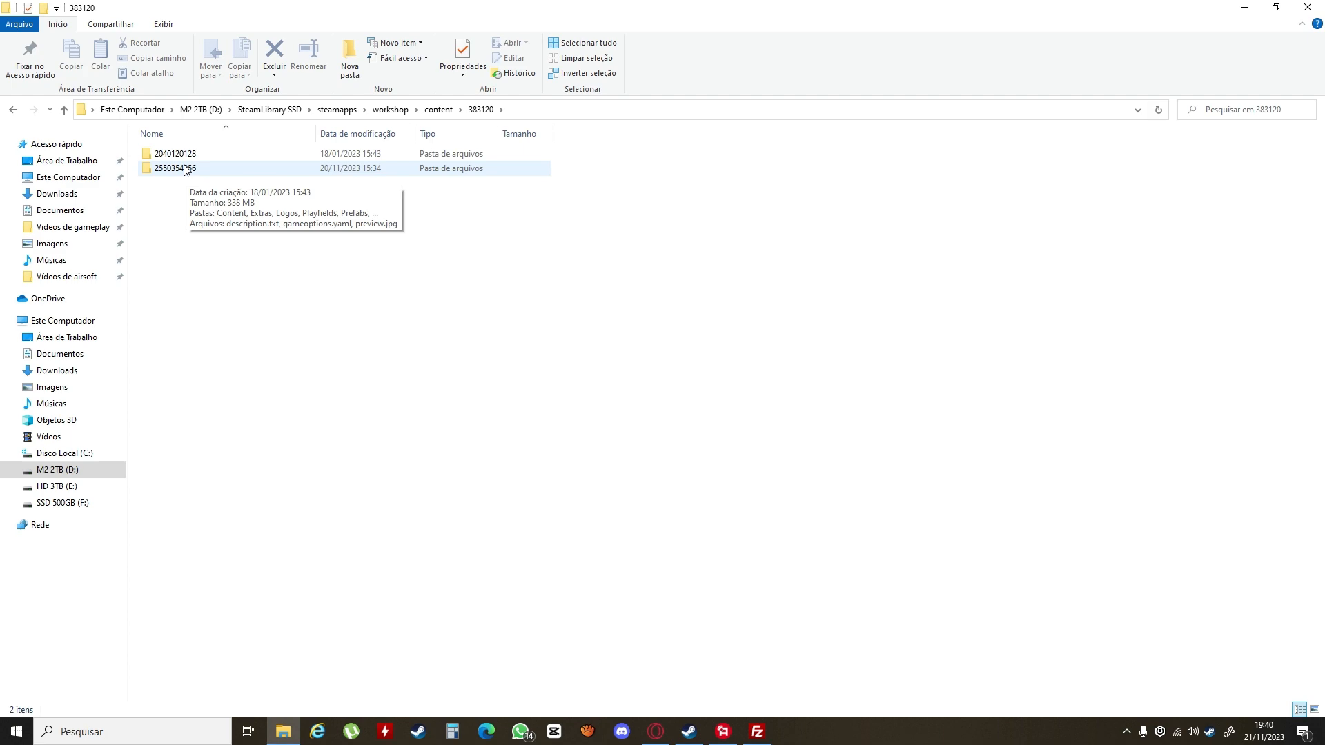
pyautogui.doubleClick(174, 168)
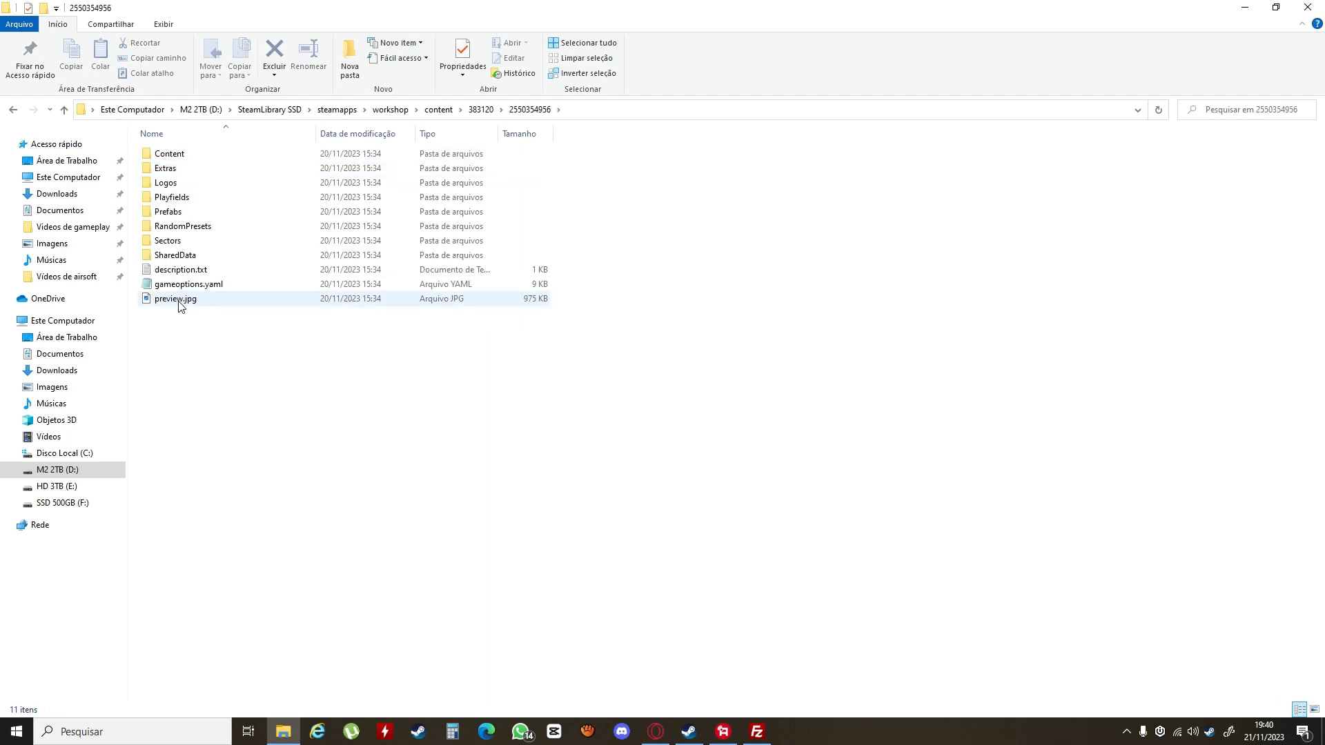
pyautogui.doubleClick(175, 298)
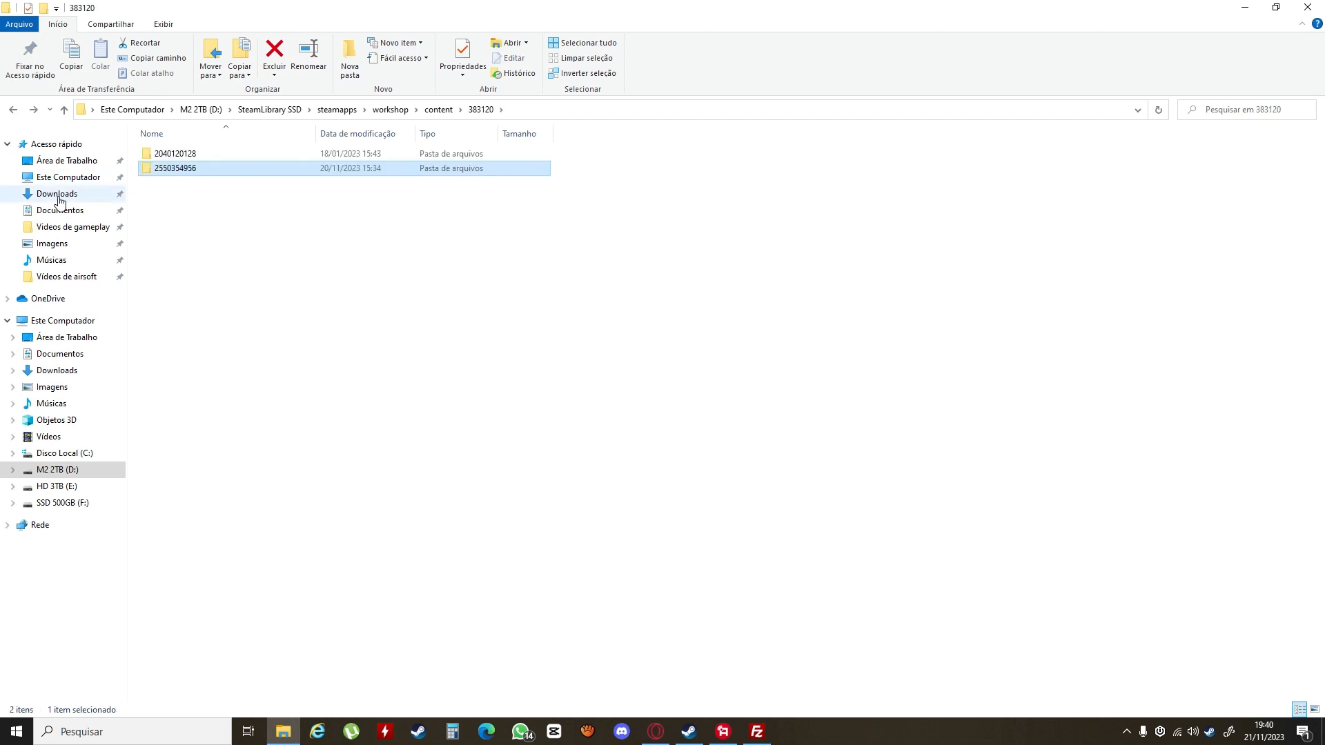
# Step: Show Downloads holding the copied Reforged Eden folder and the FileZilla installer
pyautogui.click(57, 193)
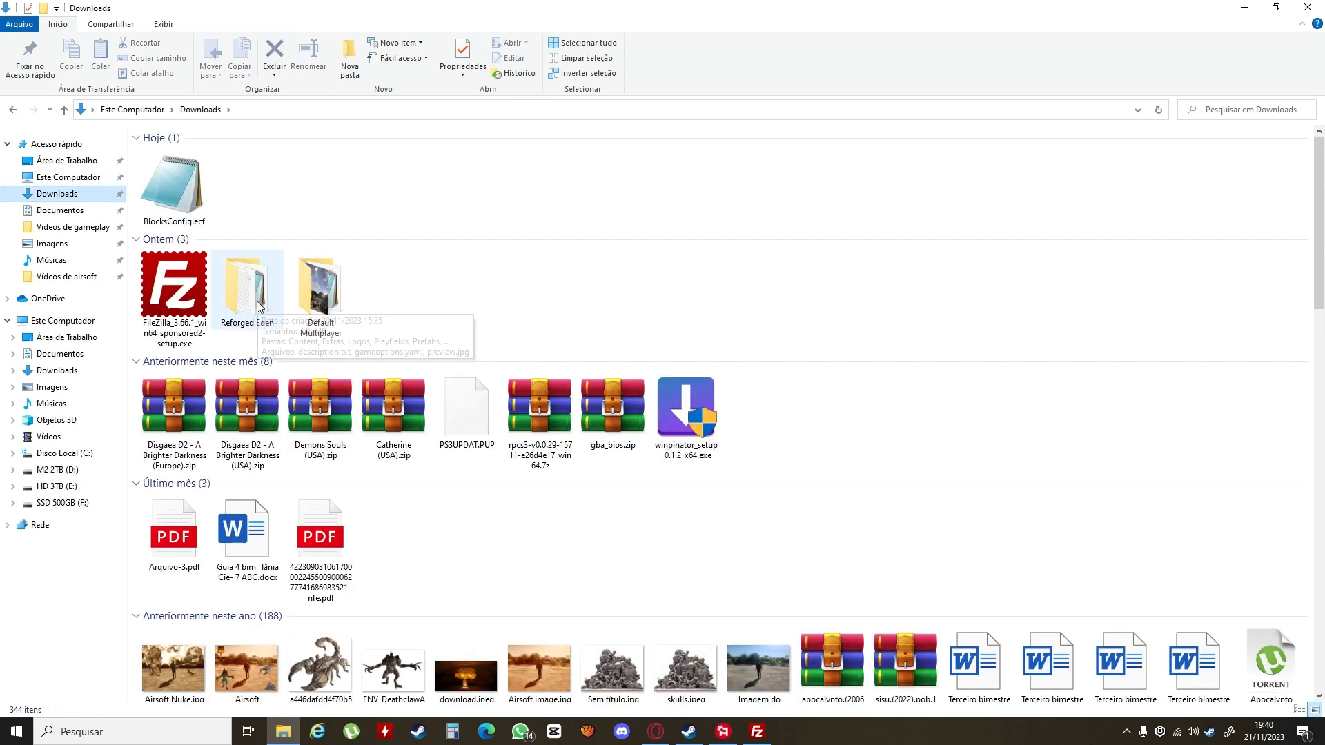
pyautogui.moveTo(258, 302)
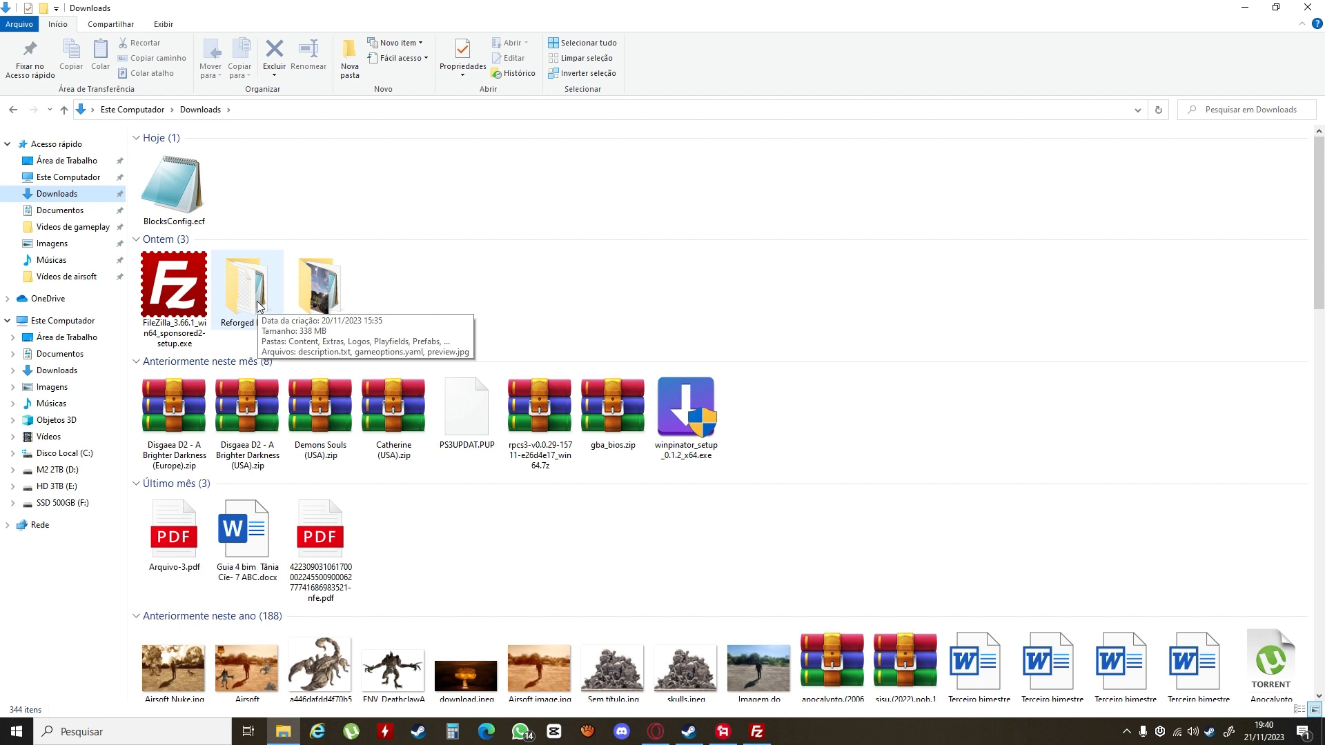
pyautogui.click(247, 287)
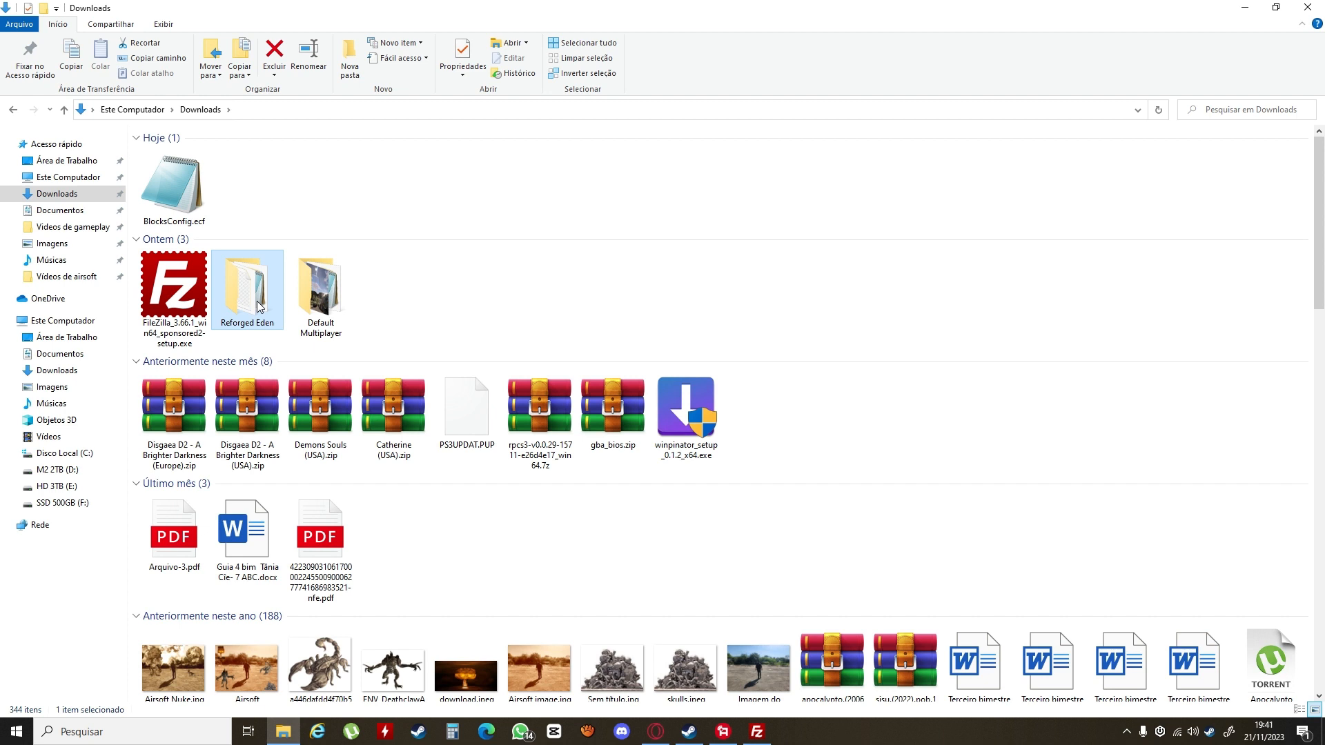
pyautogui.click(174, 283)
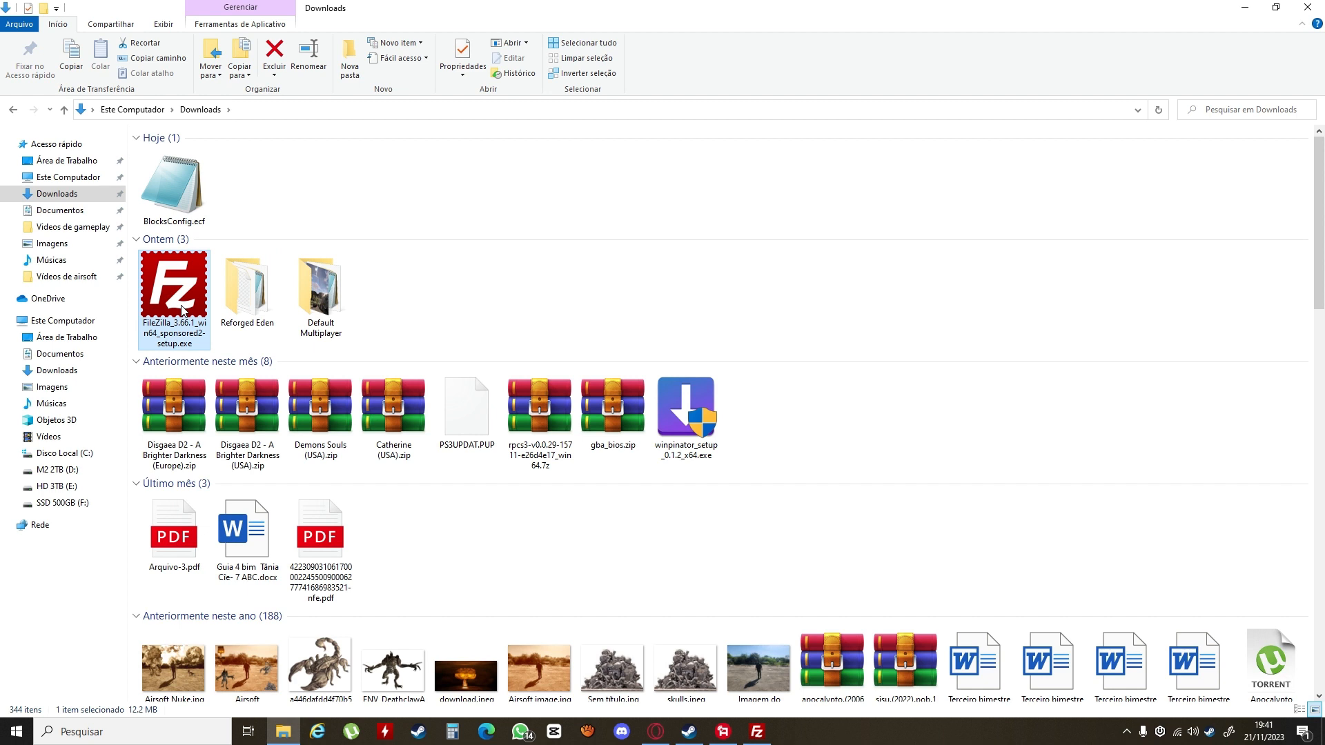
pyautogui.moveTo(194, 313)
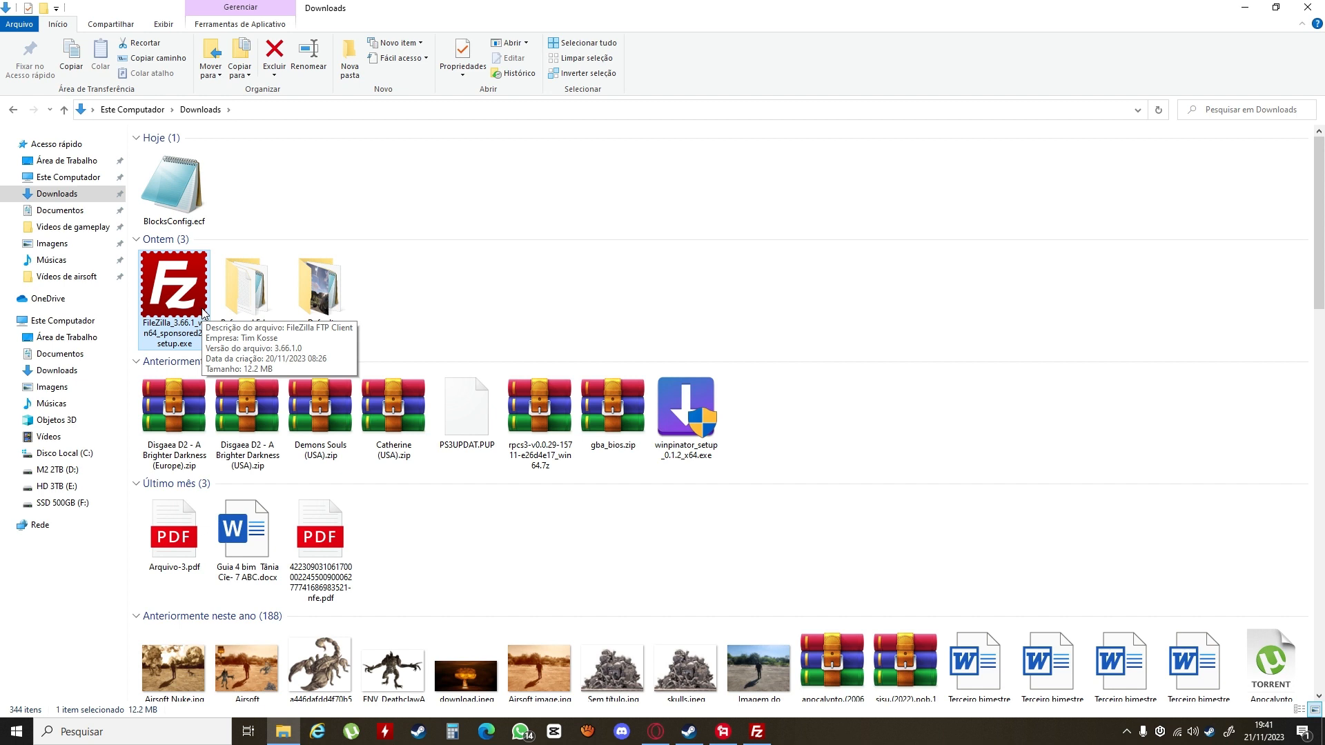
# Step: Compare the local and server Reforged Eden folders in FileZilla, then return to the guide
pyautogui.click(755, 731)
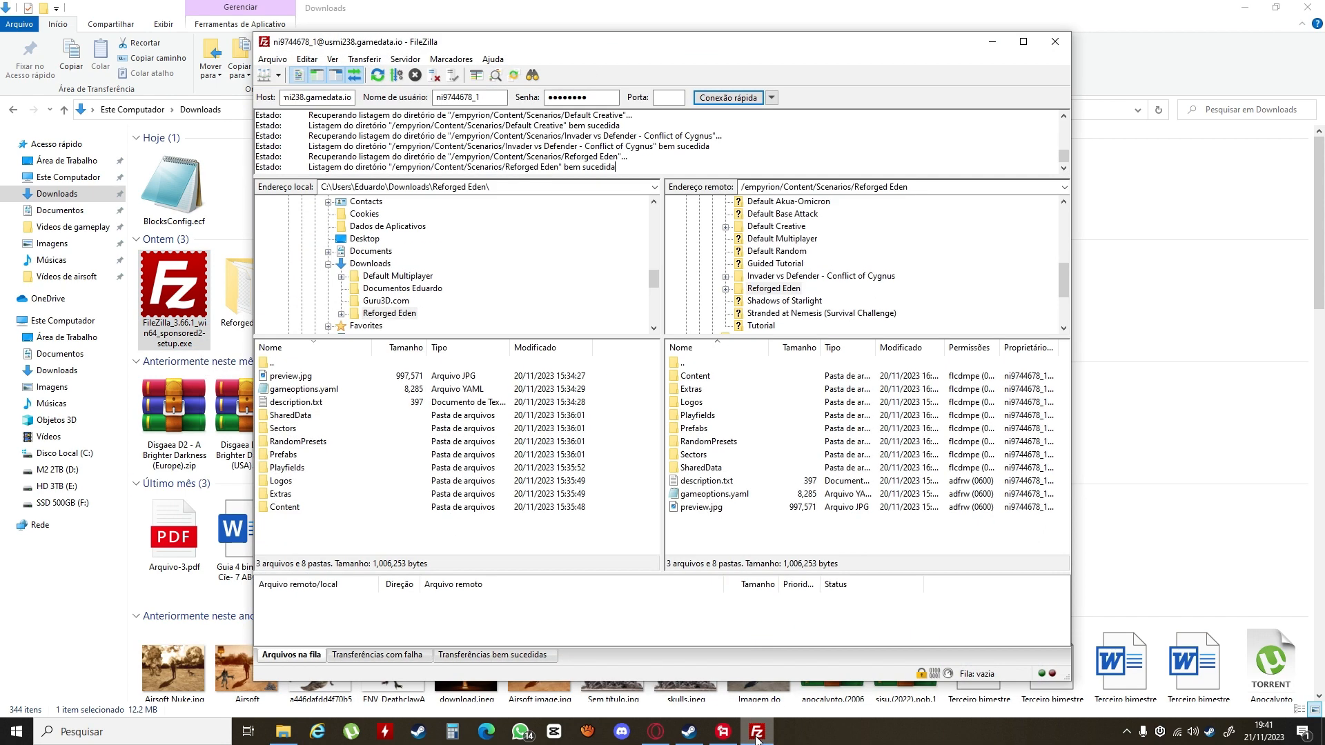
pyautogui.moveTo(541, 419)
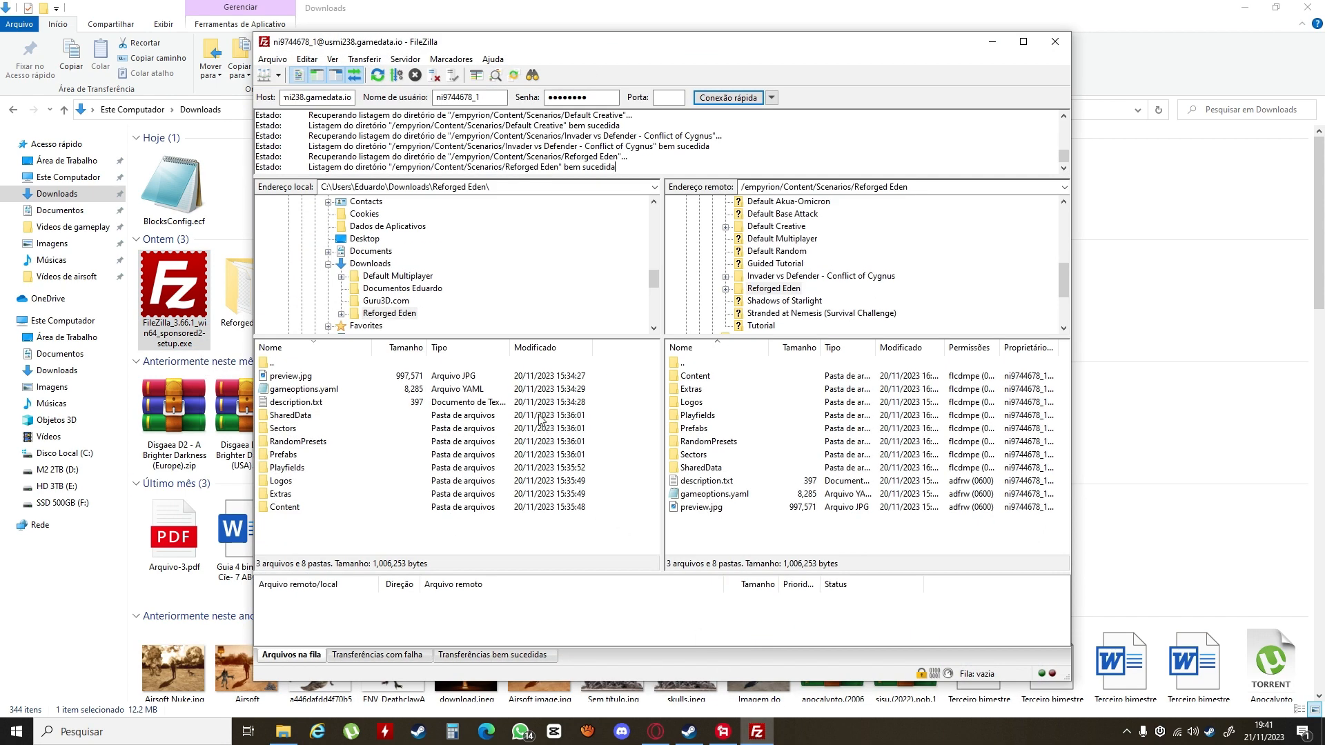
pyautogui.moveTo(496, 319)
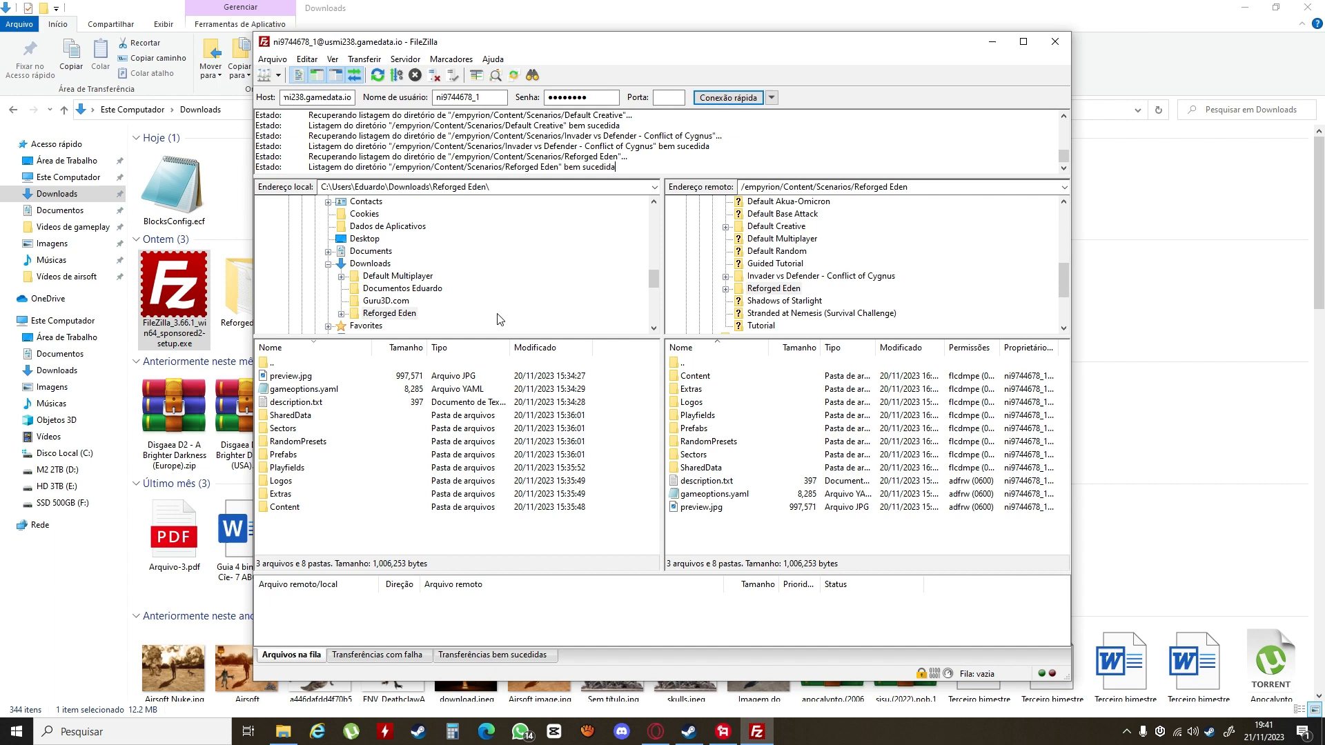
pyautogui.moveTo(785, 273)
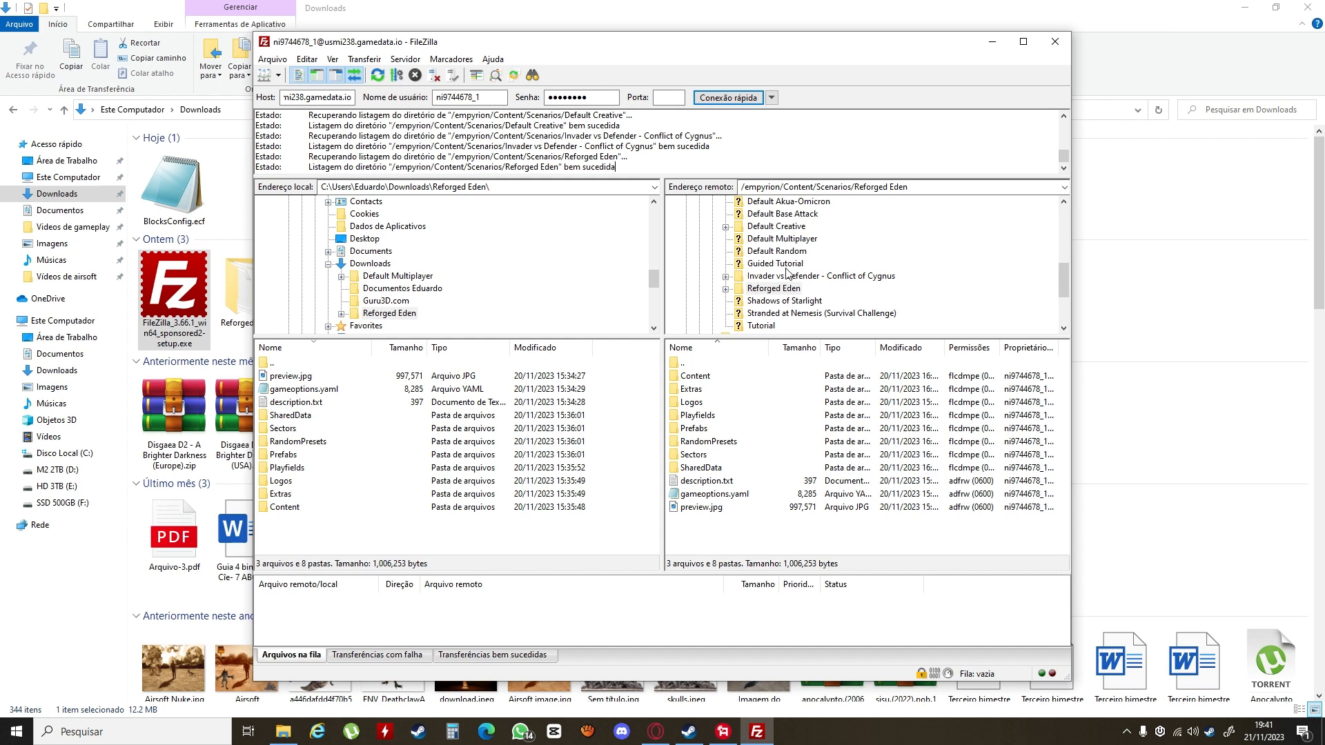
pyautogui.moveTo(389, 322)
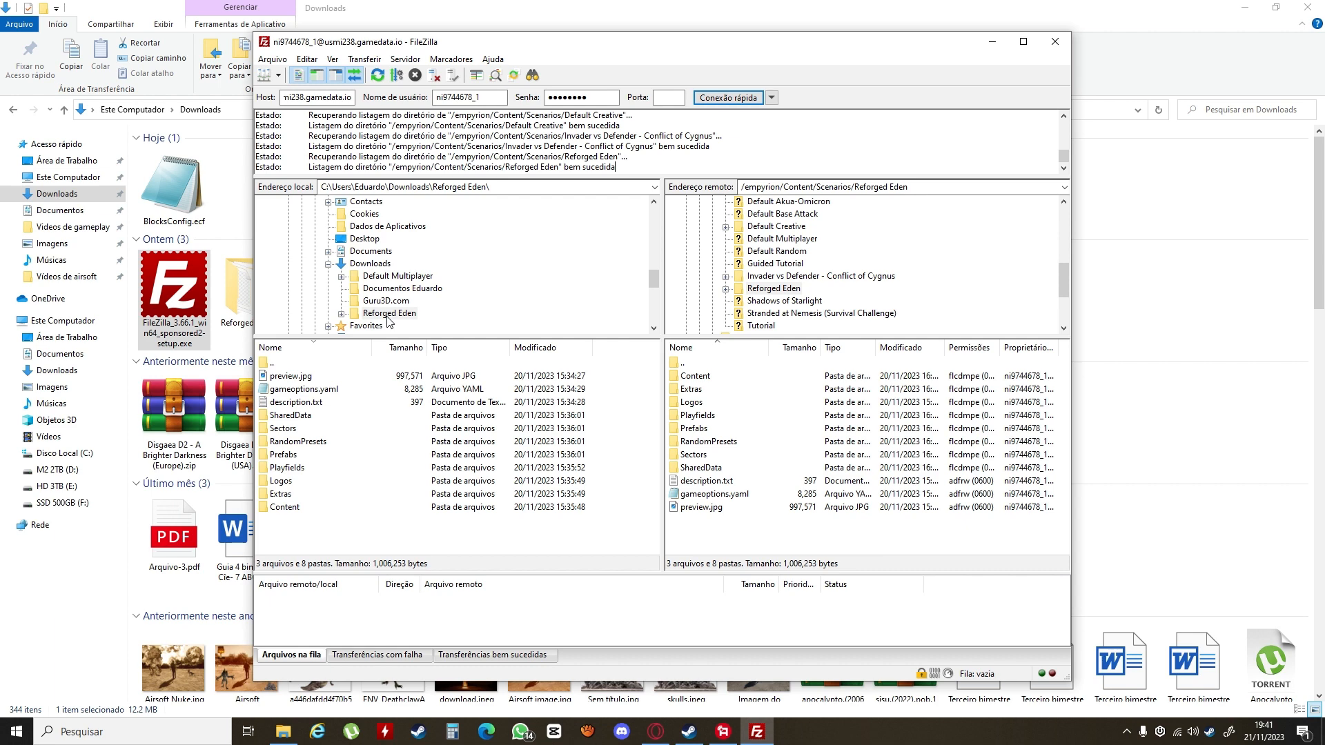
pyautogui.moveTo(842, 291)
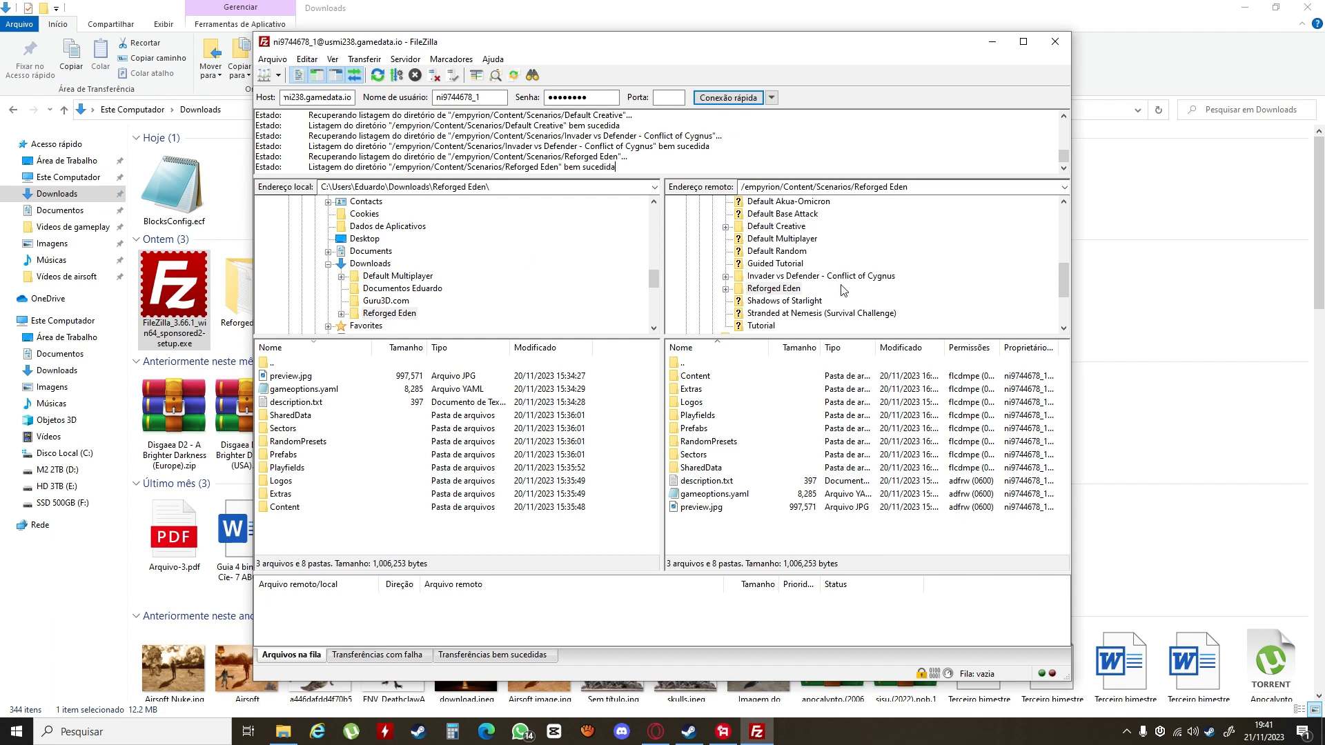
pyautogui.moveTo(661, 240)
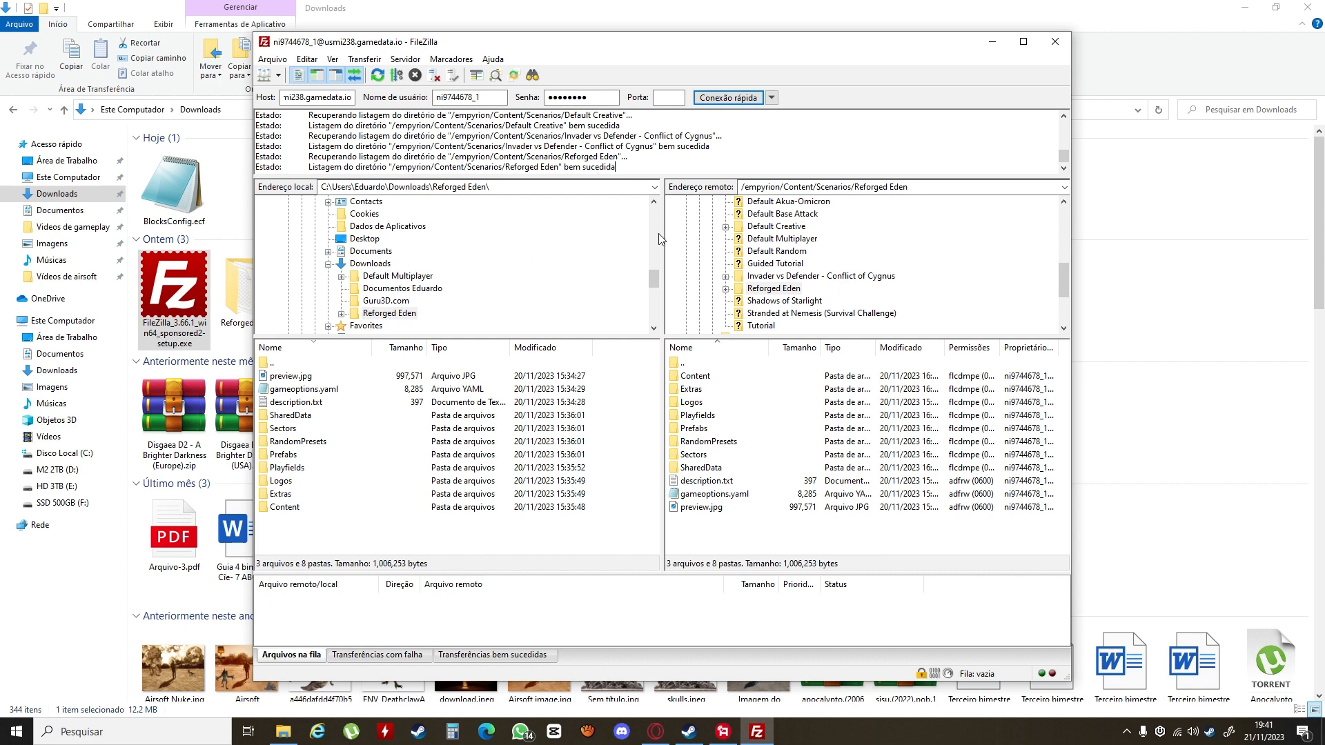
pyautogui.moveTo(661, 296)
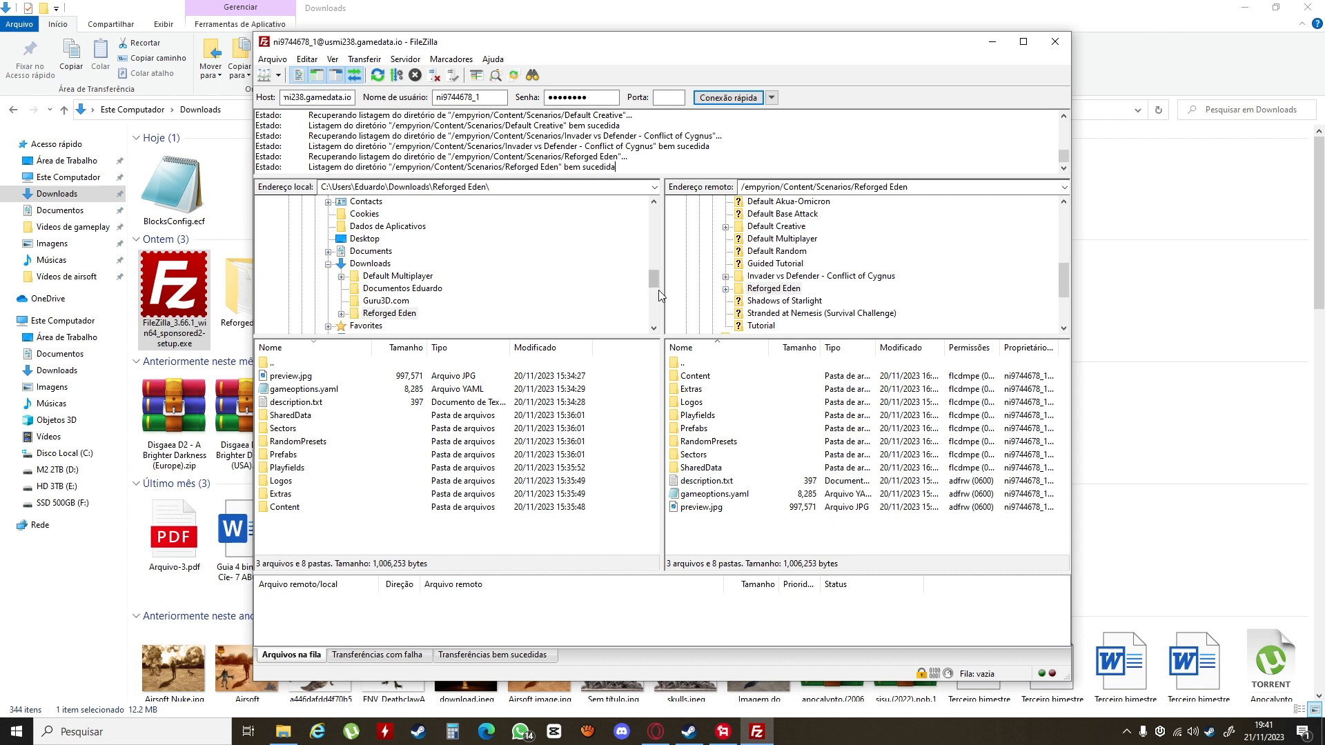
pyautogui.click(654, 731)
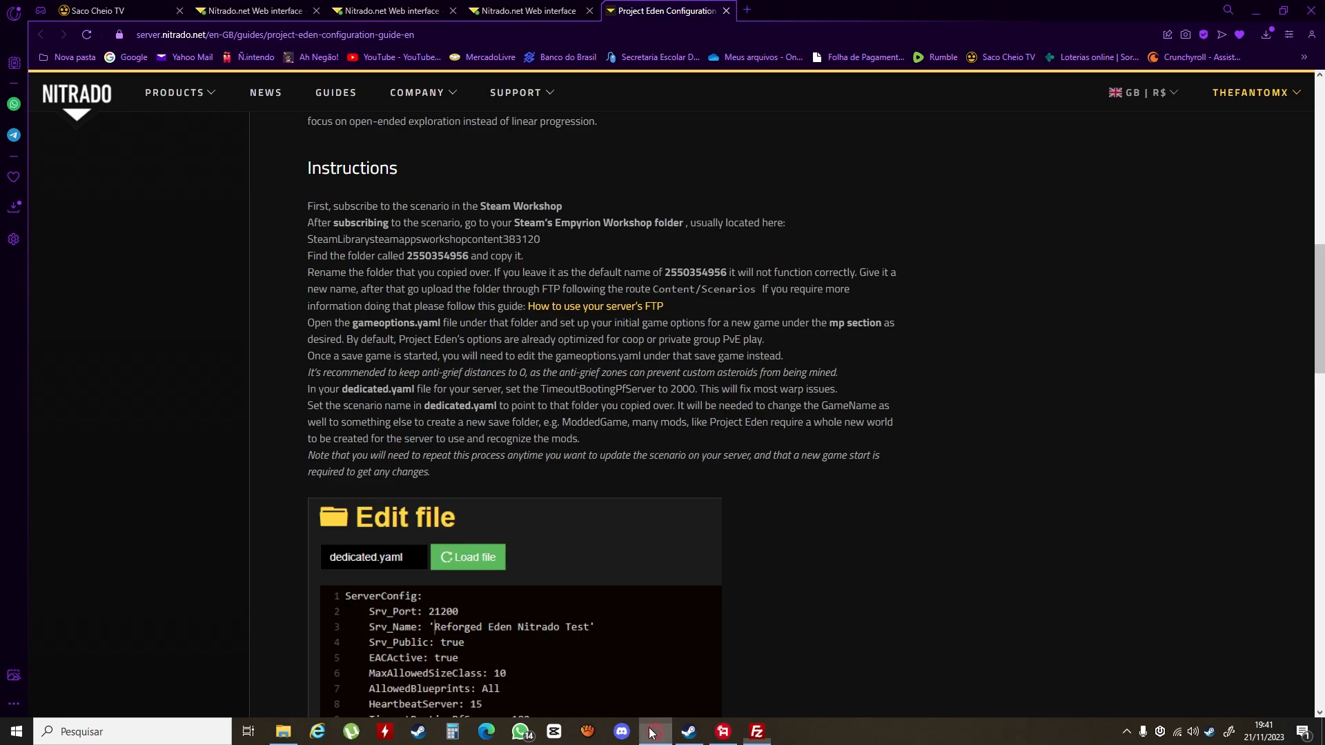
# Step: Review the FTP credentials on the Nitrado server dashboard and return to FileZilla
pyautogui.click(254, 10)
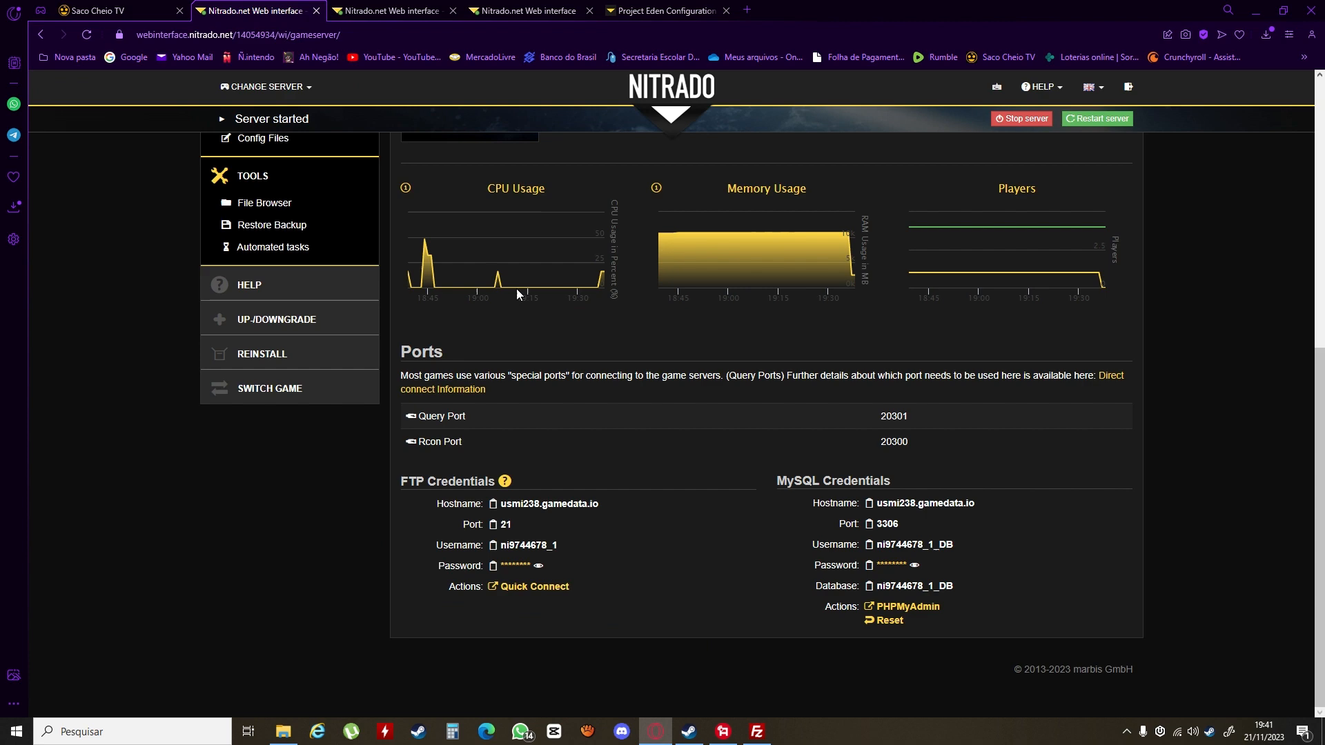
pyautogui.scroll(3)
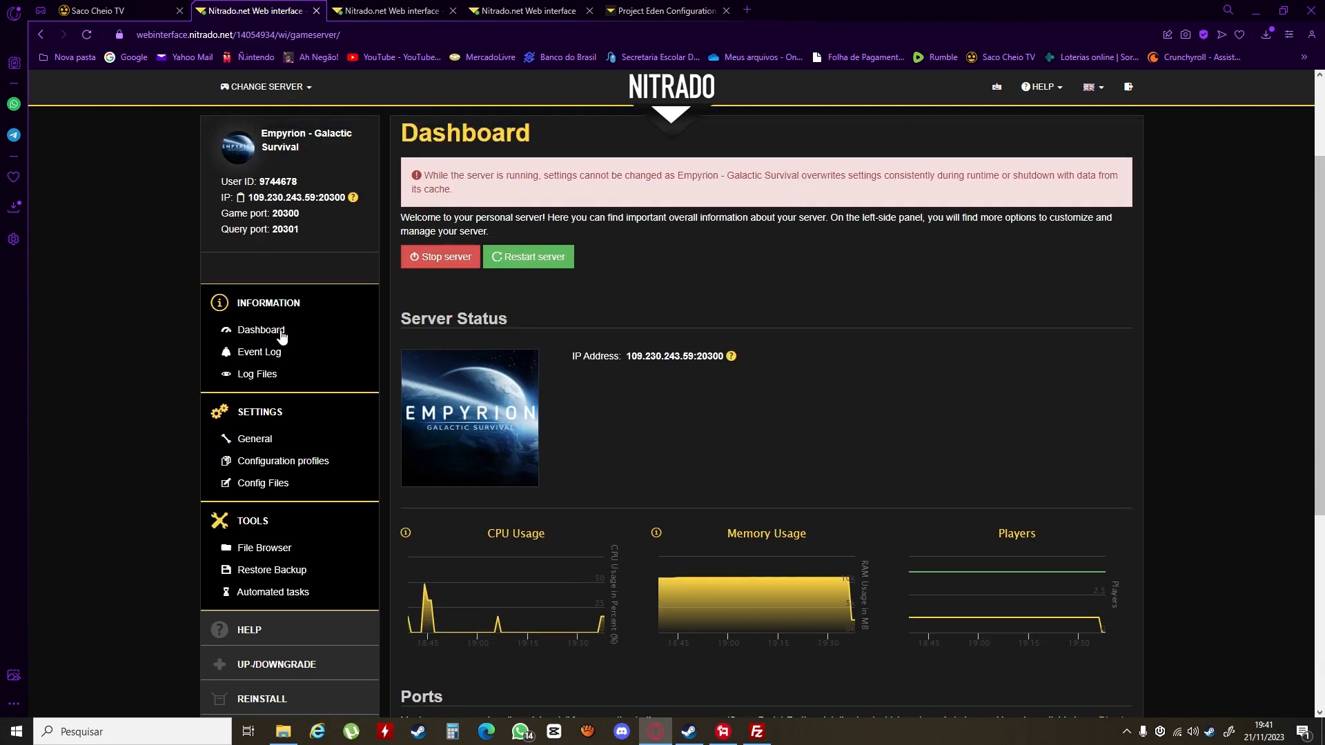
pyautogui.scroll(-3)
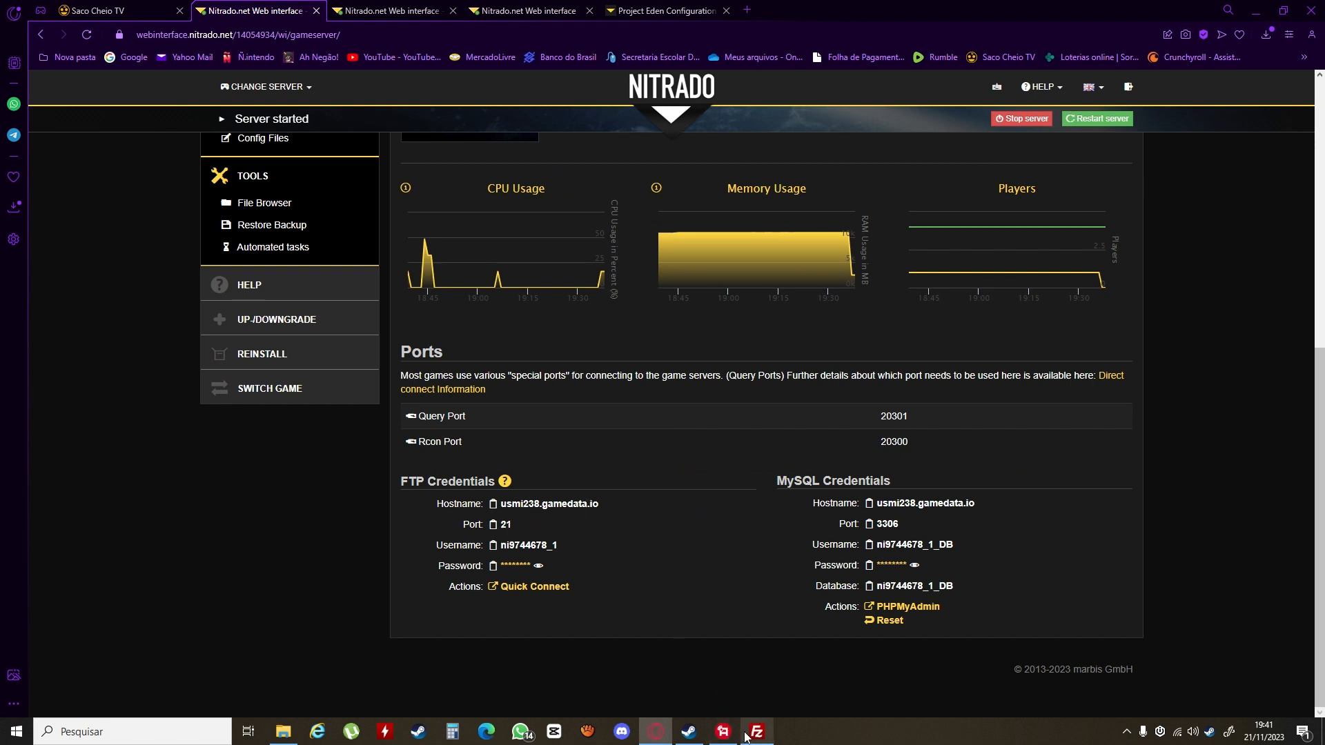
pyautogui.click(754, 732)
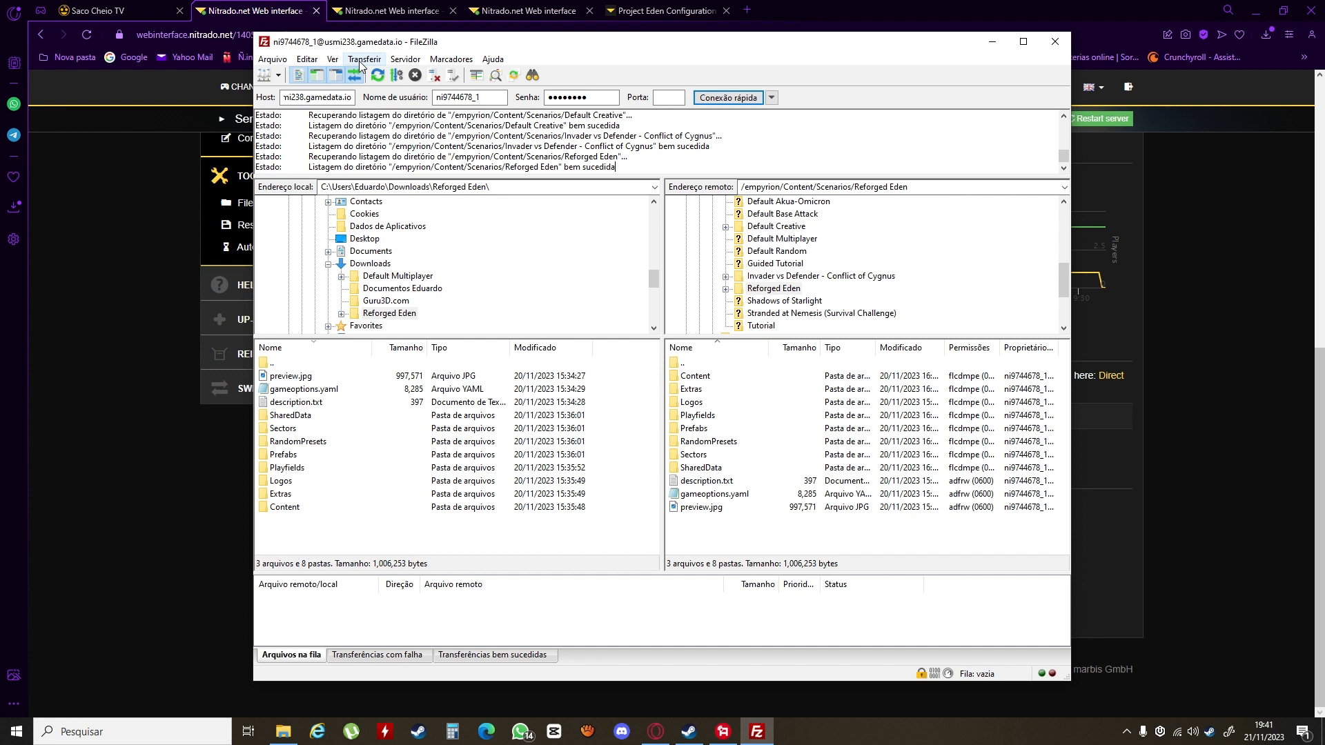
pyautogui.click(363, 58)
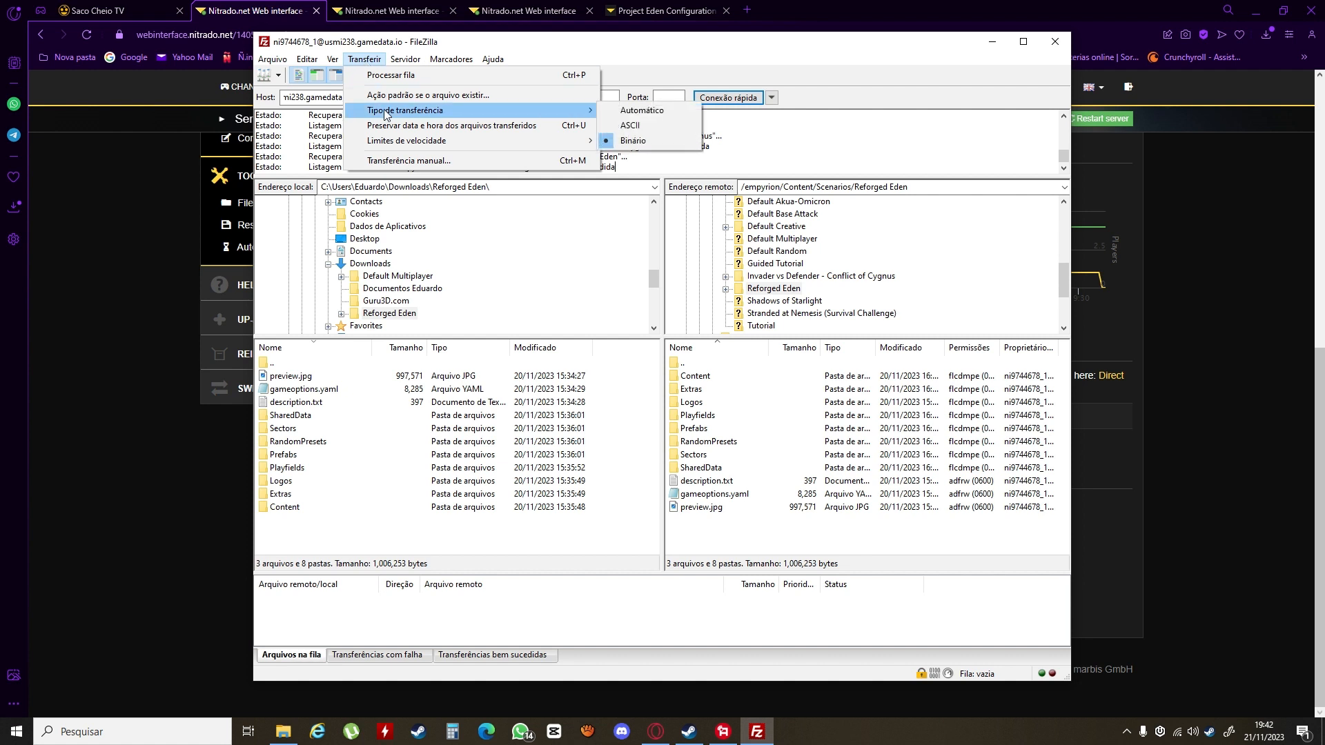
pyautogui.moveTo(650, 141)
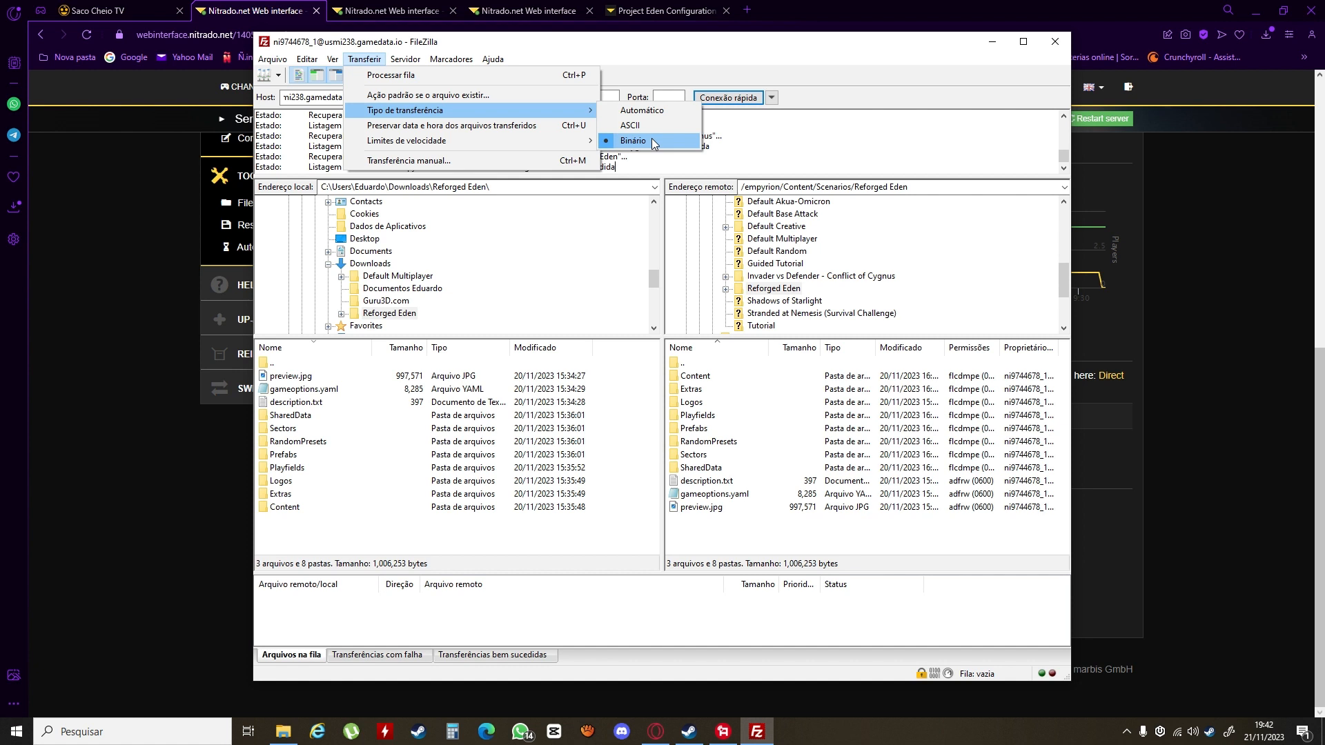
pyautogui.moveTo(535, 270)
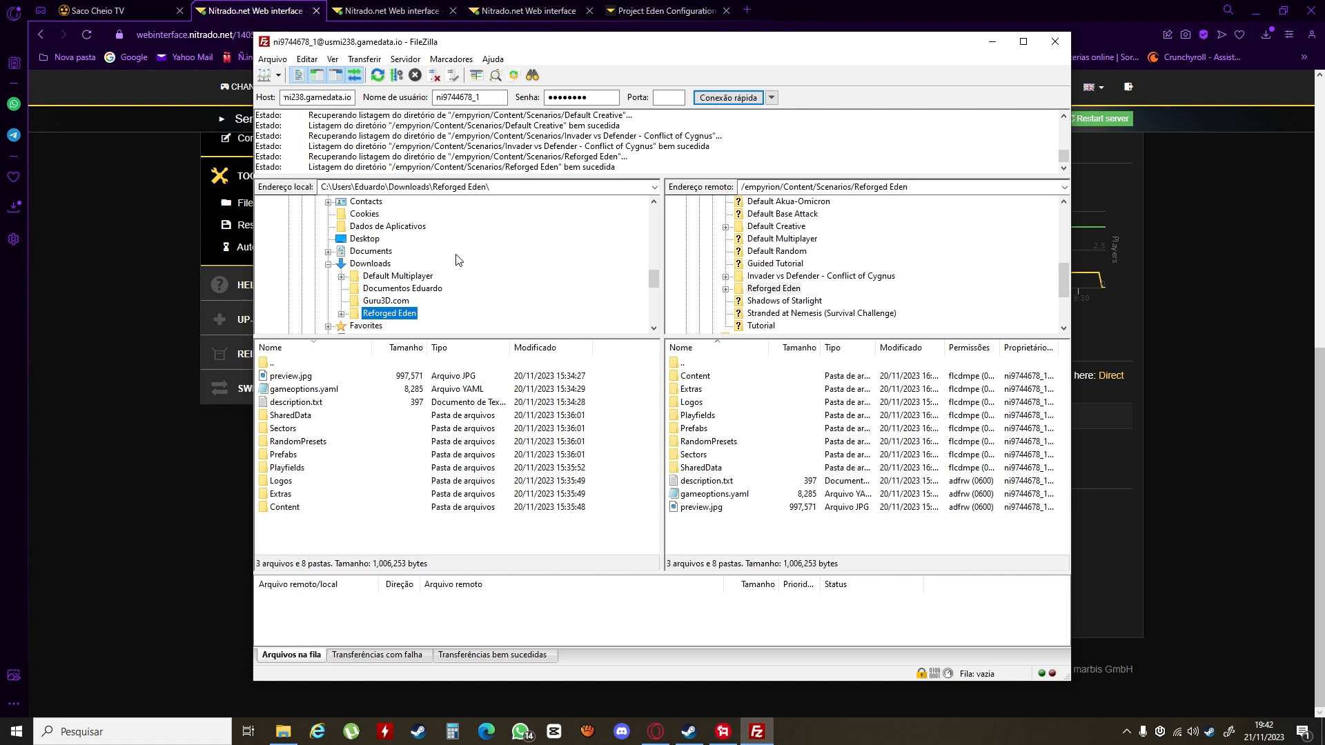
pyautogui.moveTo(479, 295)
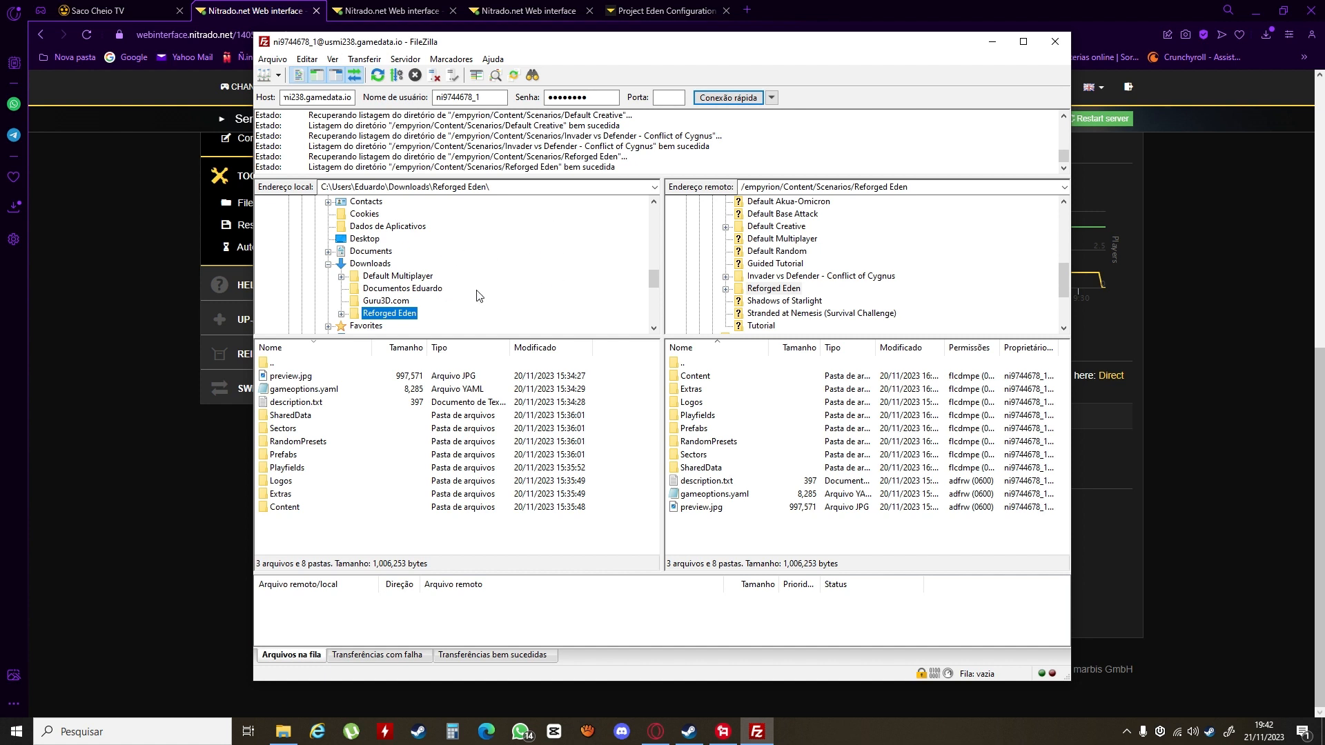
pyautogui.moveTo(454, 272)
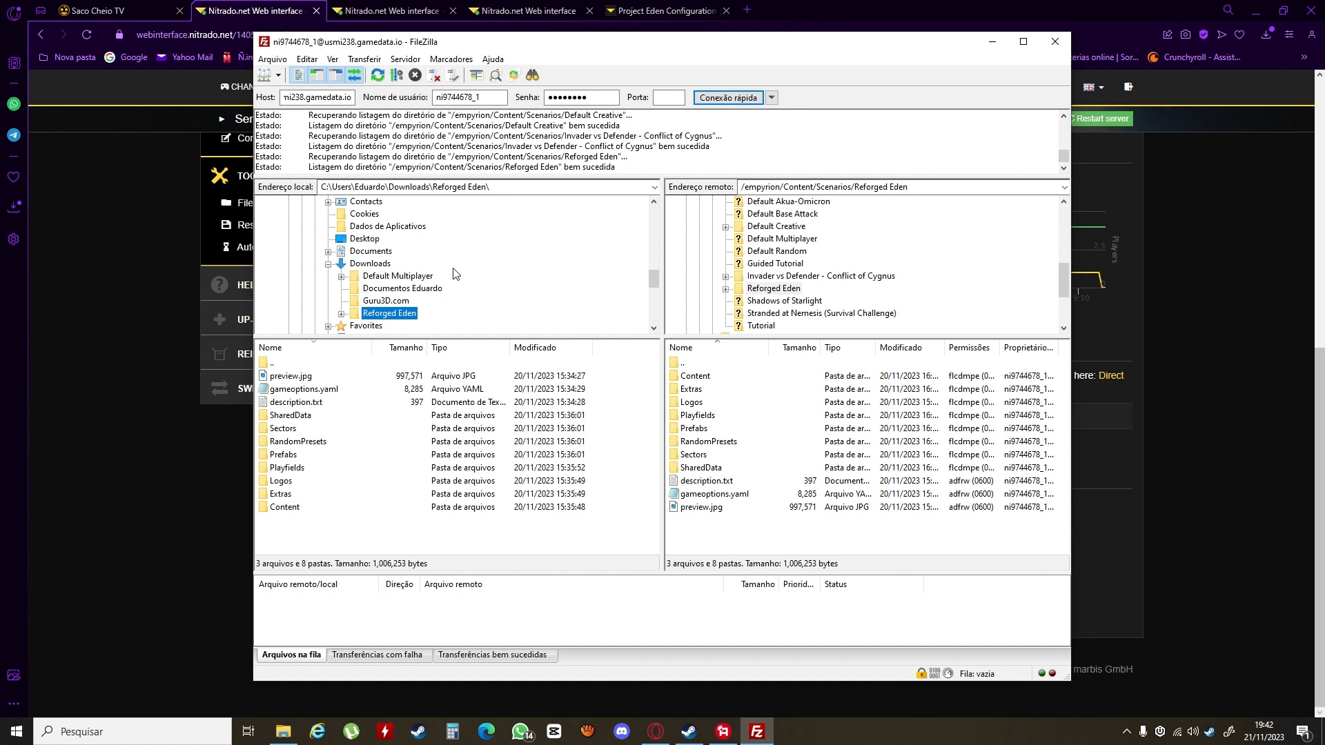
pyautogui.moveTo(835, 306)
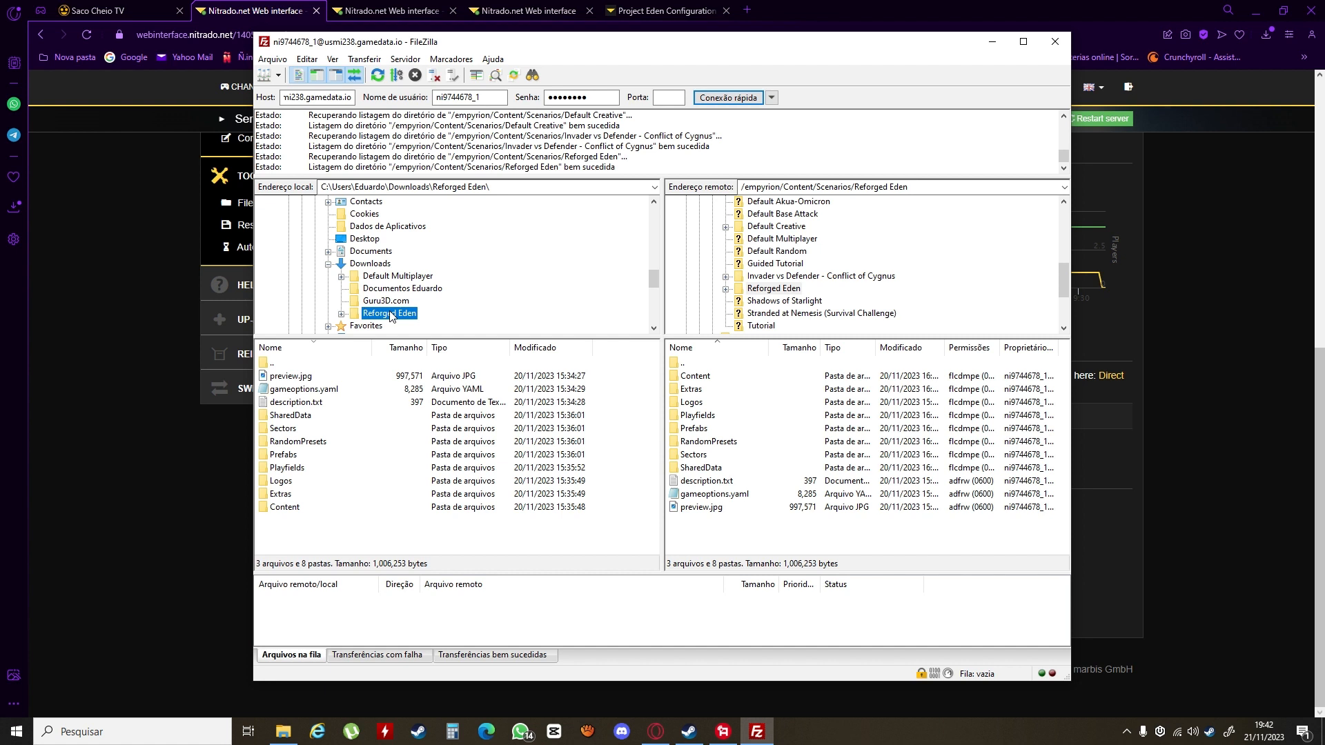
# Step: Navigate the server's Content/Scenarios listing into the uploaded Reforged Eden folder
pyautogui.rightClick(390, 313)
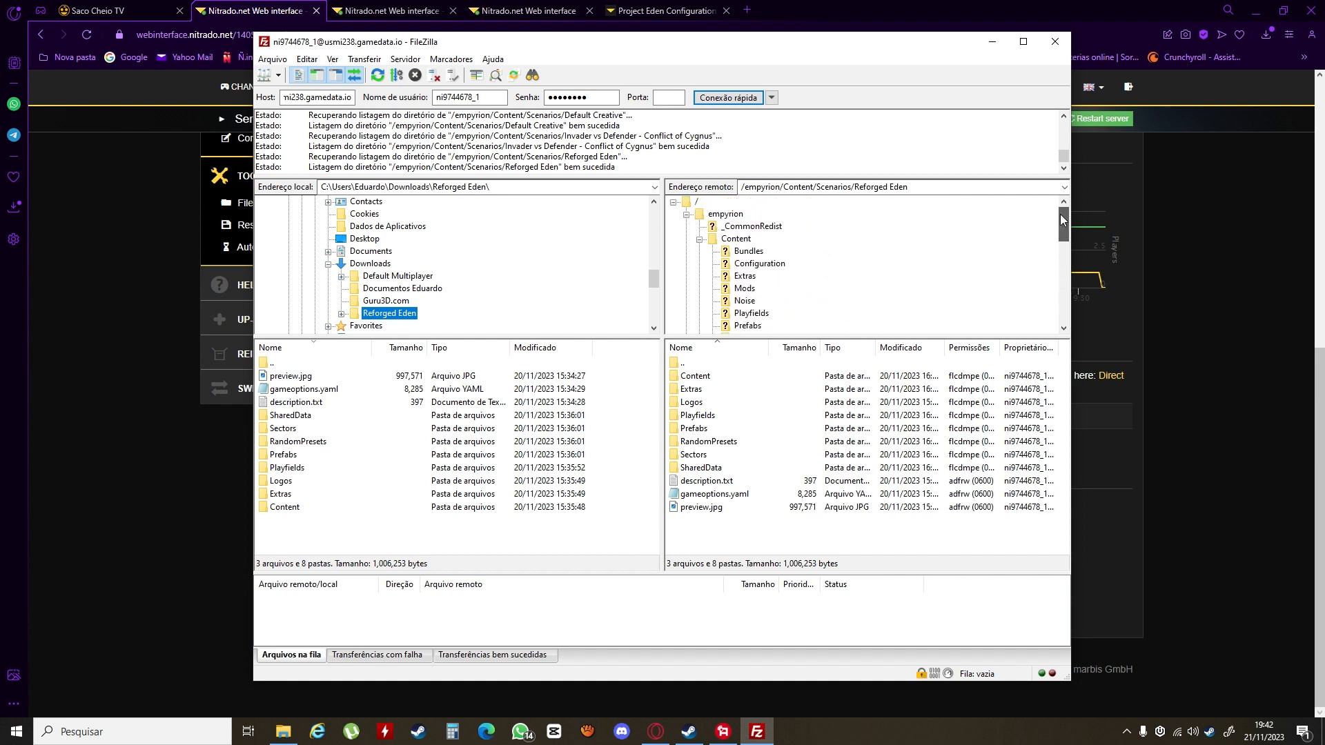
pyautogui.moveTo(736, 239)
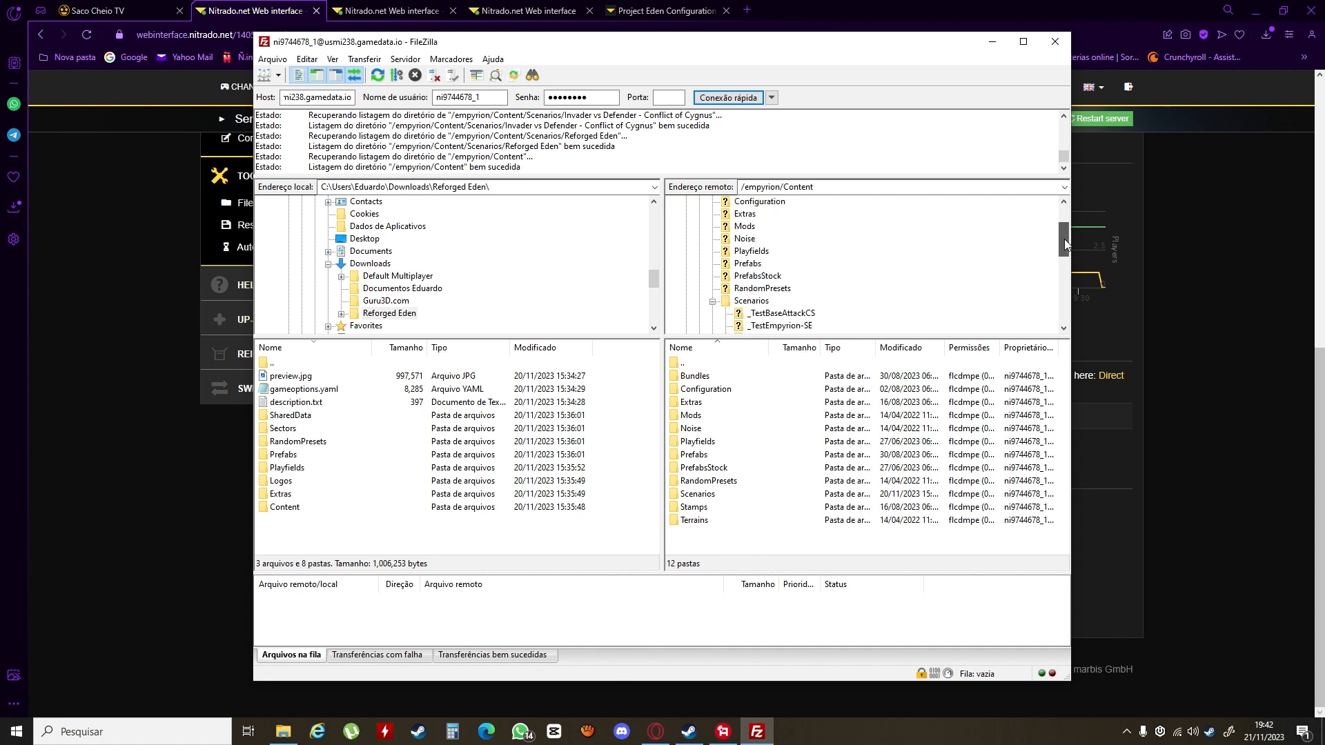
pyautogui.doubleClick(750, 299)
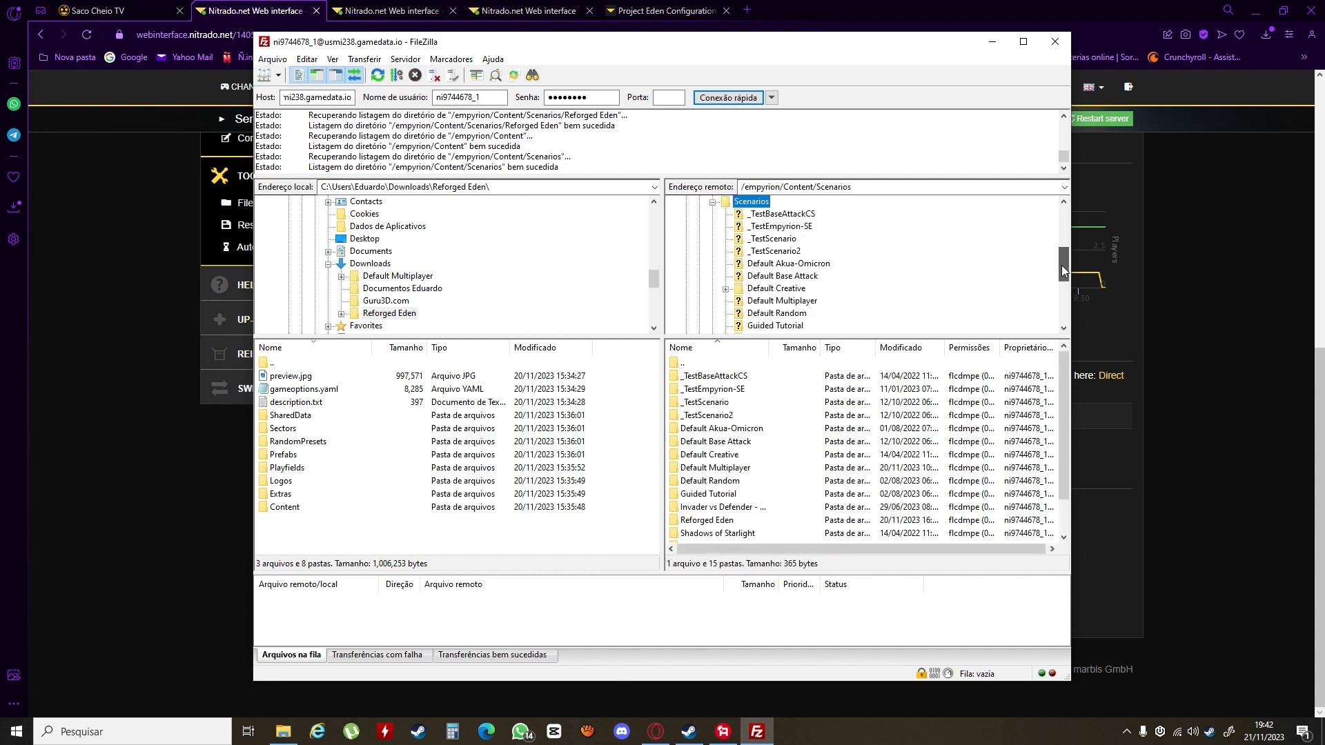
pyautogui.scroll(-3)
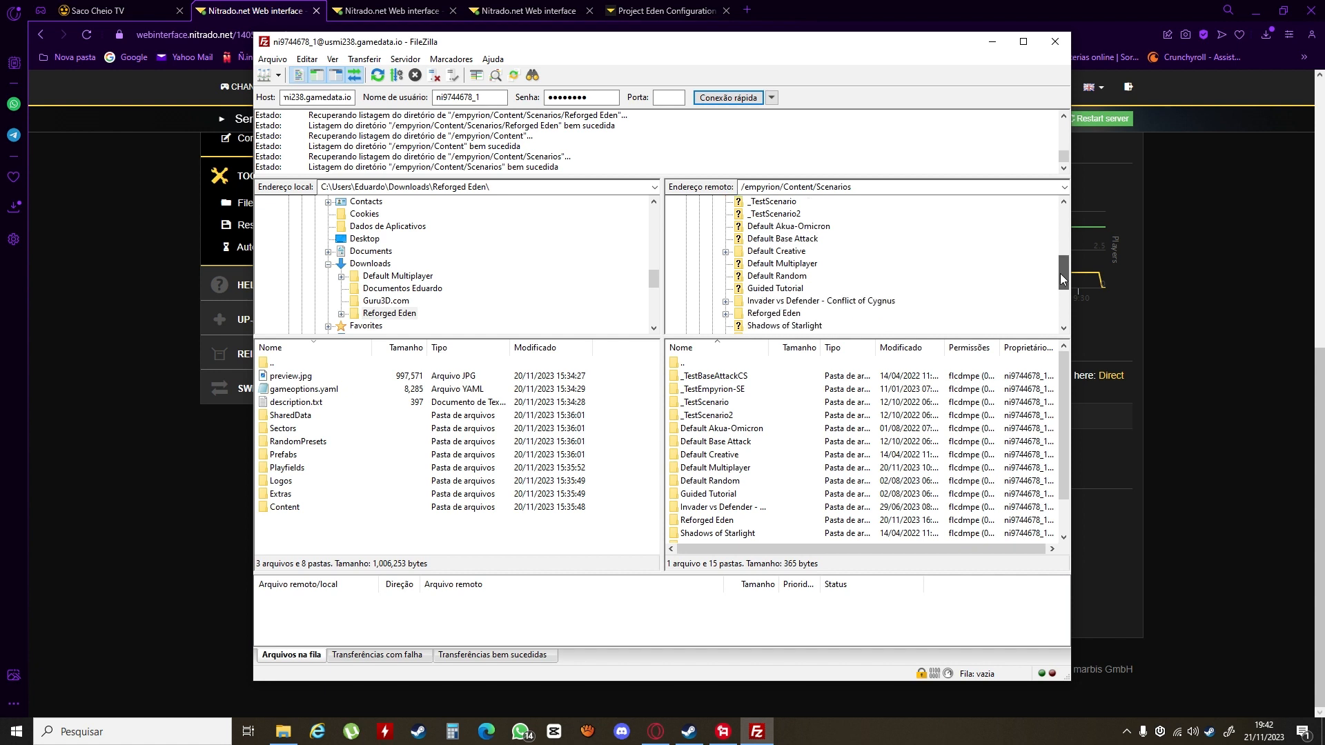
pyautogui.moveTo(414, 319)
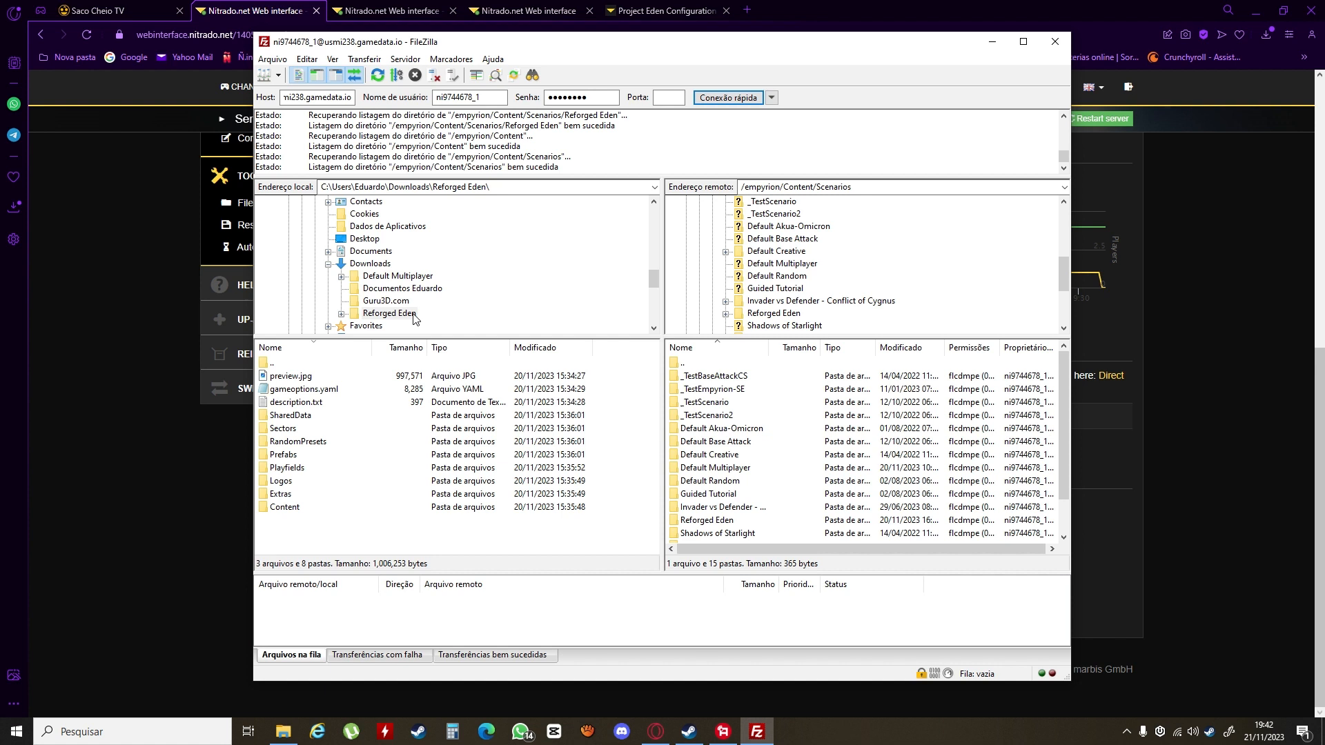
pyautogui.rightClick(387, 313)
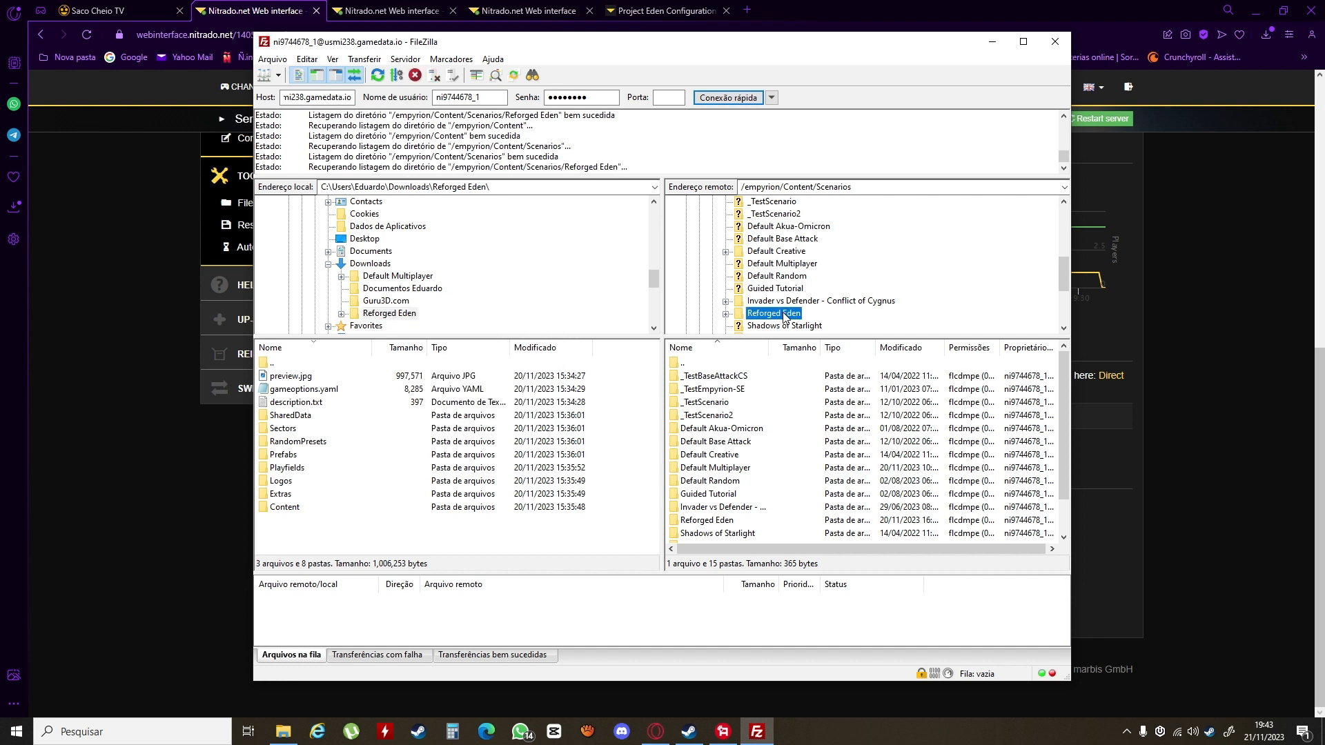
pyautogui.doubleClick(773, 313)
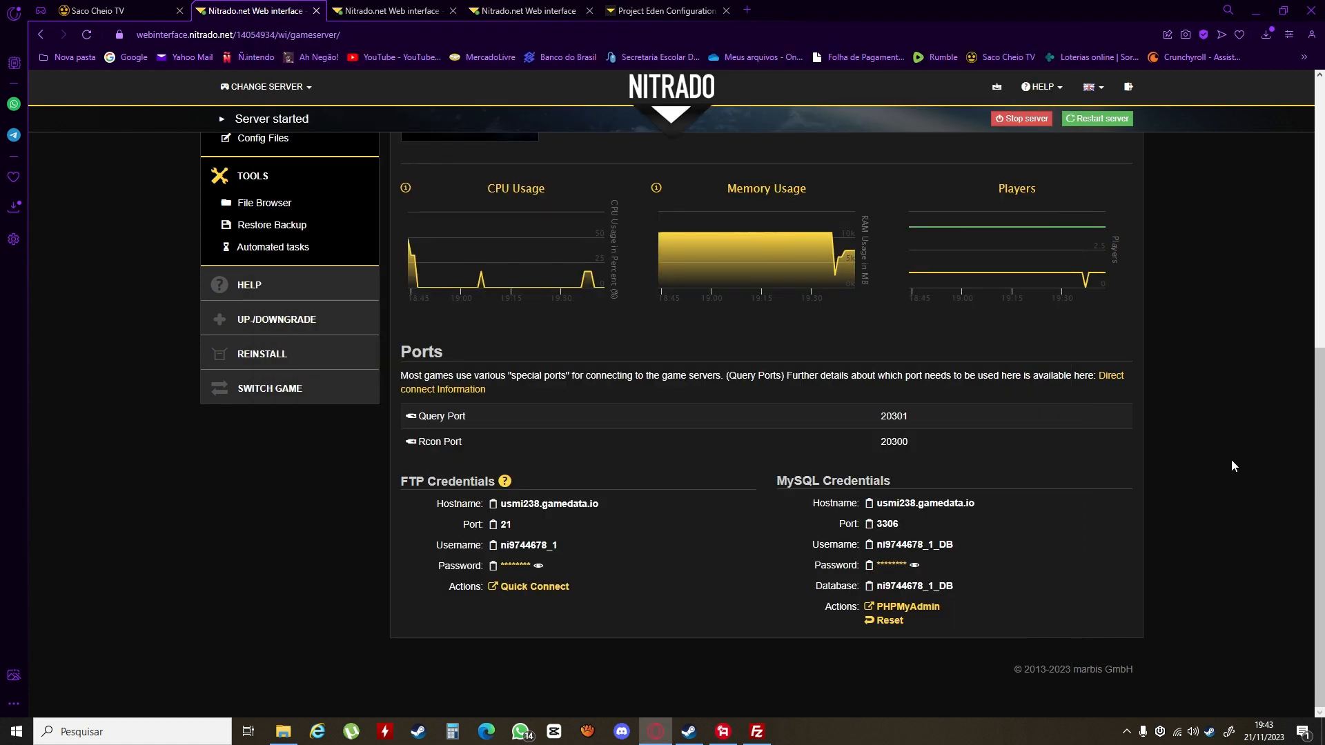
# Step: Return to the Project Eden guide's dedicated.yaml example with CustomScenario 'Reforged Eden'
pyautogui.scroll(3)
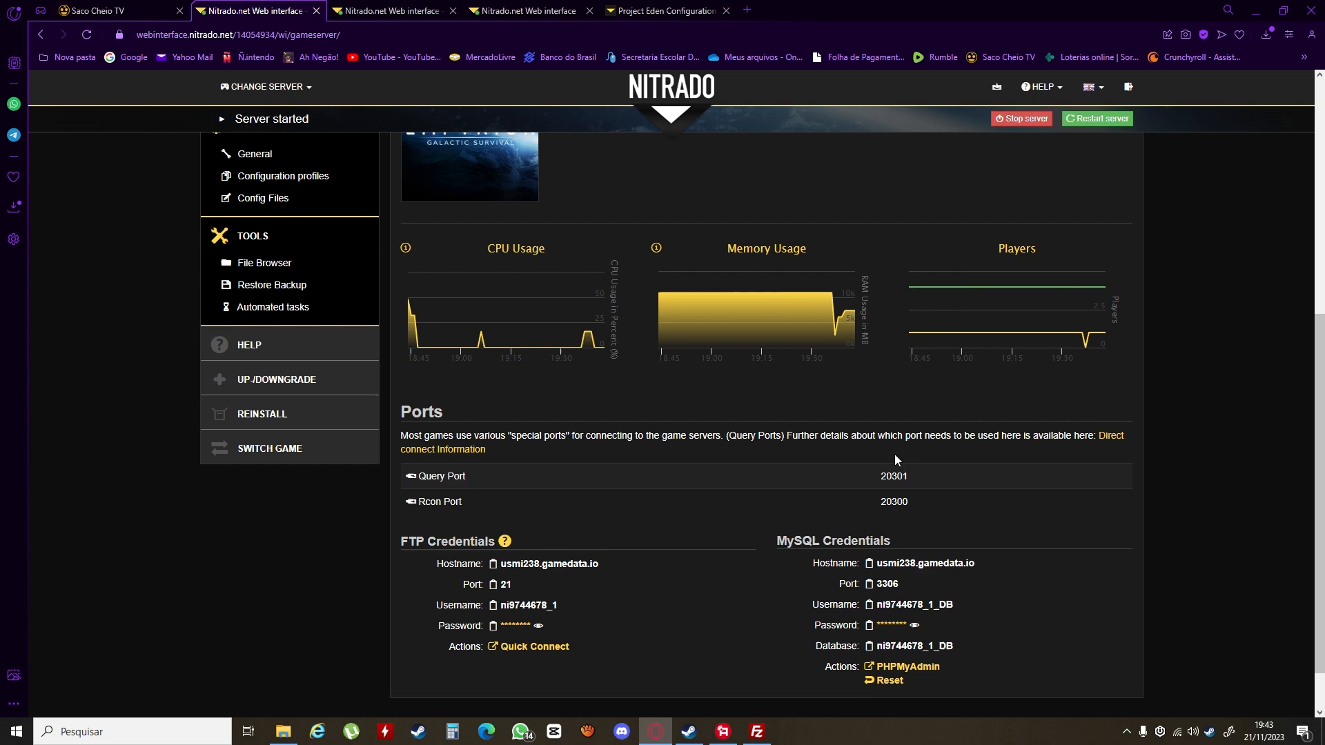
pyautogui.scroll(3)
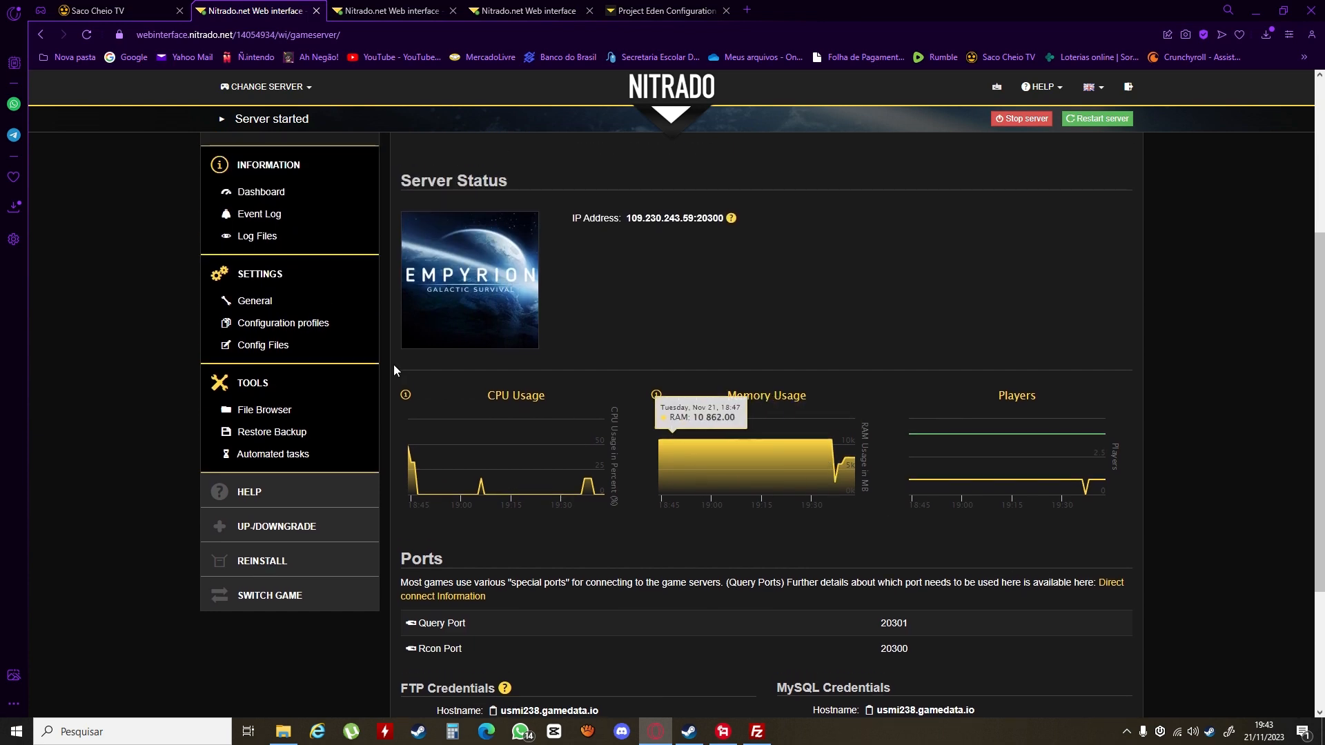
pyautogui.moveTo(696, 203)
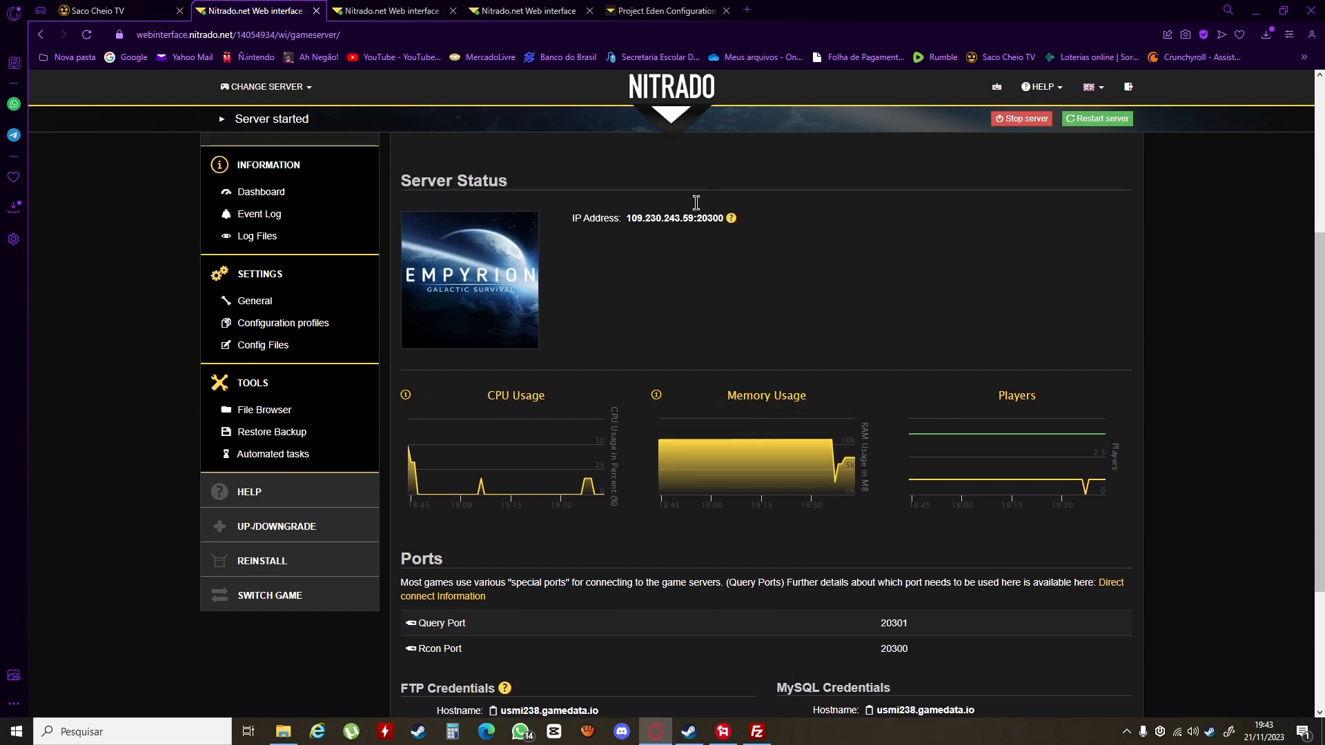
pyautogui.click(667, 10)
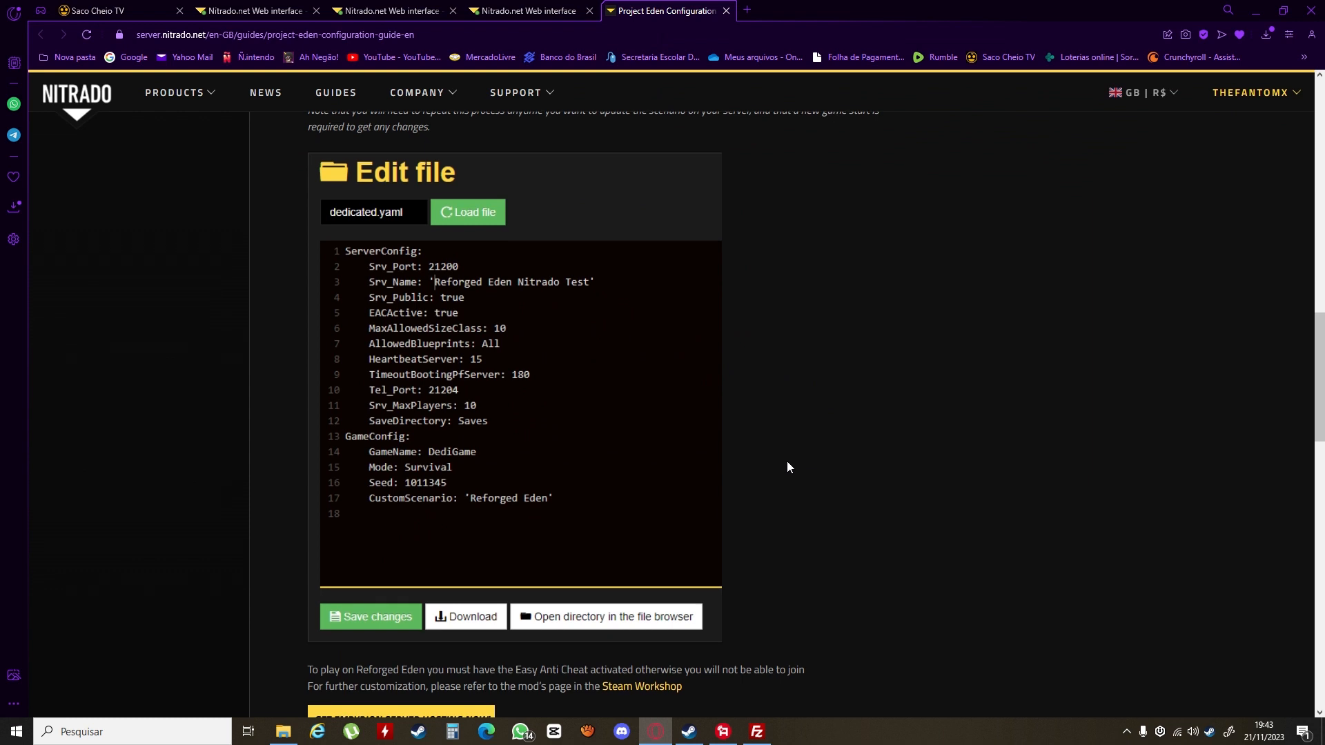
pyautogui.moveTo(356, 229)
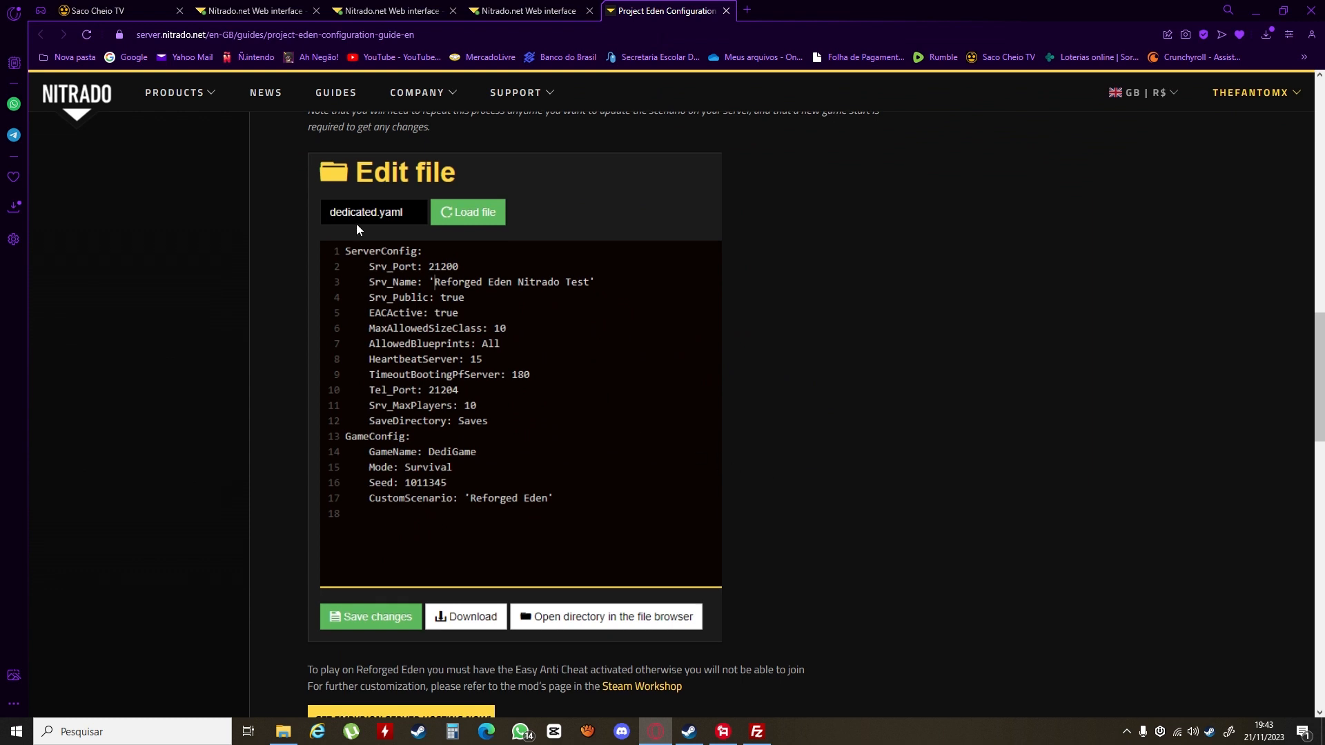
pyautogui.moveTo(378, 220)
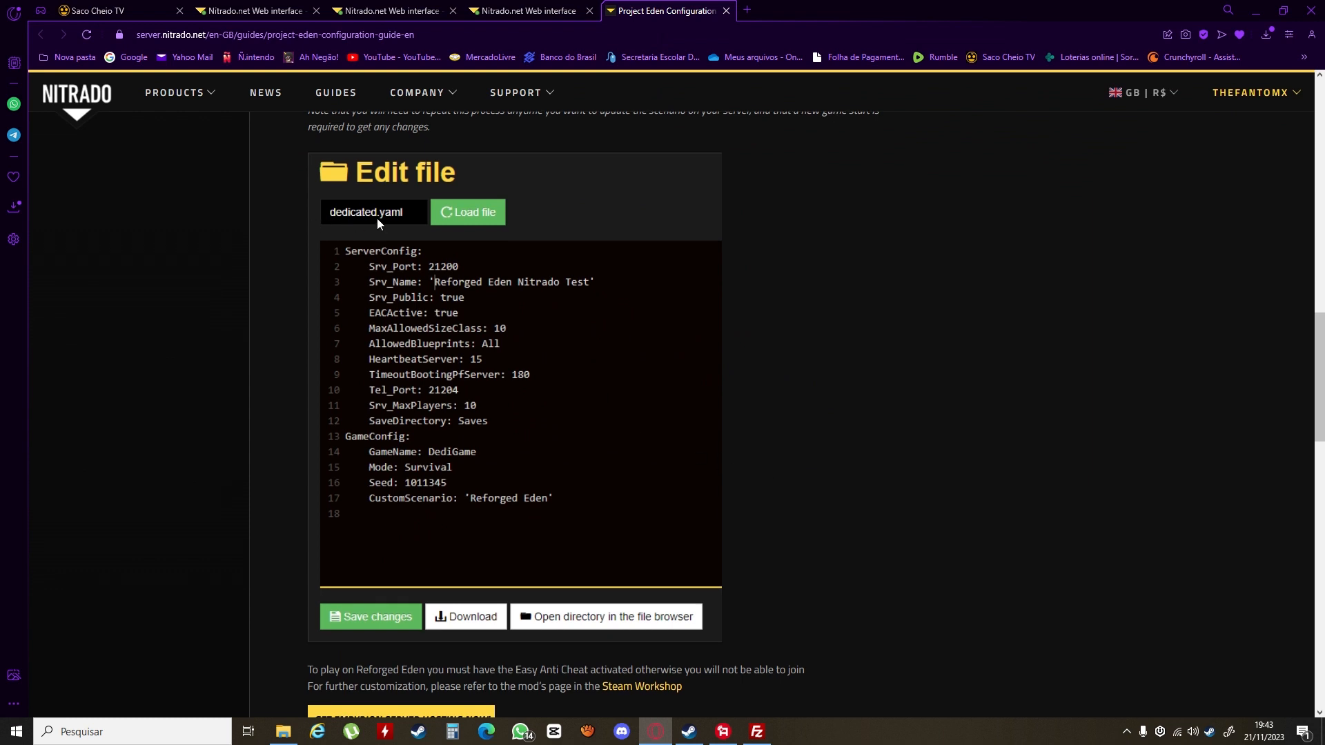
pyautogui.moveTo(396, 227)
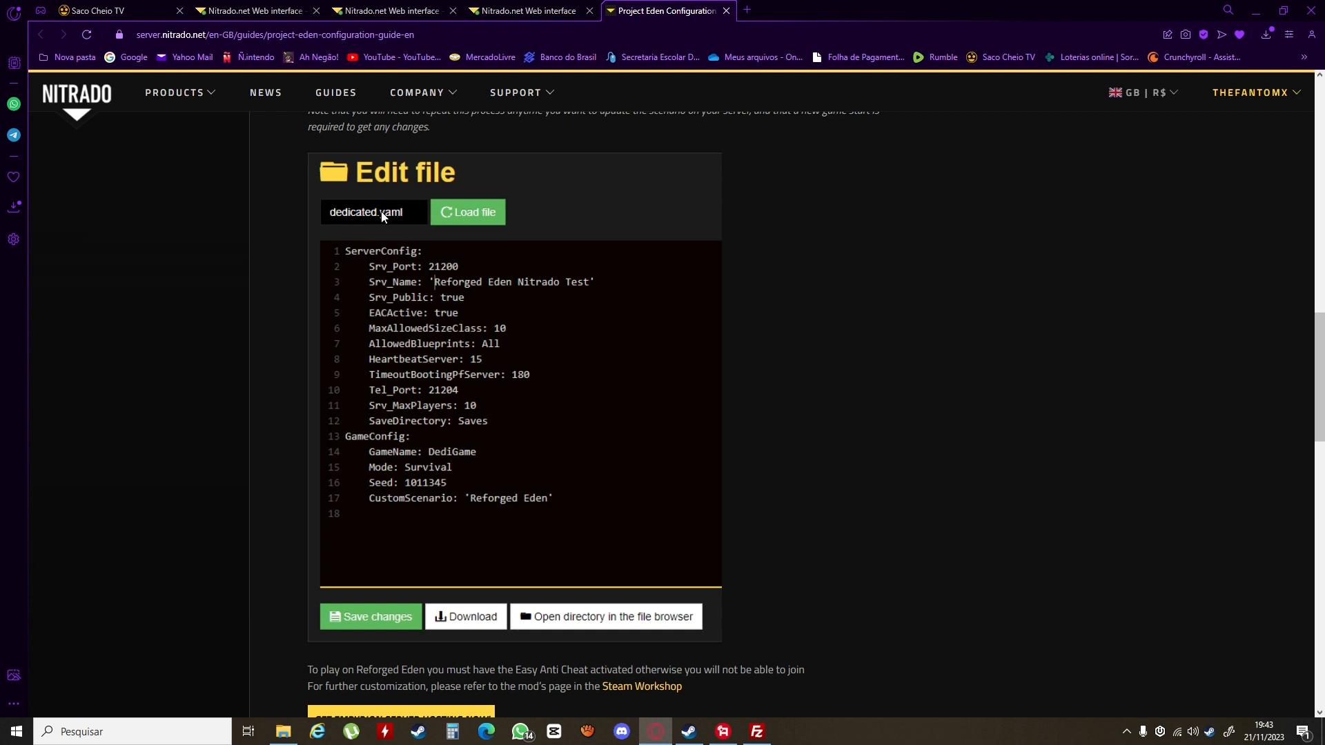
pyautogui.moveTo(350, 217)
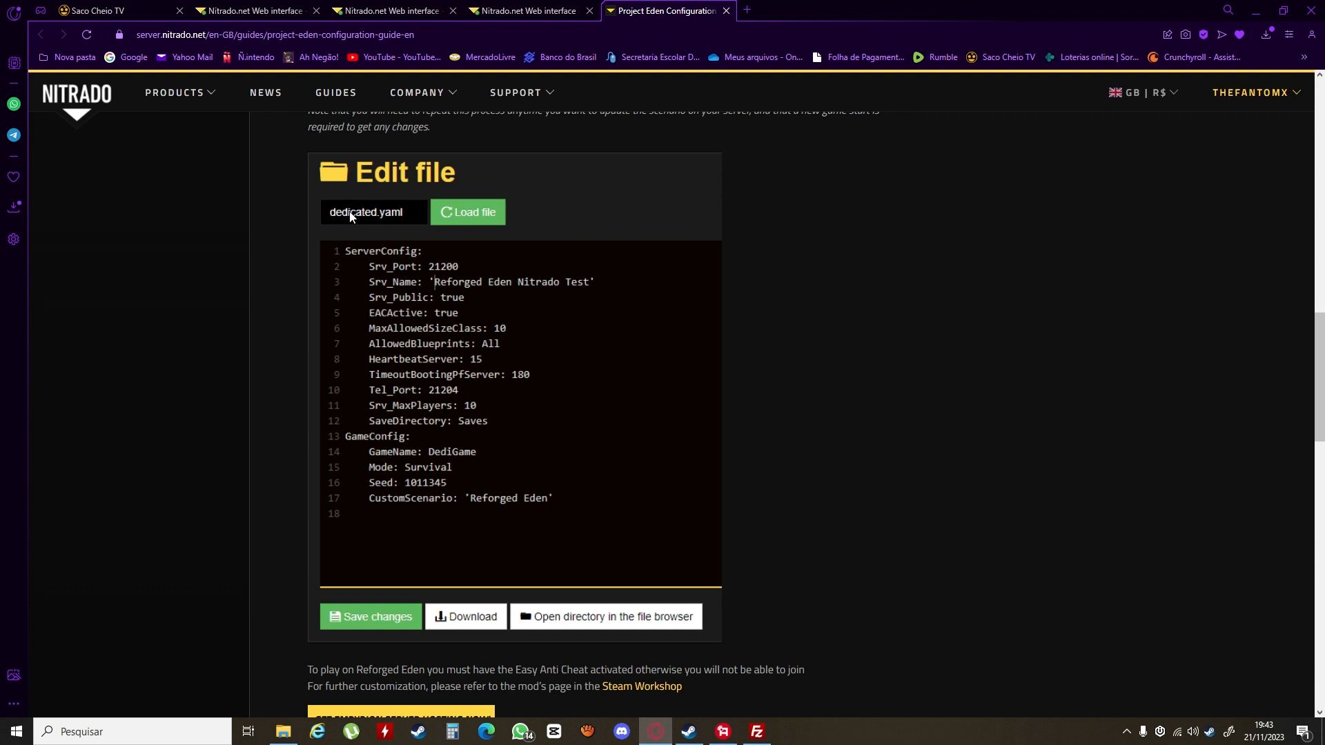
pyautogui.moveTo(390, 226)
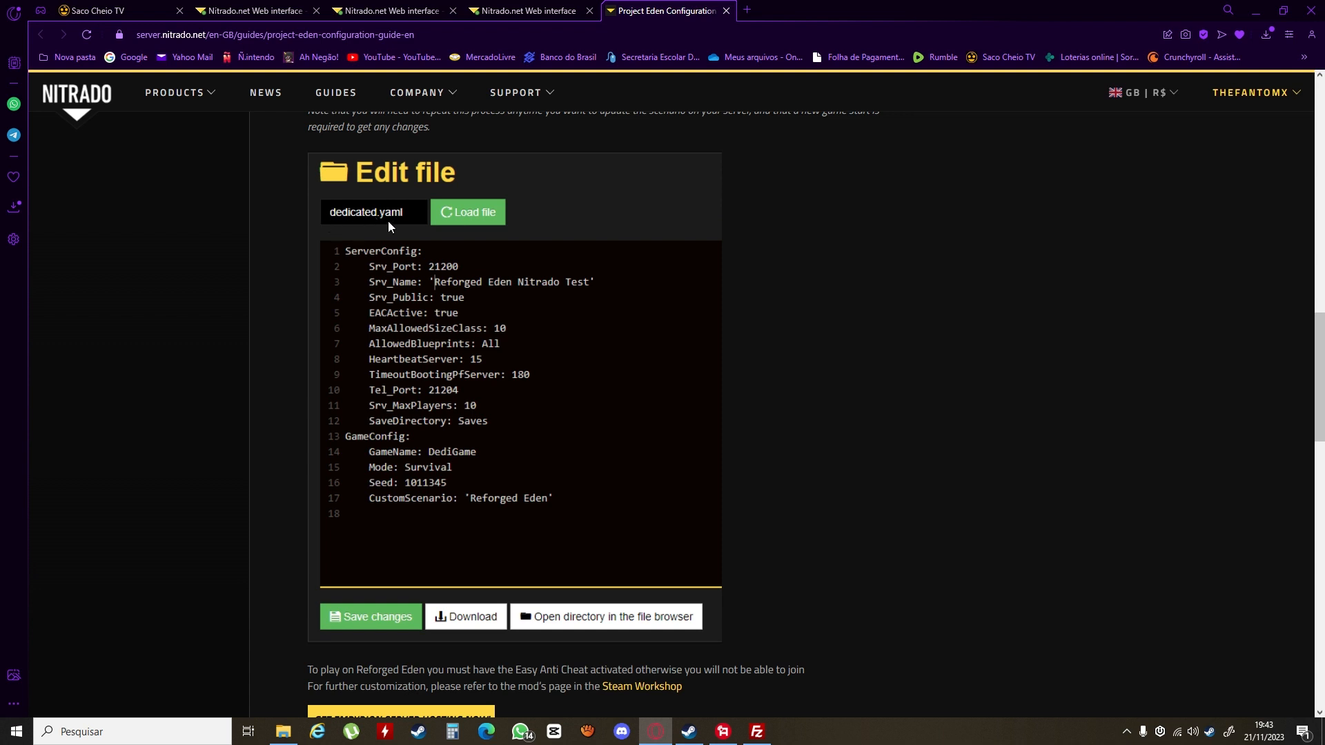
pyautogui.click(250, 10)
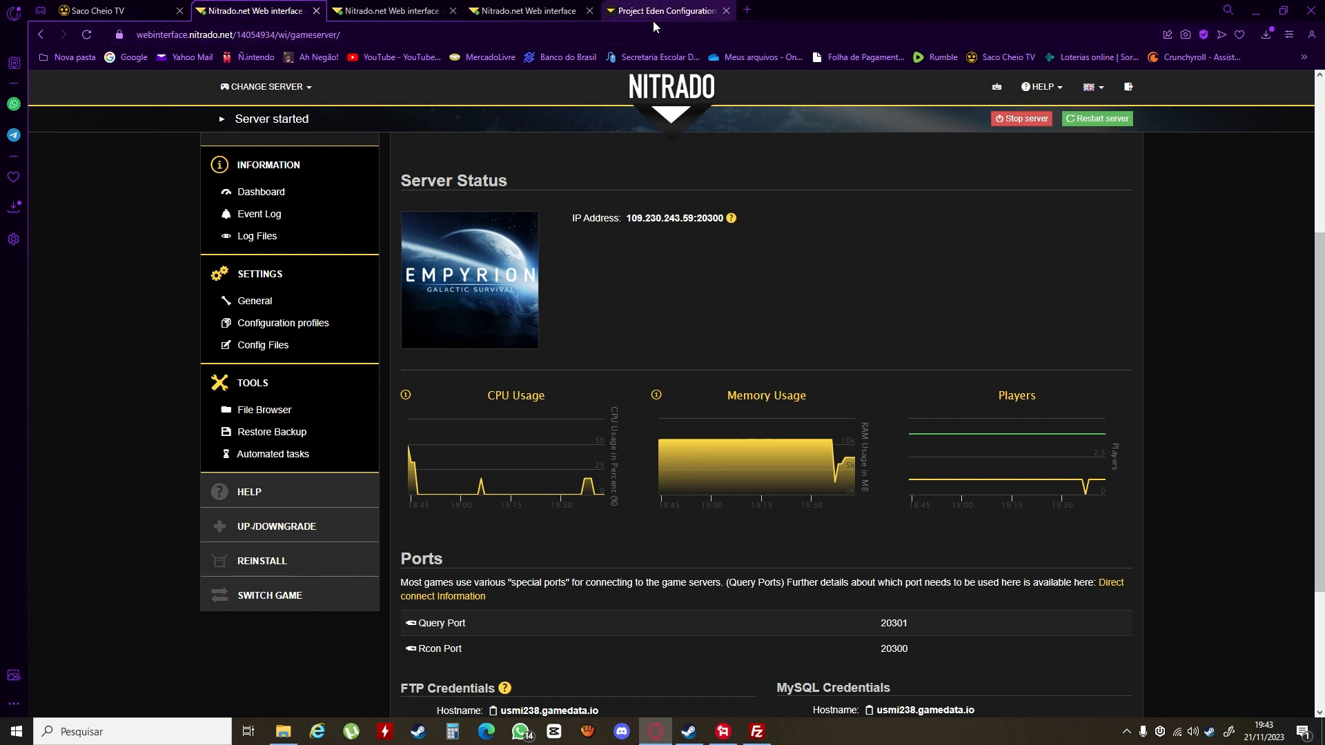
pyautogui.click(664, 10)
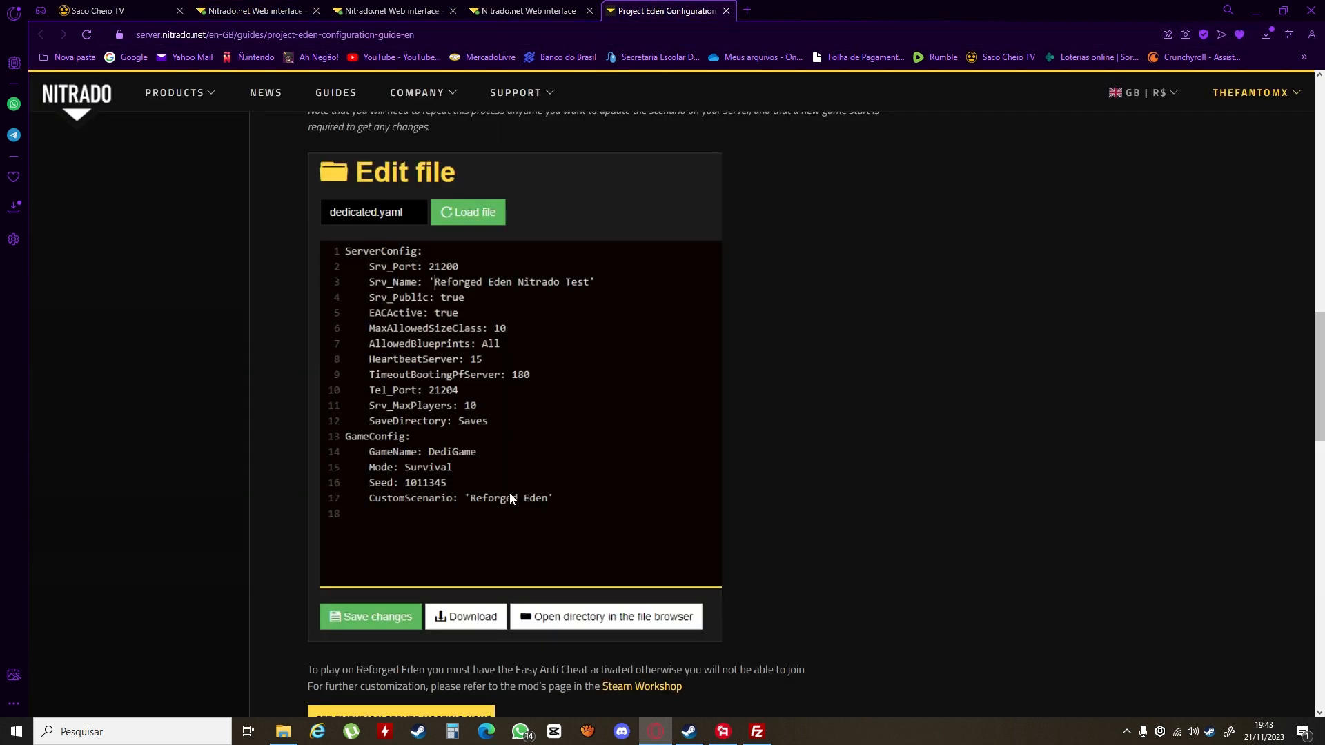
pyautogui.moveTo(479, 504)
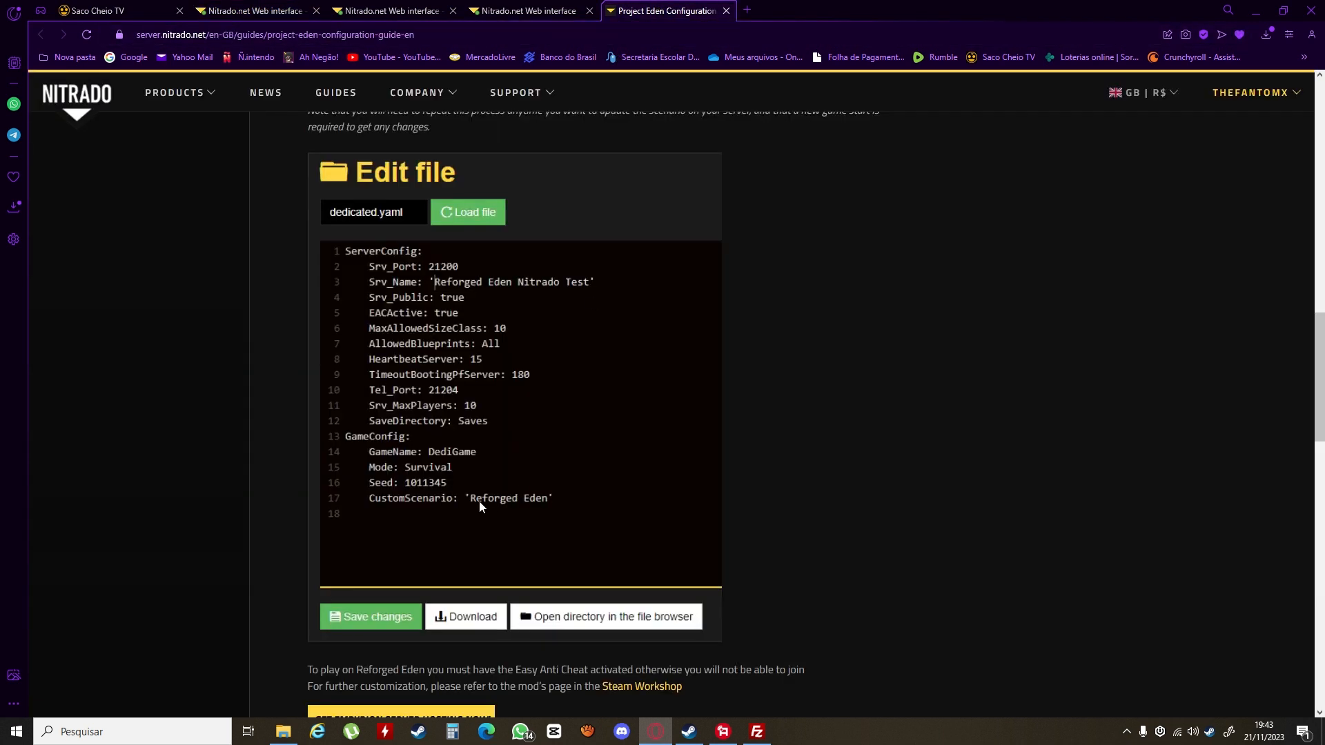
pyautogui.moveTo(489, 509)
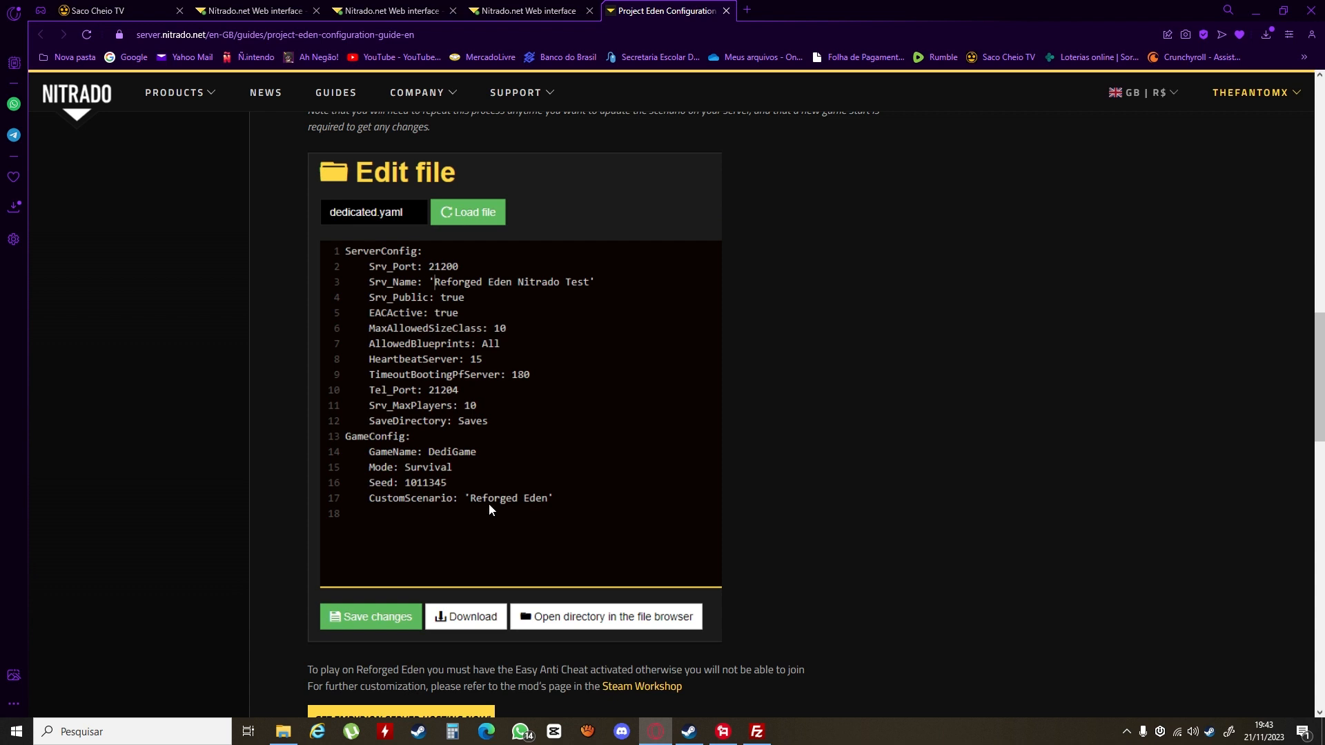
pyautogui.moveTo(541, 509)
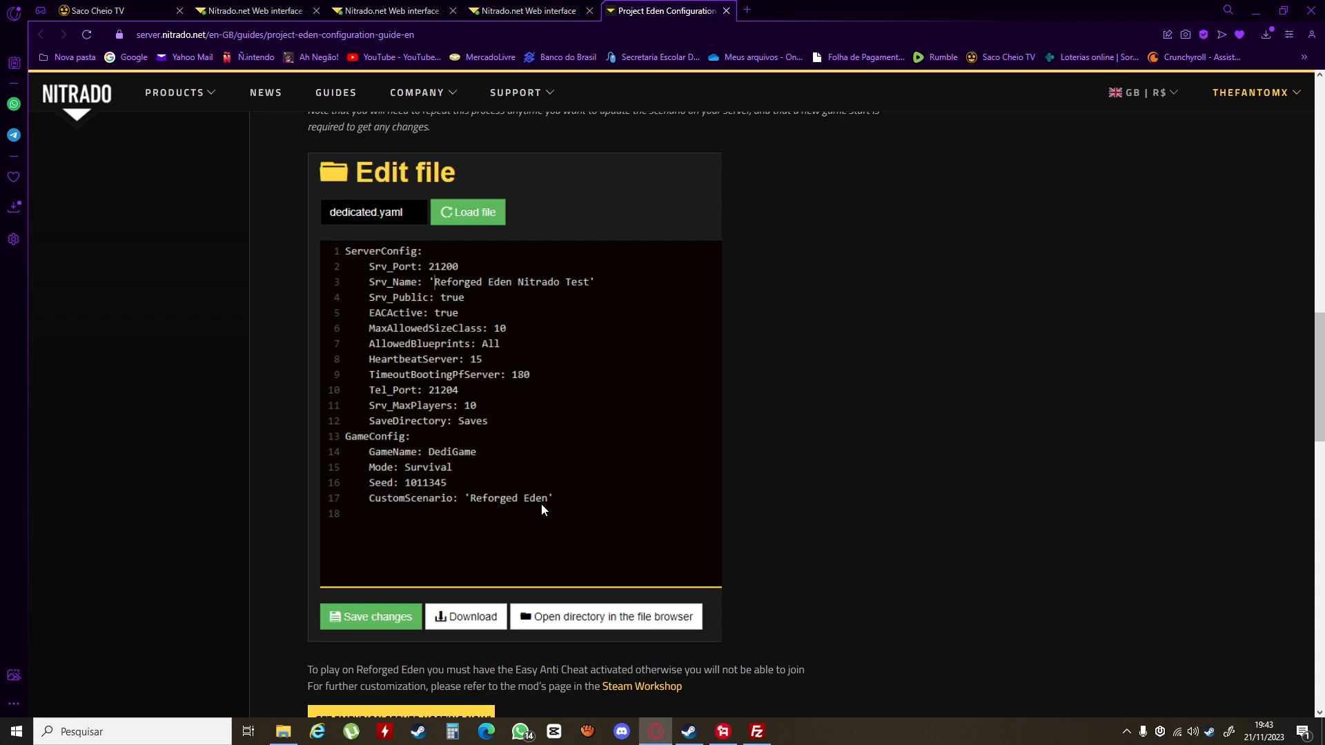
pyautogui.moveTo(465, 457)
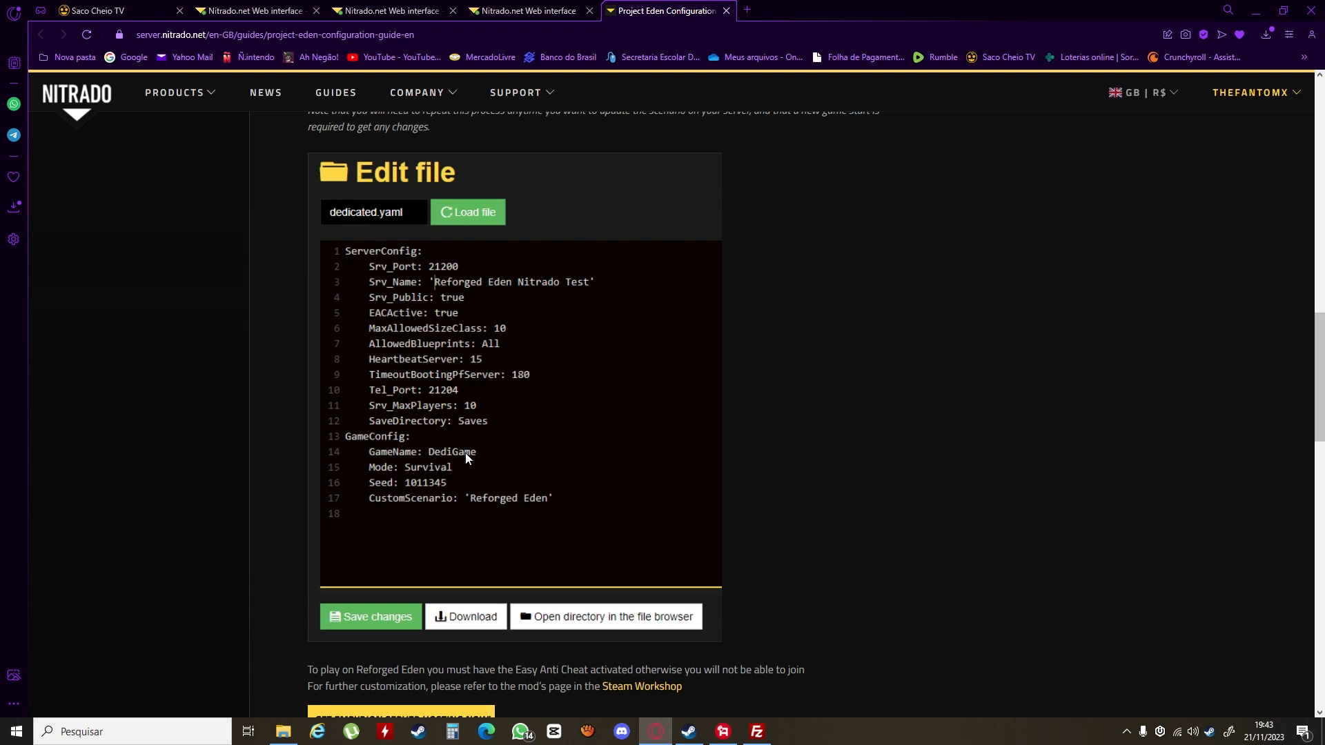
pyautogui.scroll(3)
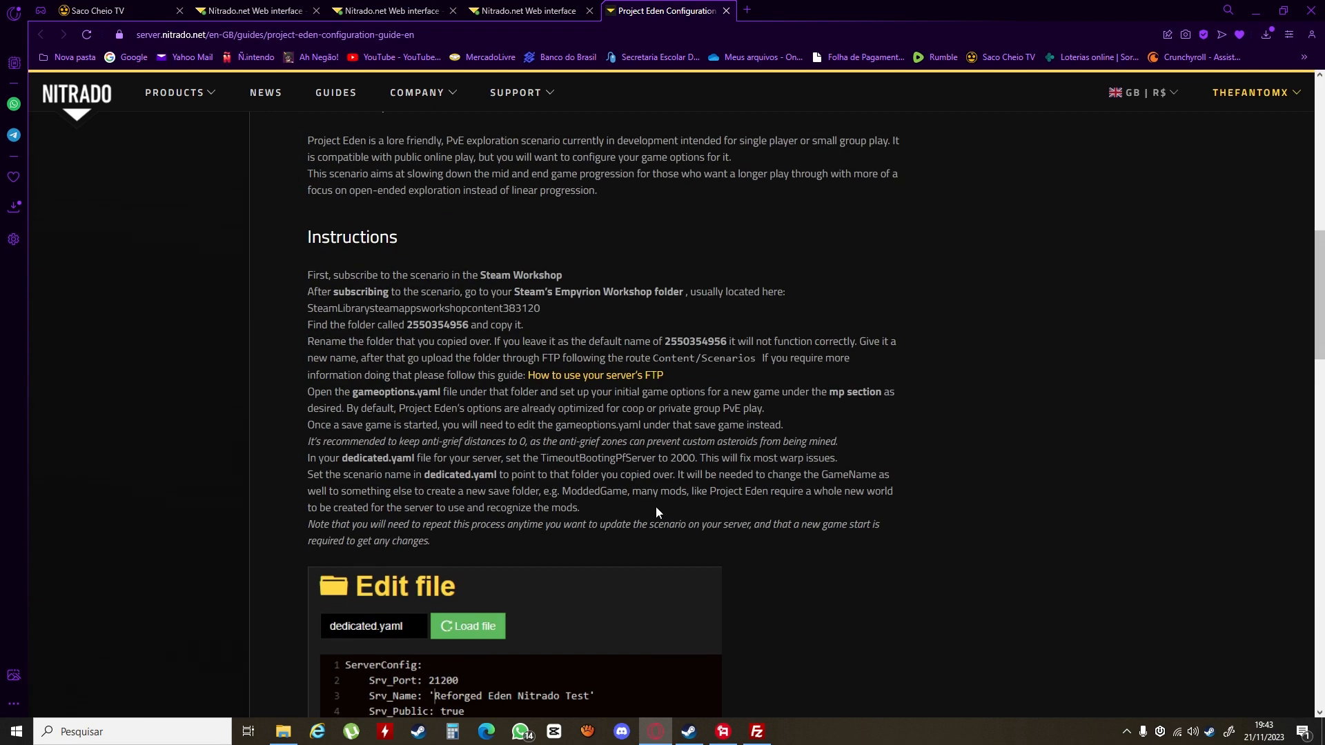
pyautogui.moveTo(632, 354)
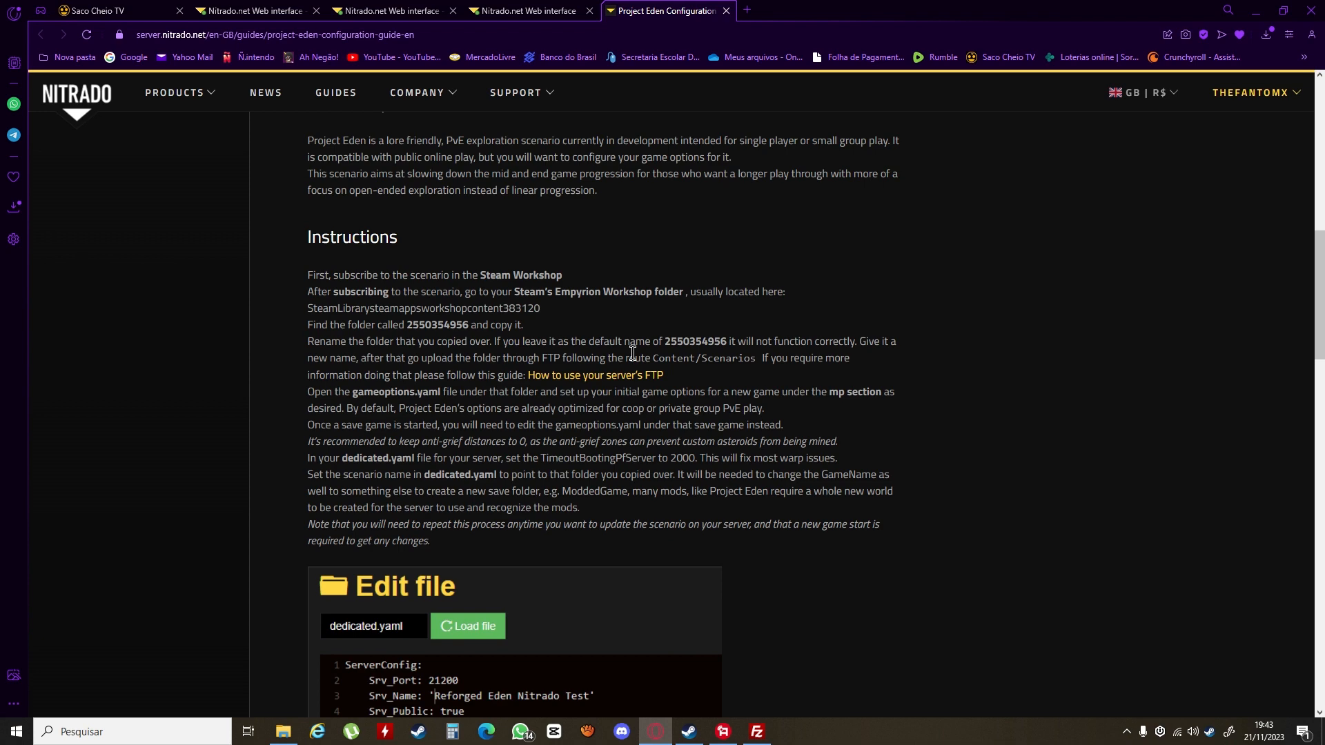
pyautogui.scroll(-3)
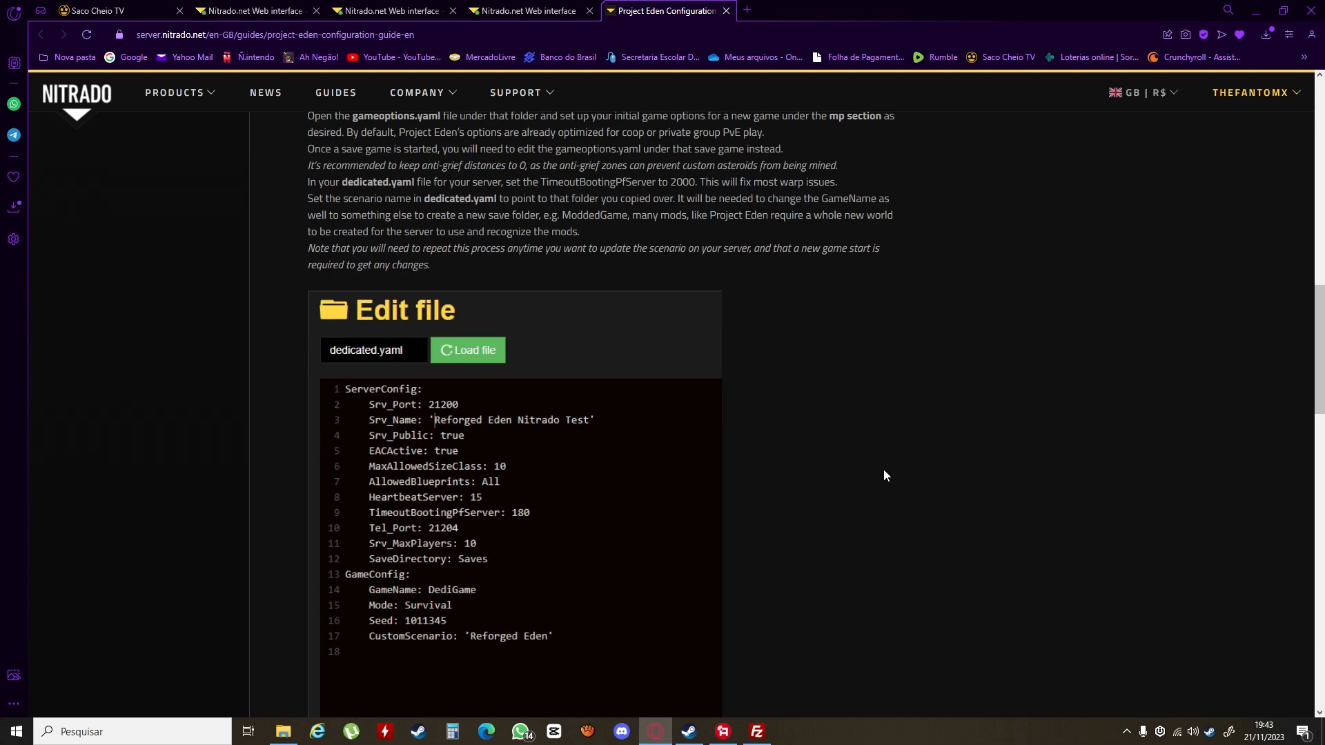
pyautogui.moveTo(755, 732)
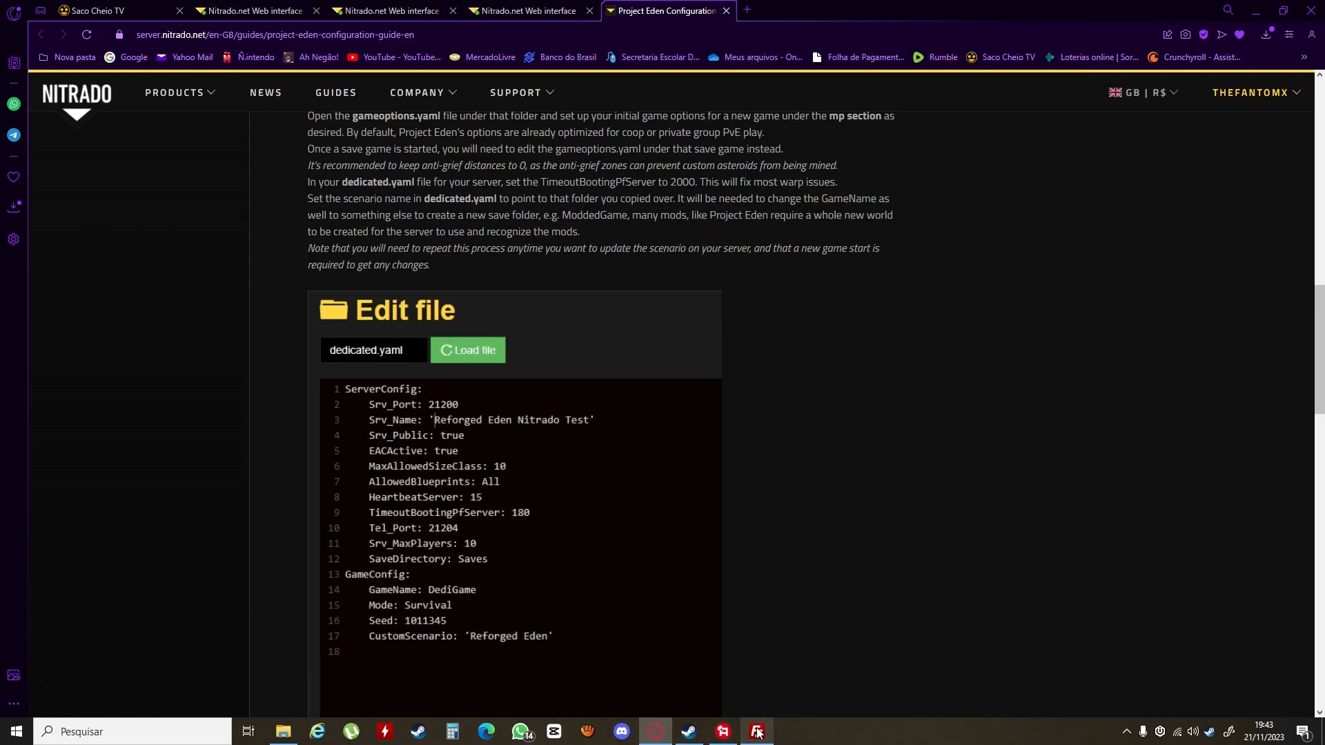
pyautogui.scroll(-3)
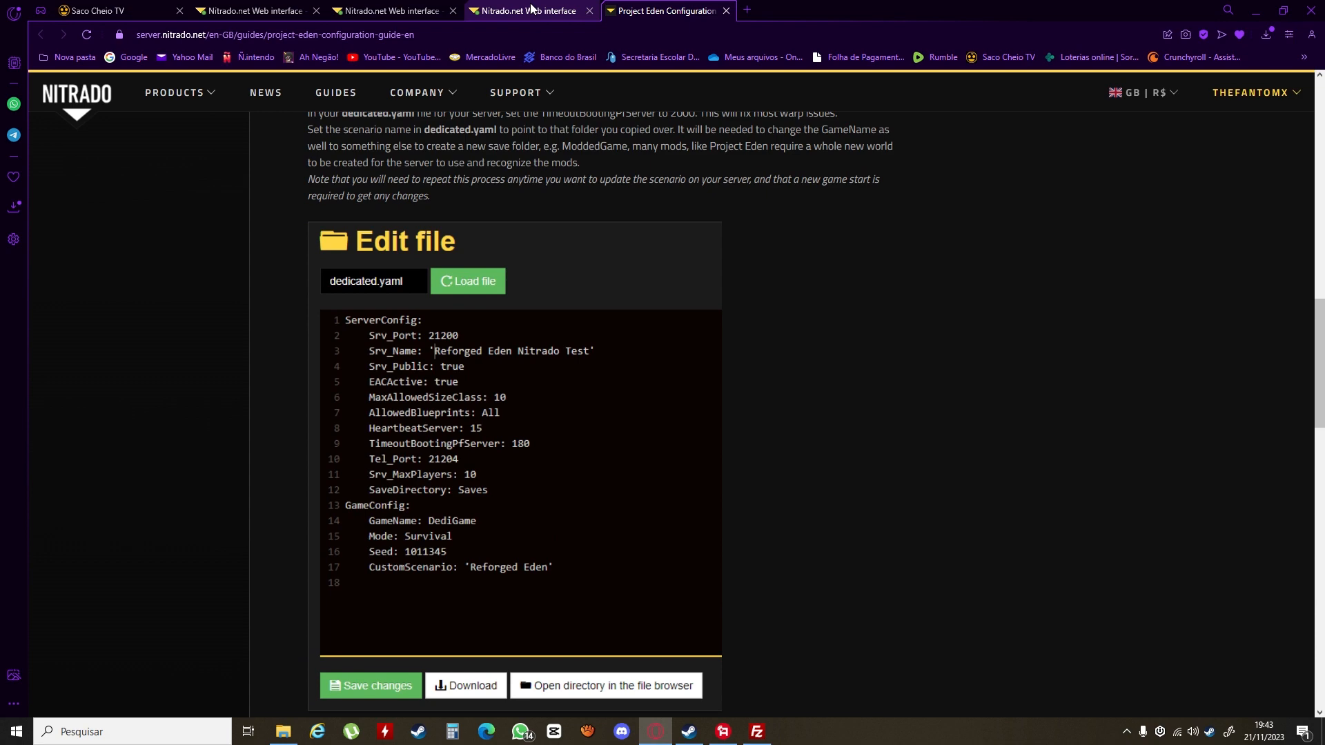
# Step: Review the server settings page showing Custom Scenario Reforged Eden and seed 1011345
pyautogui.click(526, 10)
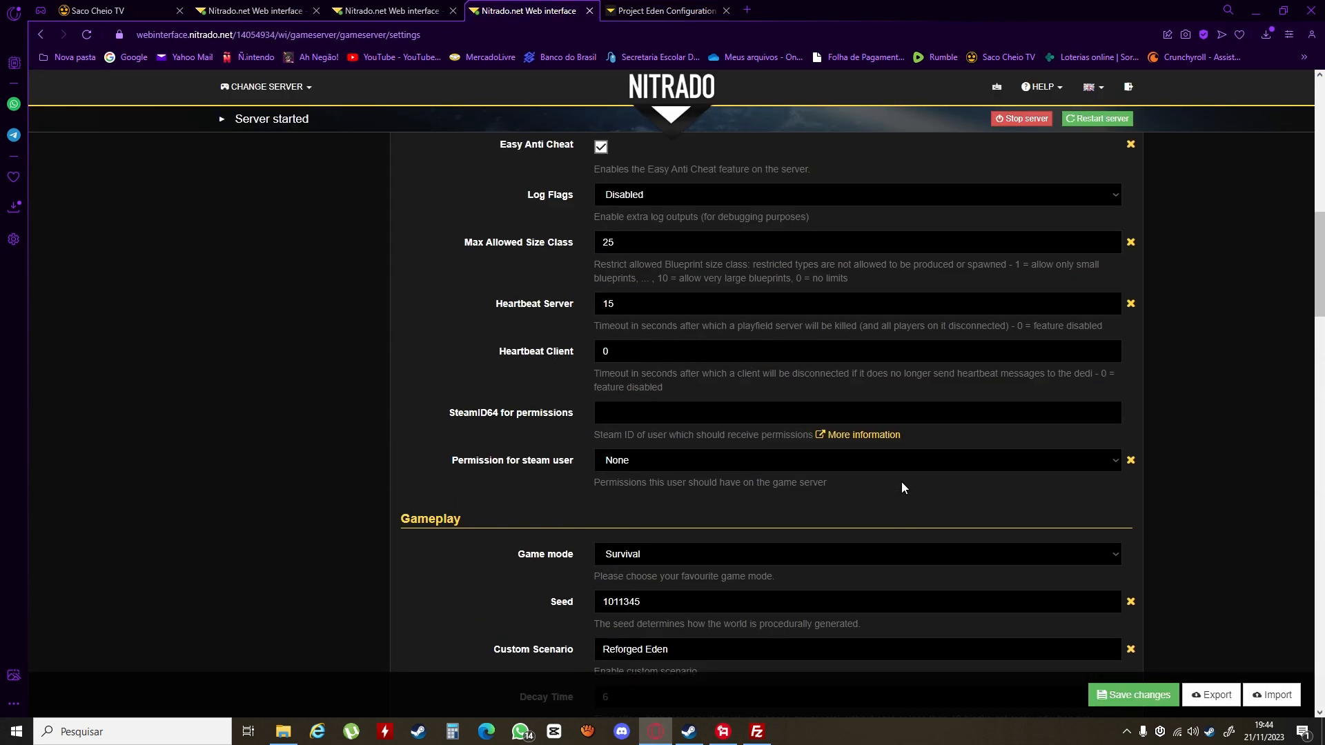
pyautogui.scroll(3)
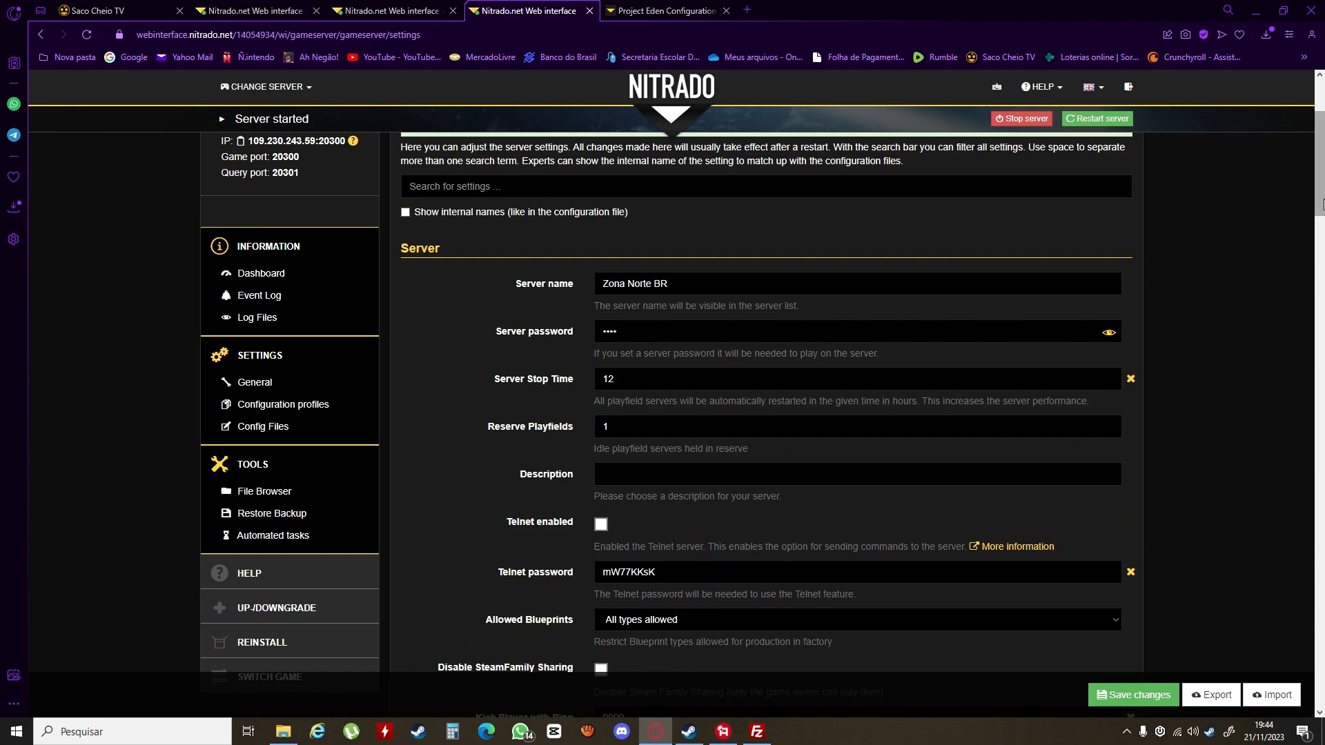
pyautogui.scroll(-3)
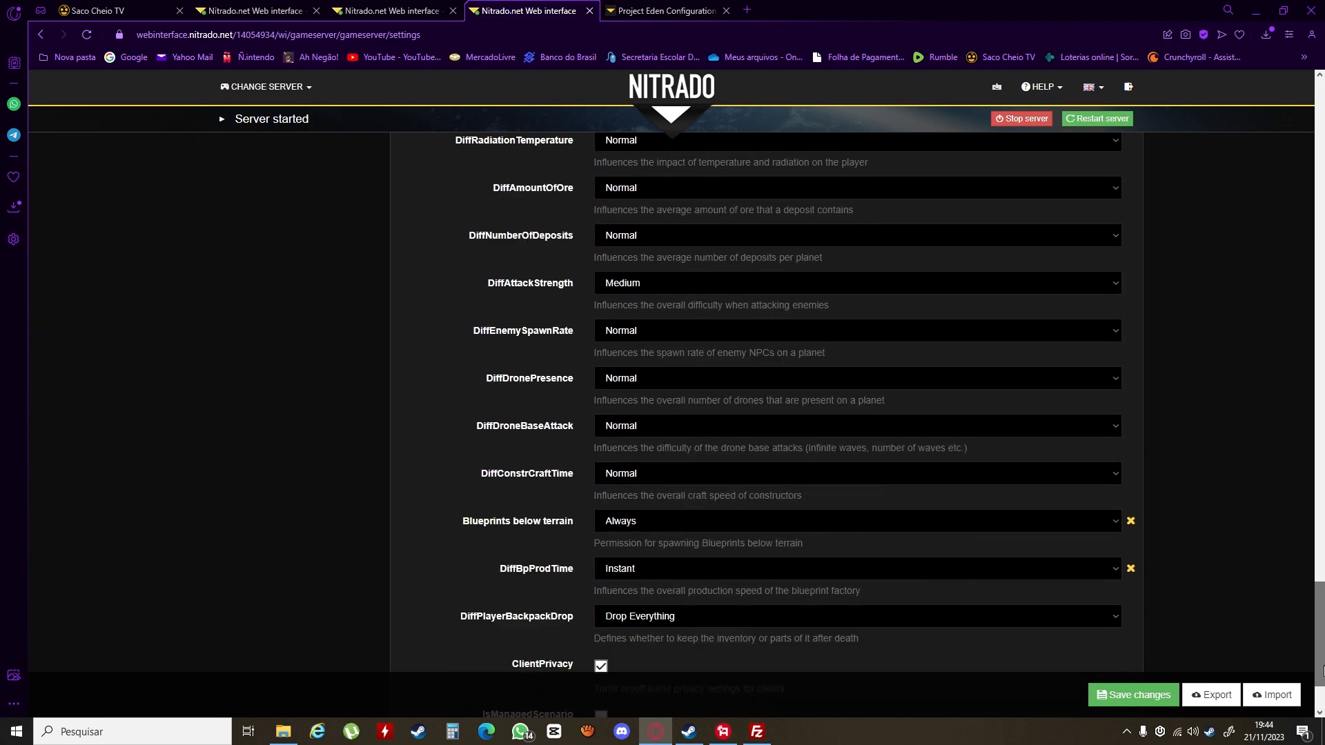
pyautogui.scroll(-3)
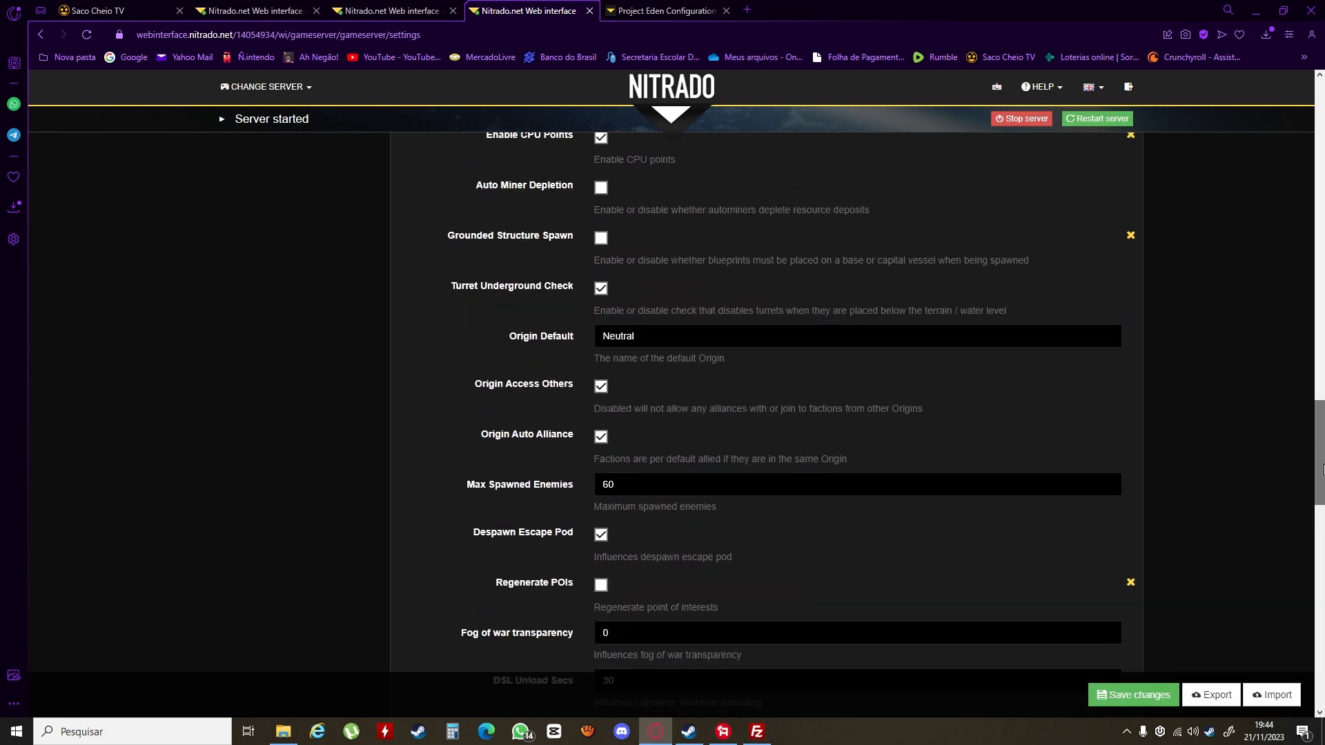